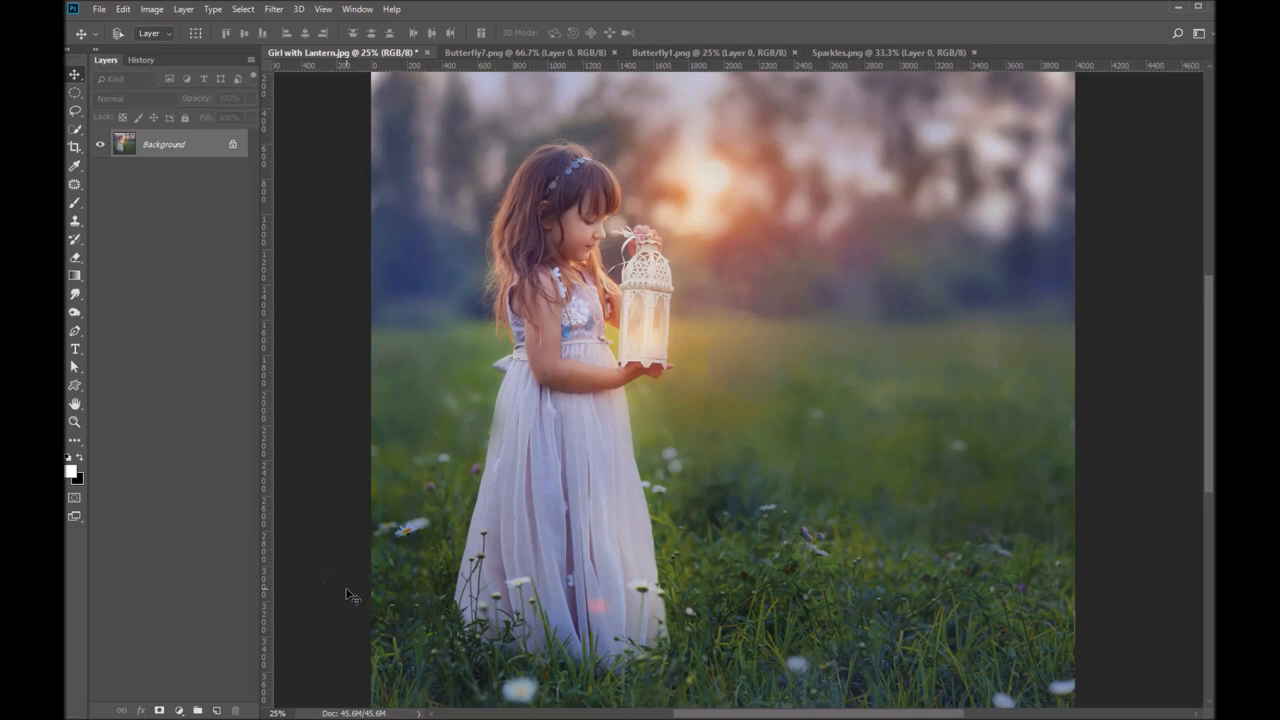
mouse_move(322, 522)
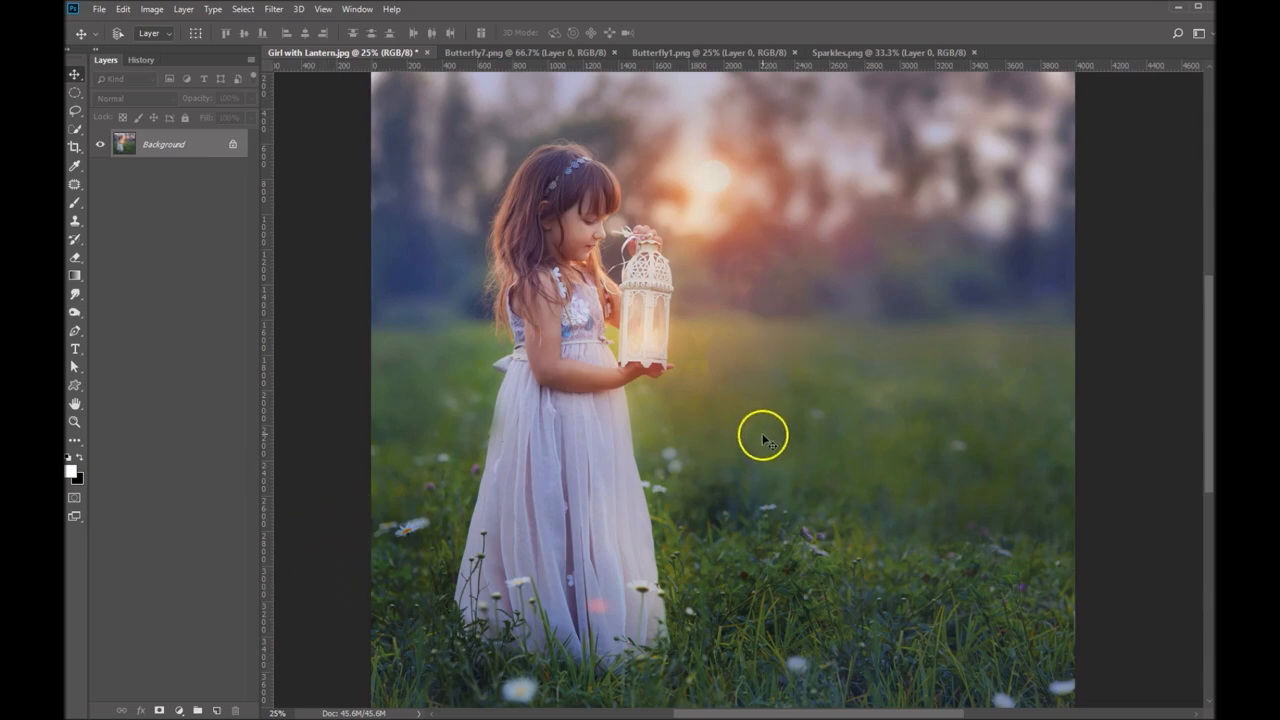
Preview the Butterfly7, Butterfly1 and Sparkles images, then return to the lantern photo.
left_click(490, 52)
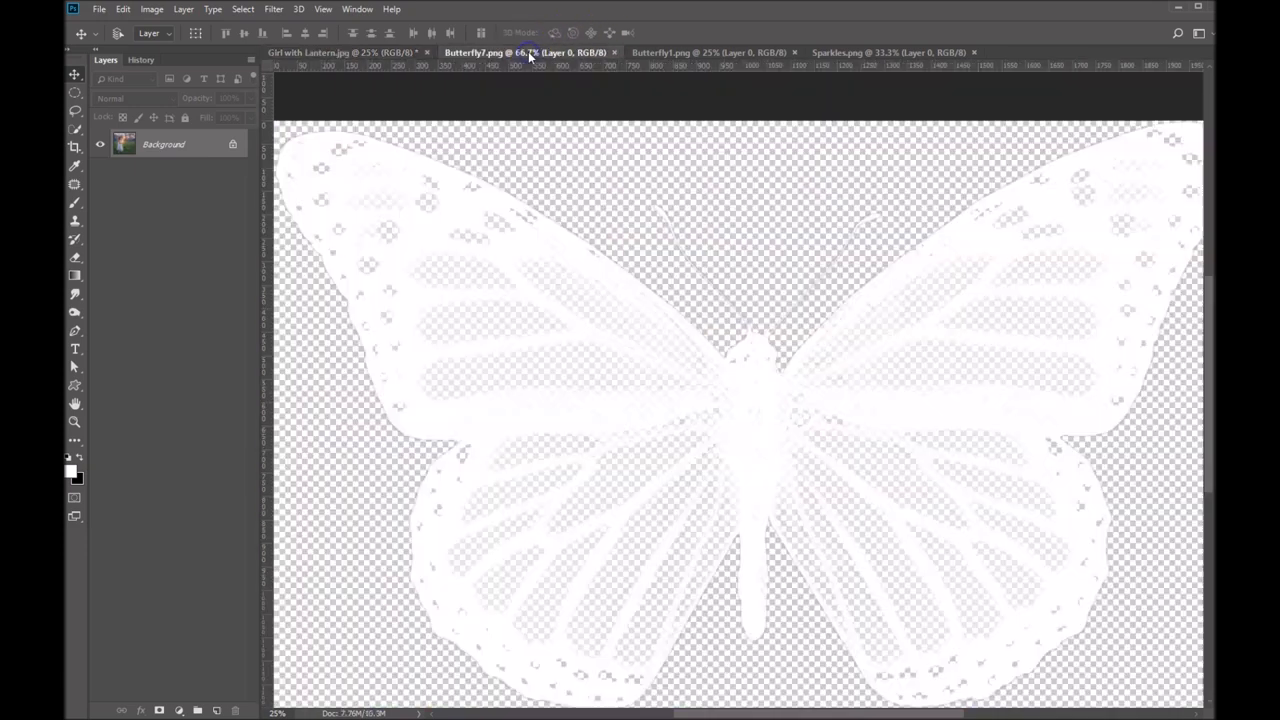
left_click(710, 52)
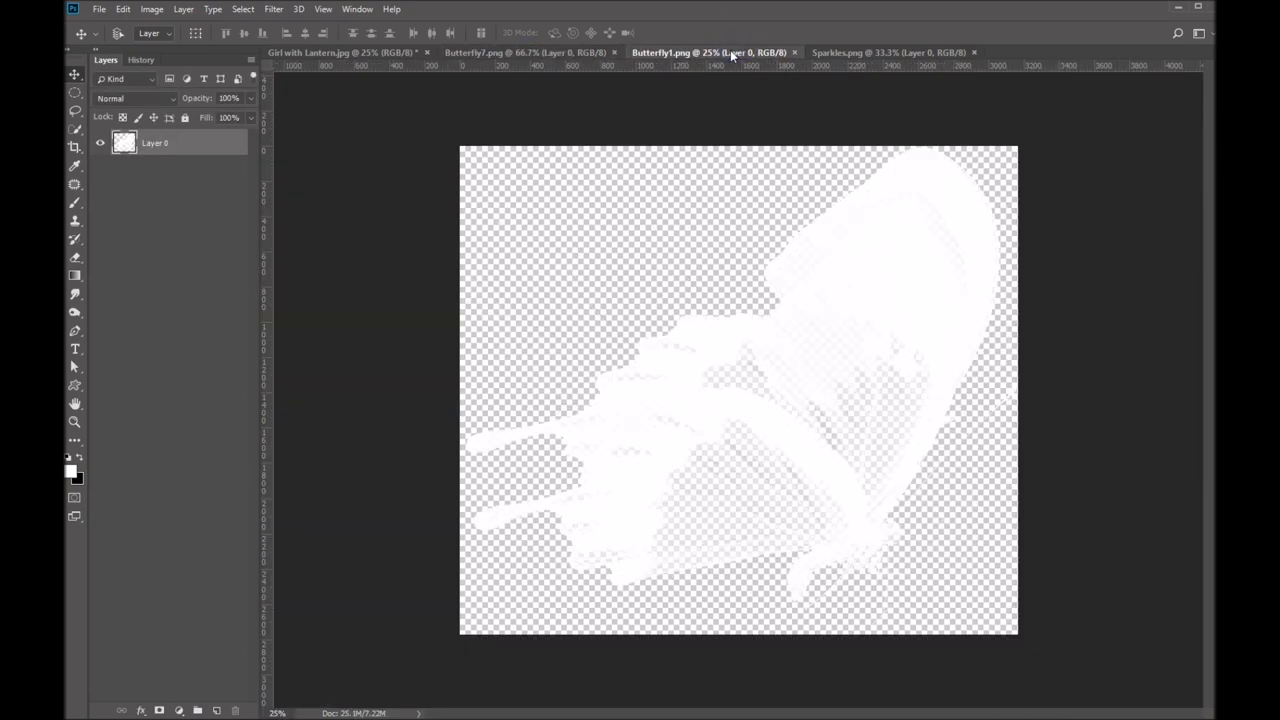
left_click(887, 52)
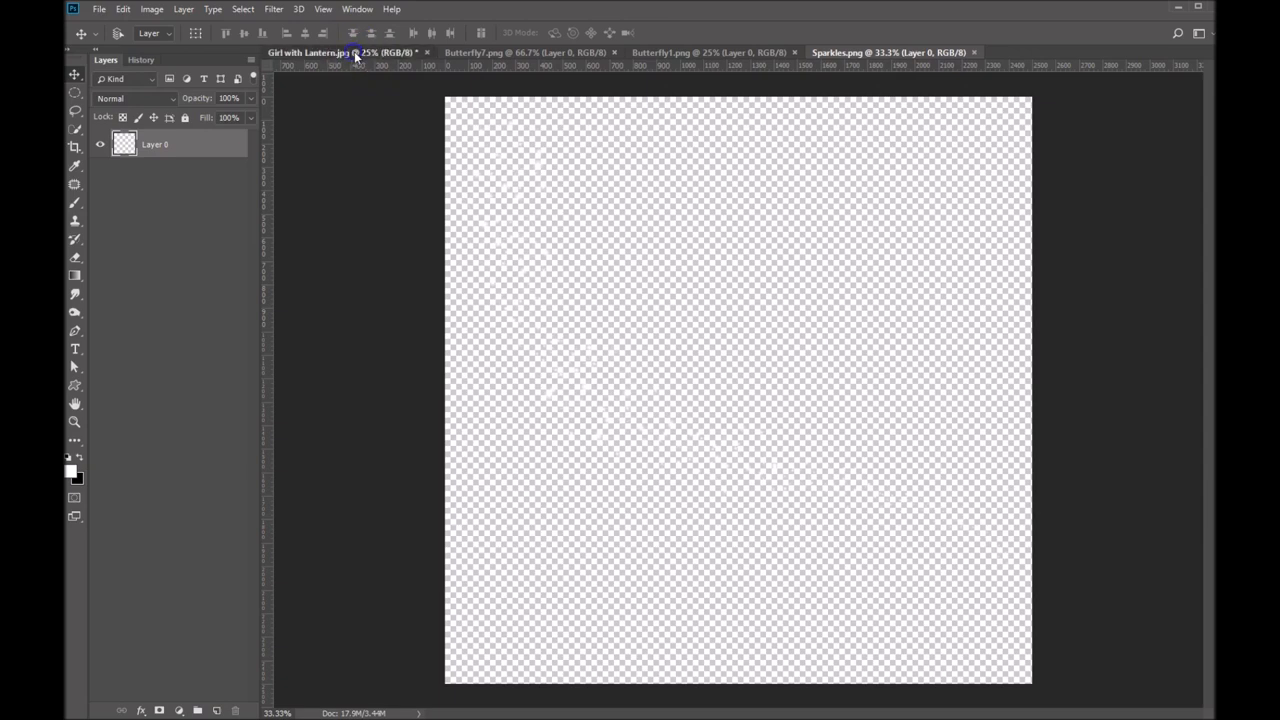
left_click(310, 52)
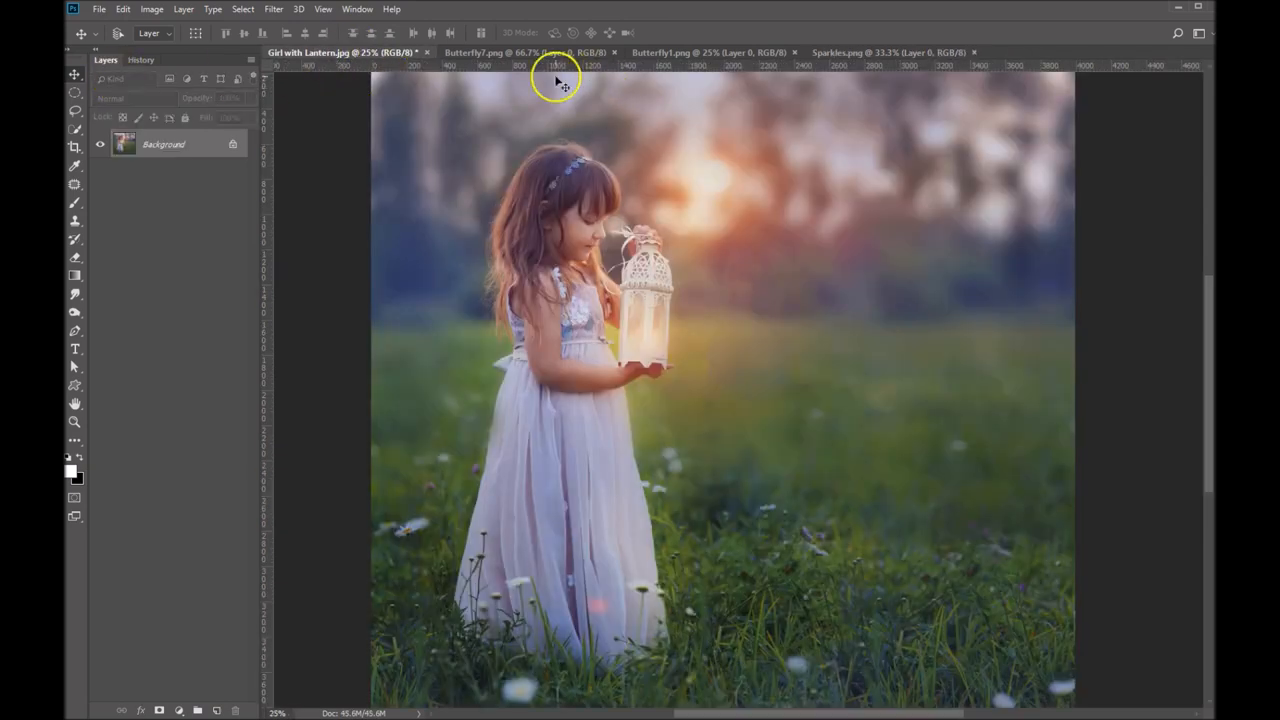
Bring the Butterfly7 image into the girl-with-lantern photo.
left_click(520, 52)
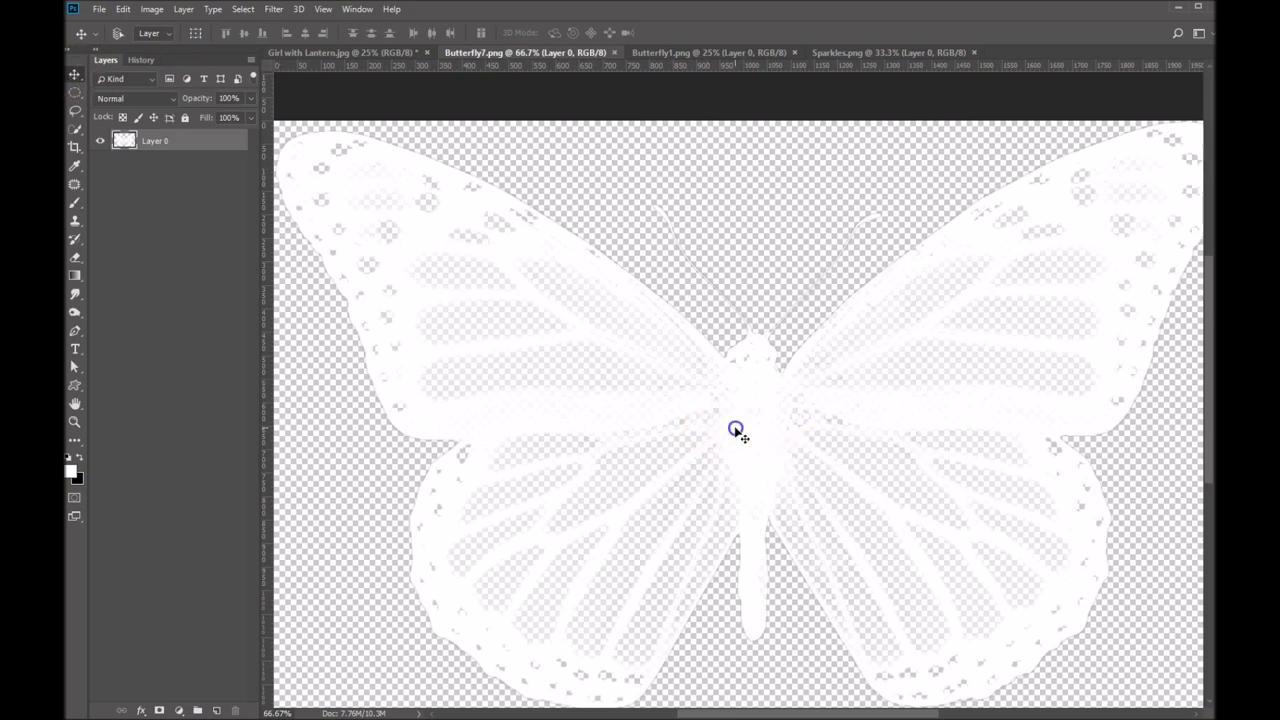
scroll("down", 3)
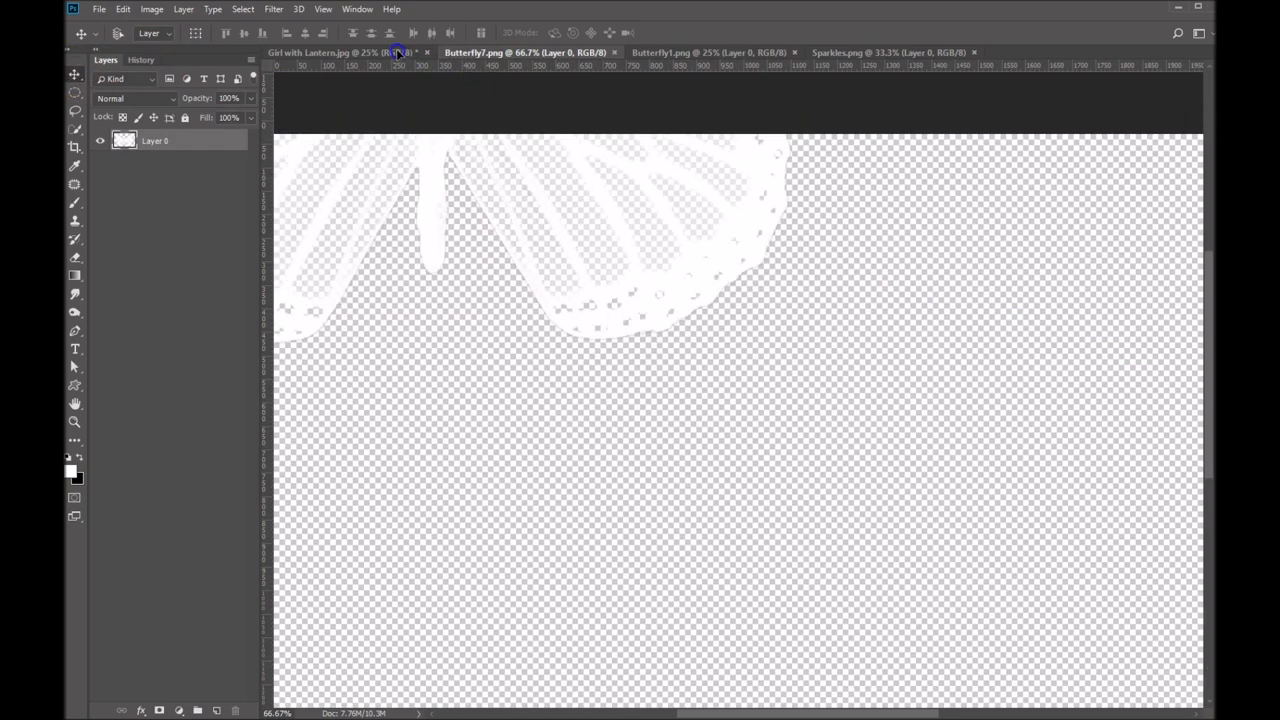
left_click(310, 52)
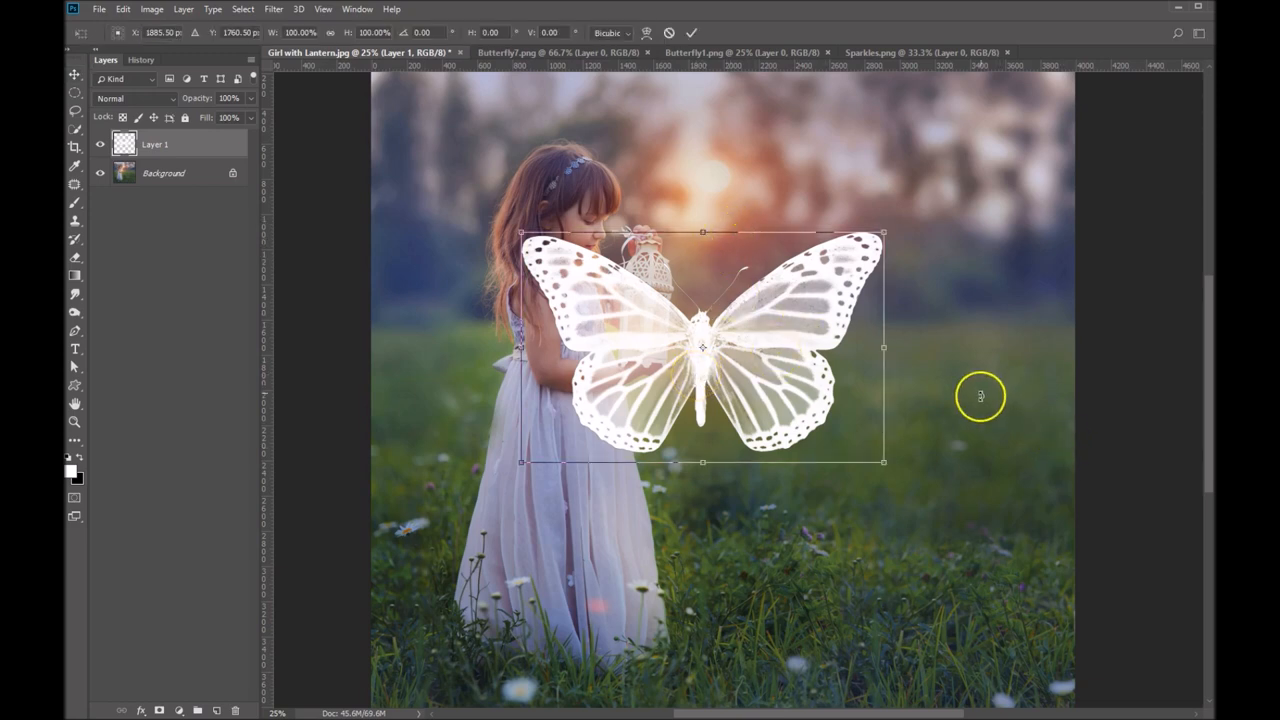
mouse_move(530, 250)
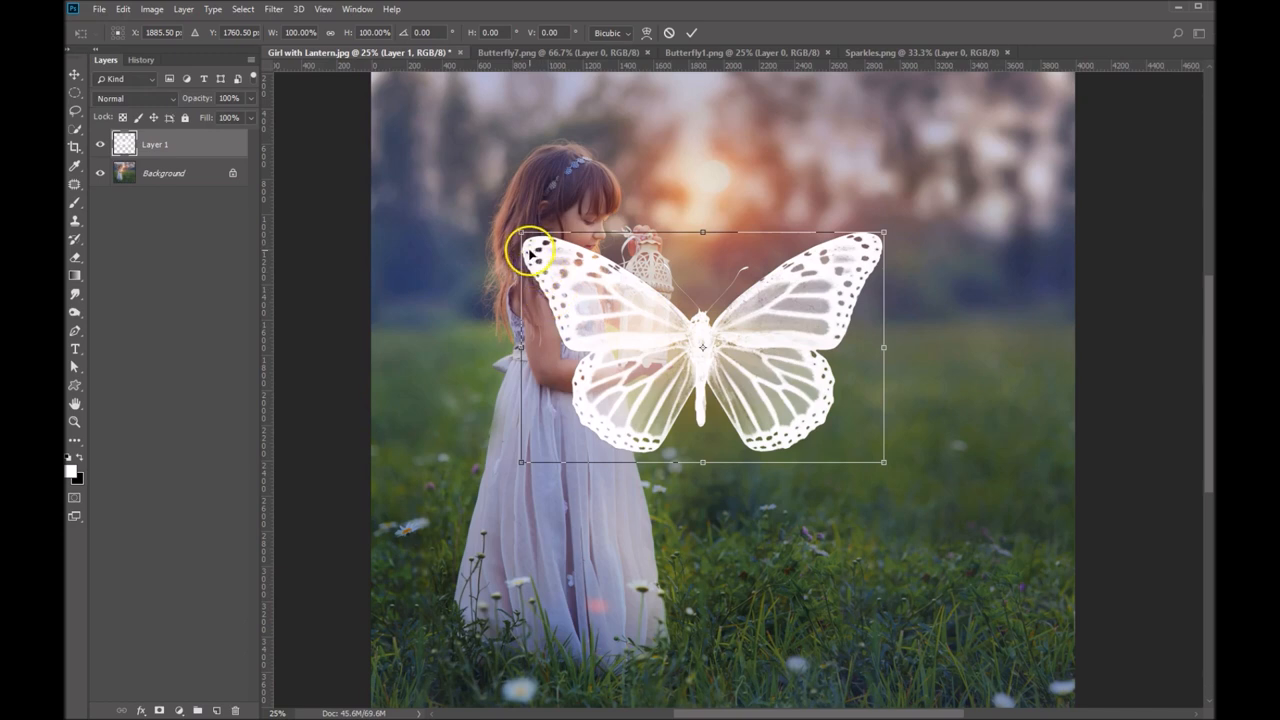
mouse_move(885, 230)
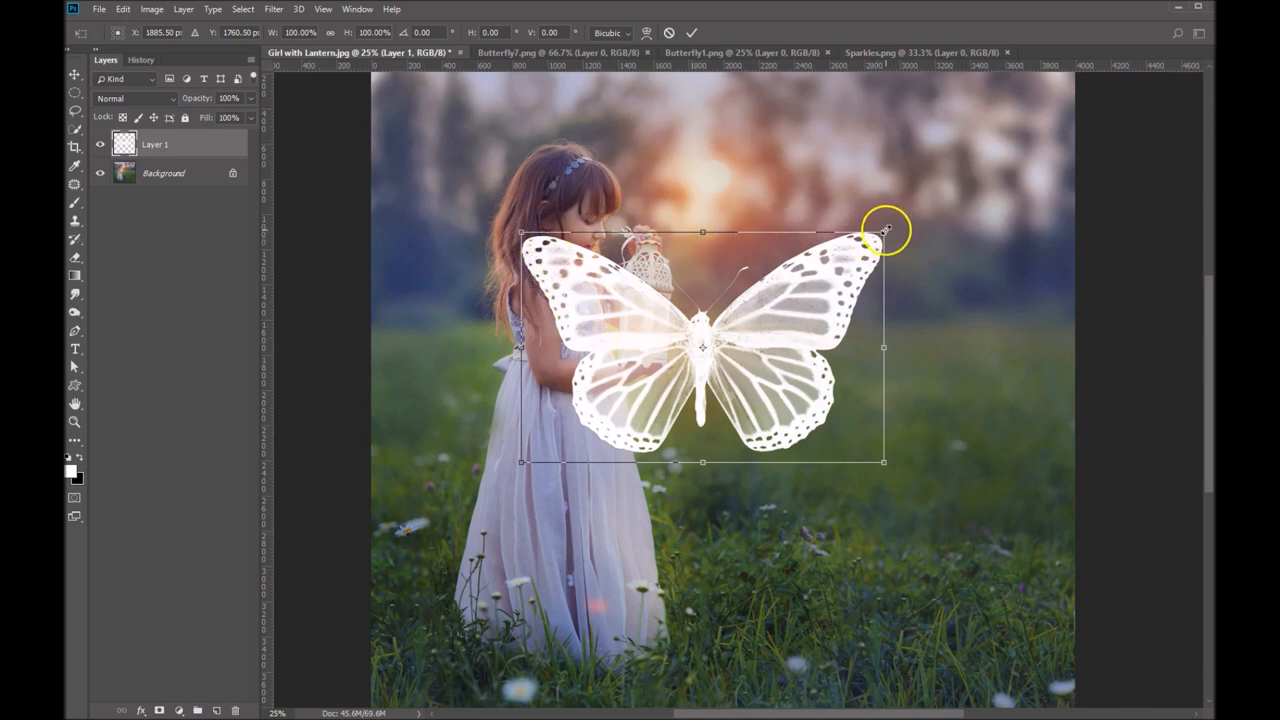
mouse_move(520, 447)
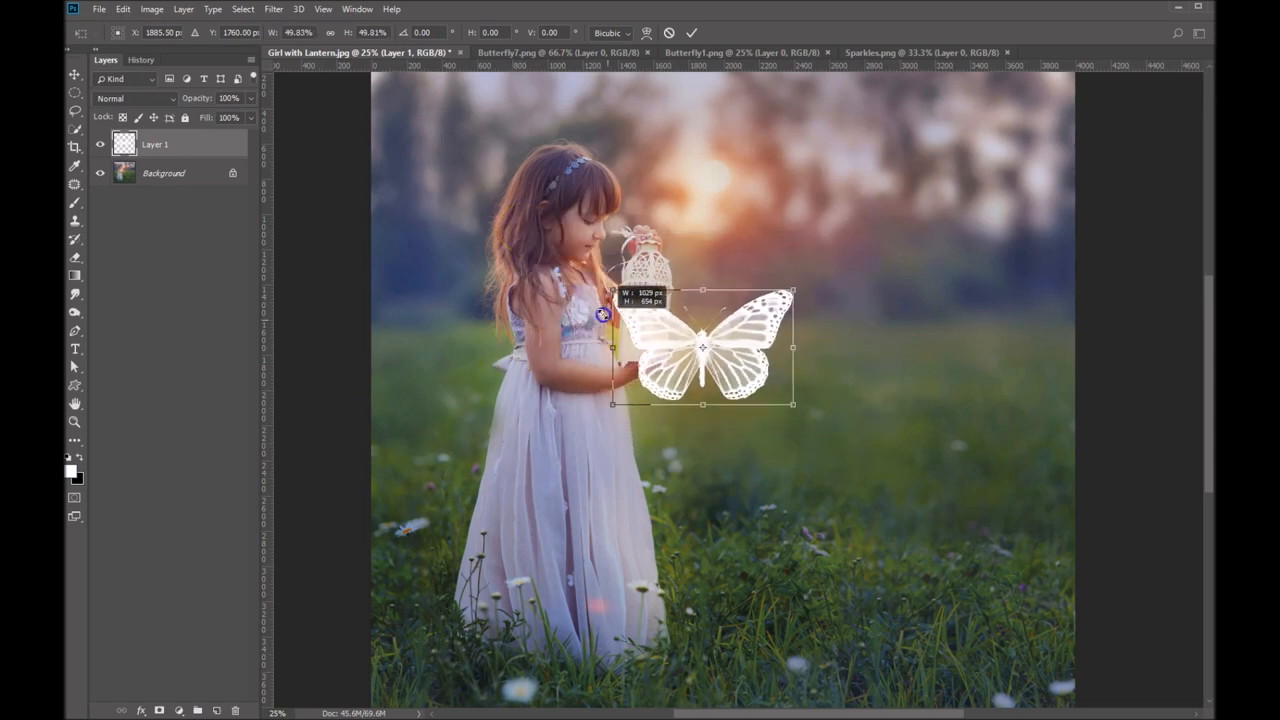
Scale the butterfly to about 20%, tilt it about -40° and place it beside the lantern.
left_click_drag(793, 404, 741, 368)
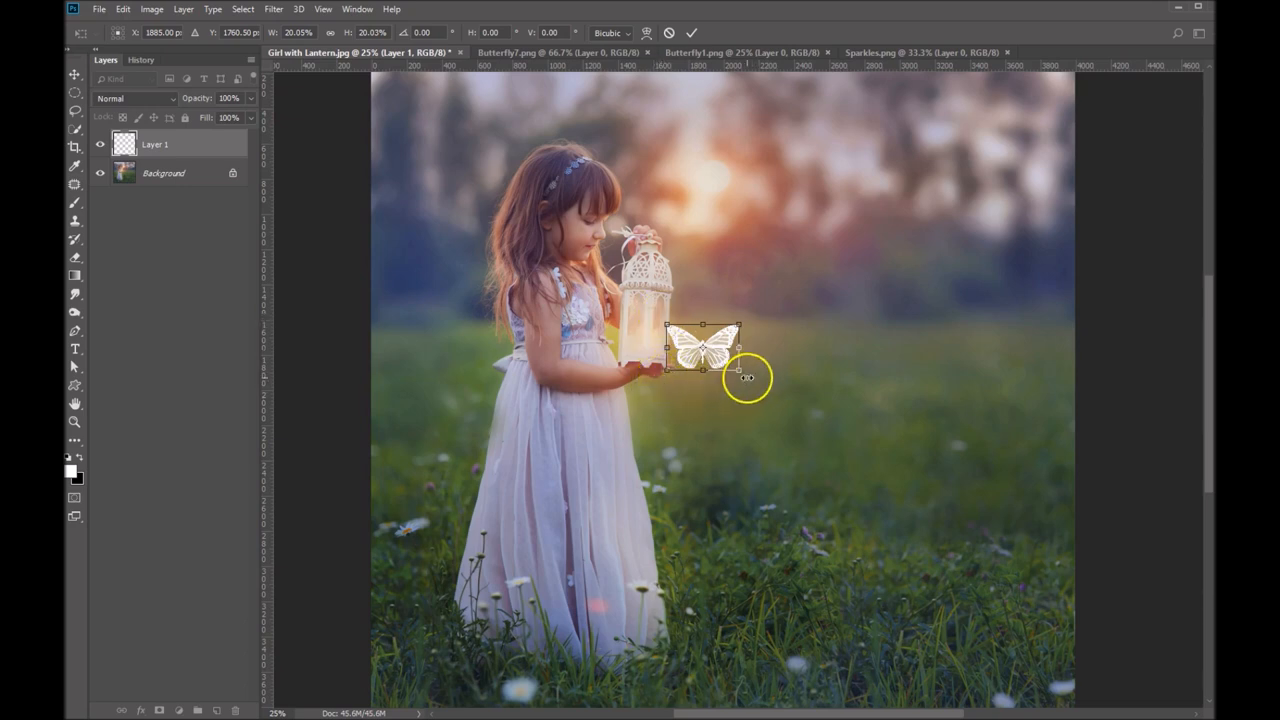
left_click_drag(748, 378, 768, 360)
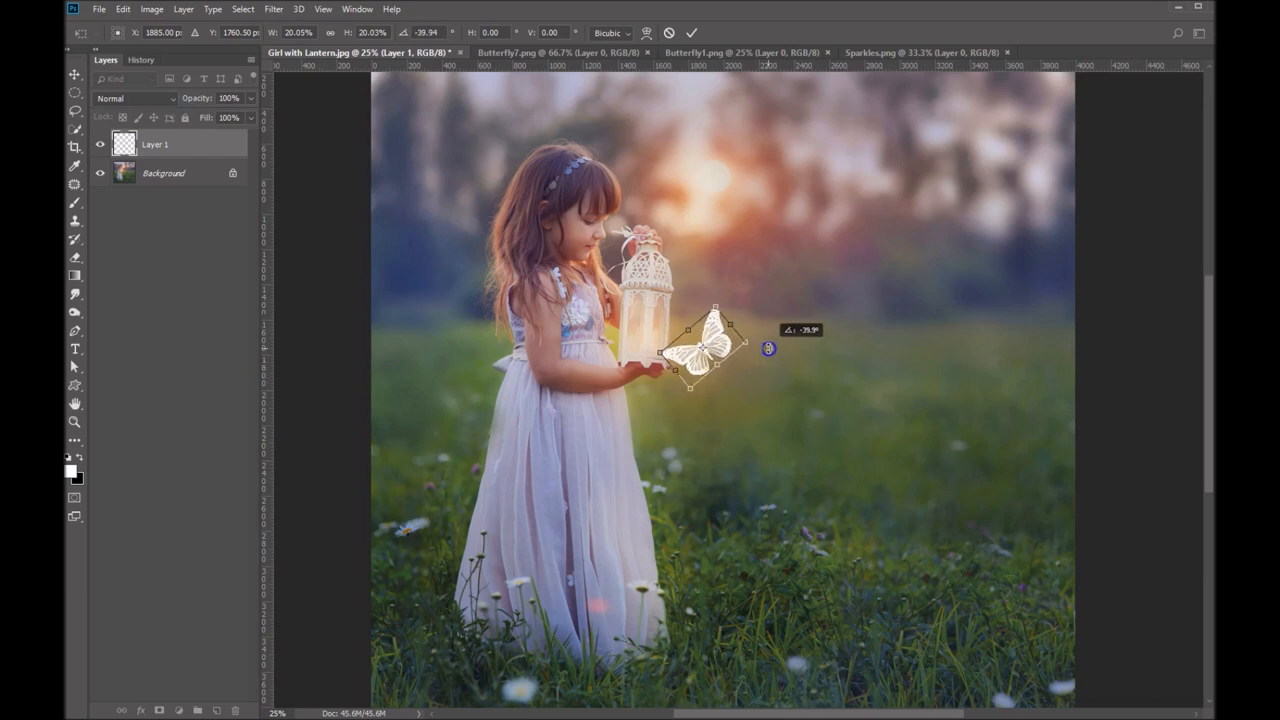
left_click_drag(705, 350, 720, 305)
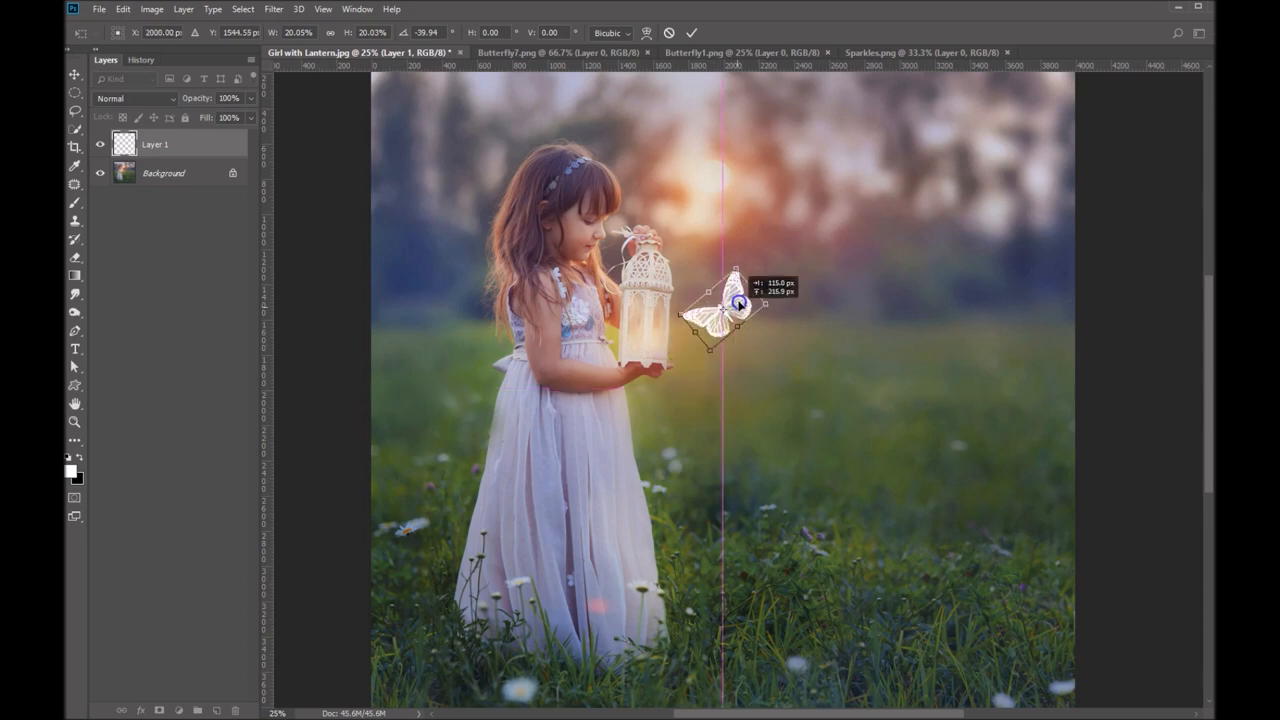
left_click_drag(720, 305, 740, 318)
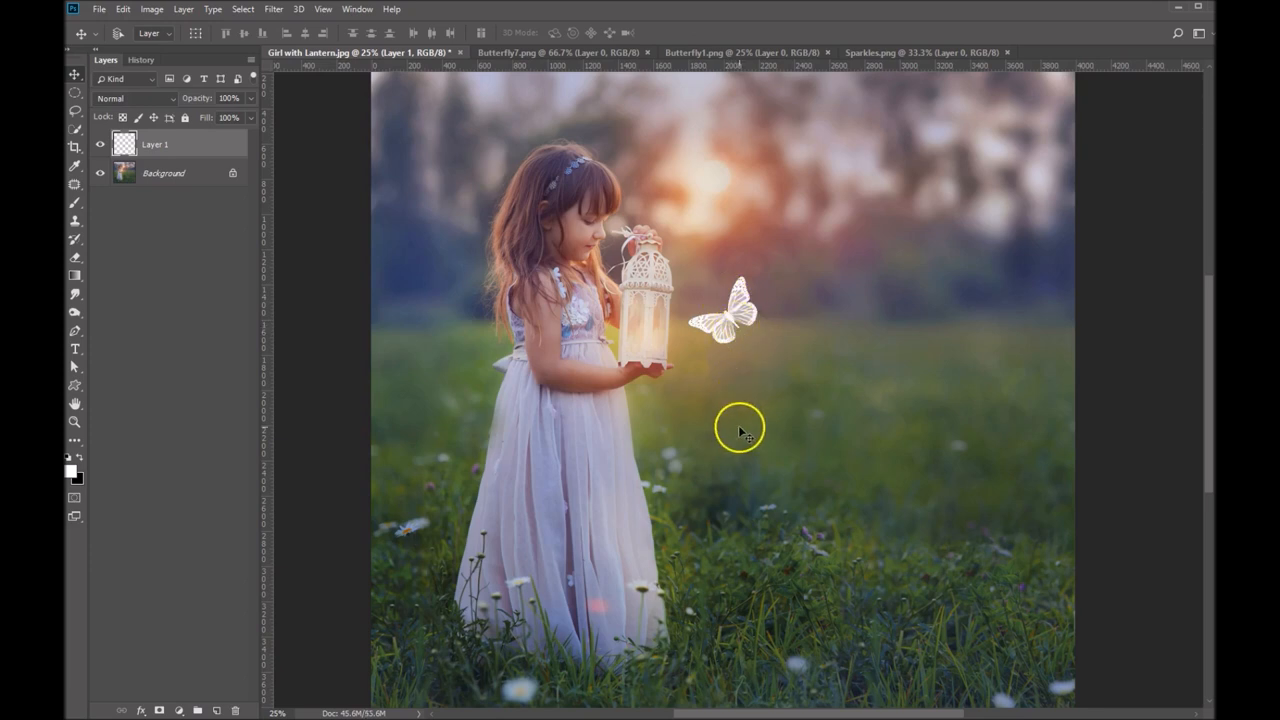
Rename the butterfly layer to 'Butterfly' and switch its blending mode to Screen.
double_click(155, 144)
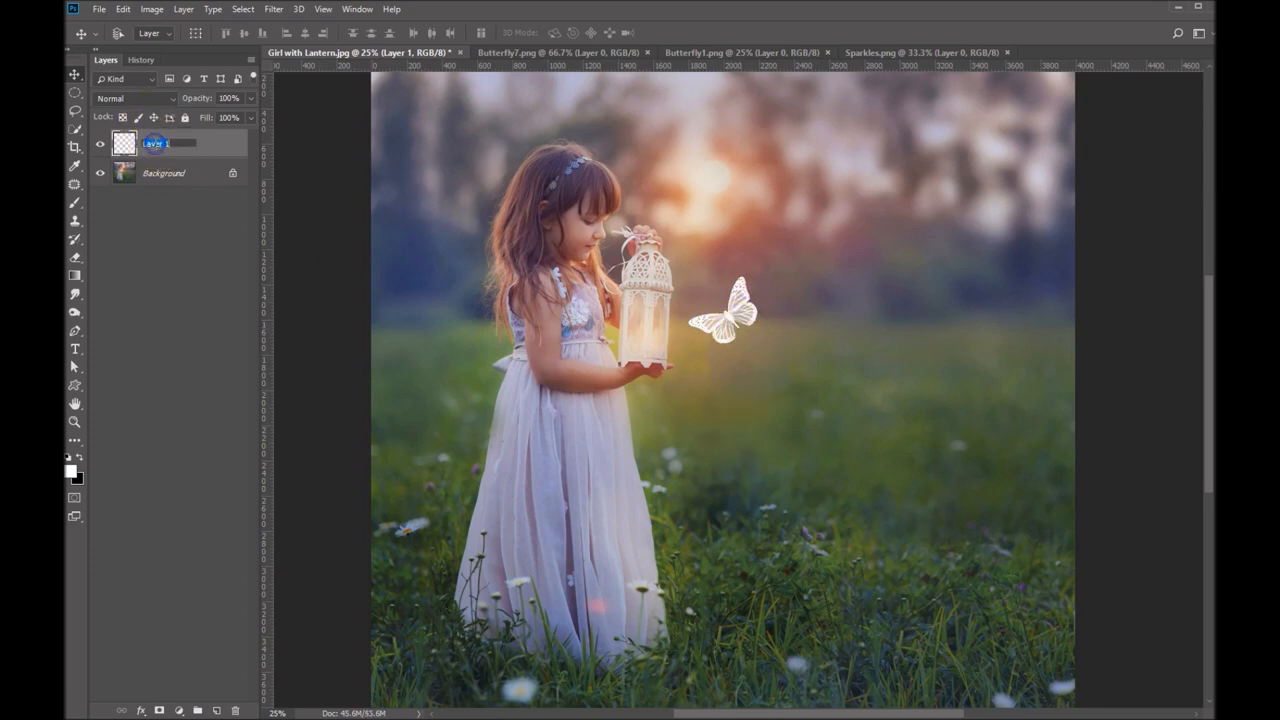
type("Butterfly")
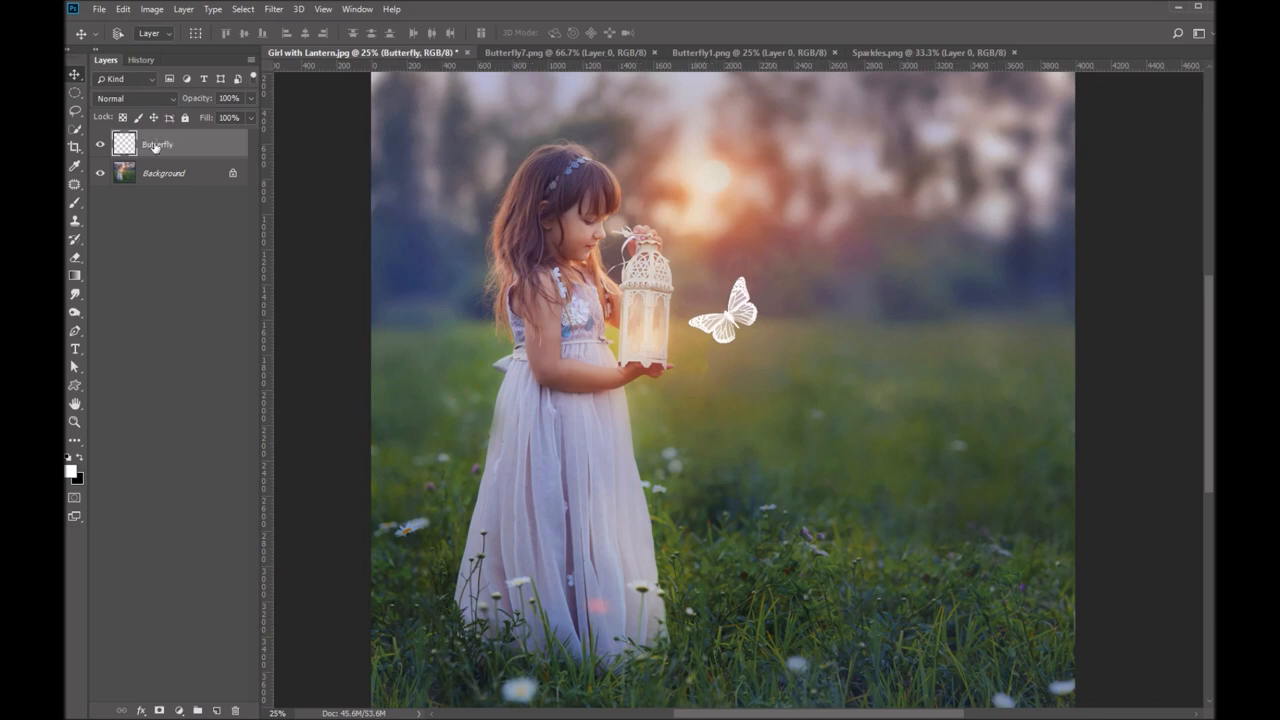
left_click(134, 98)
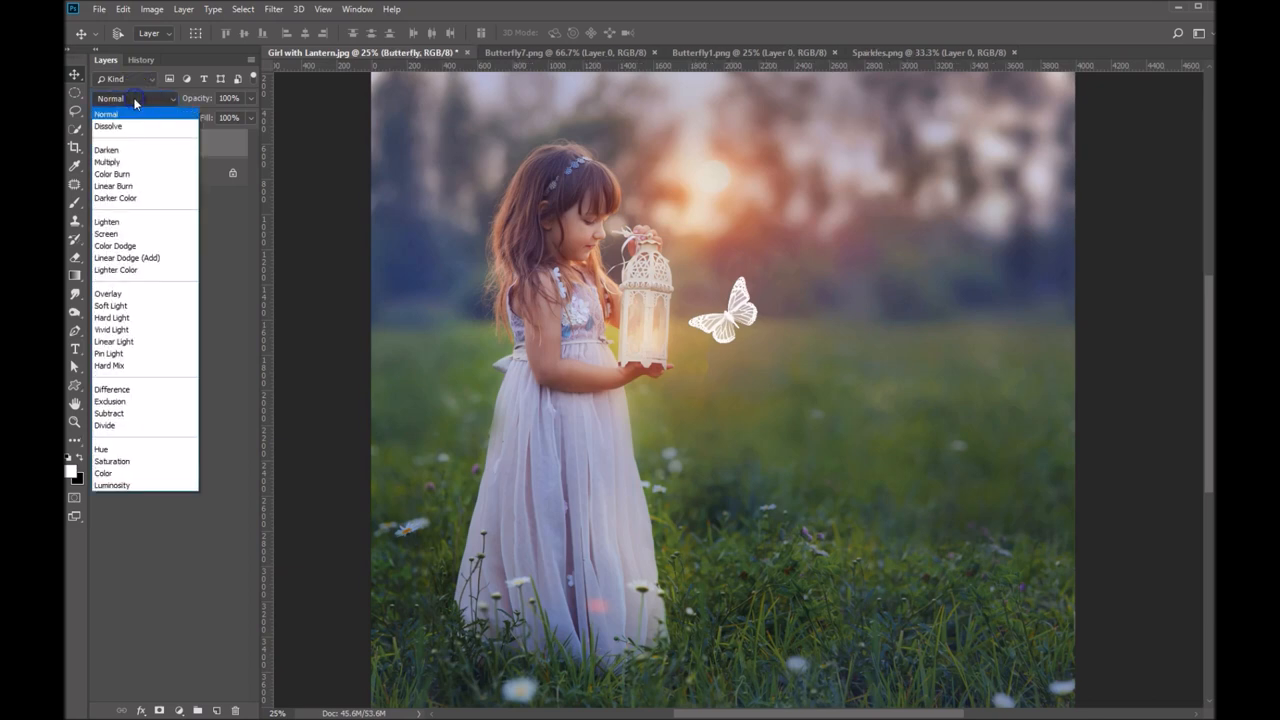
left_click(105, 233)
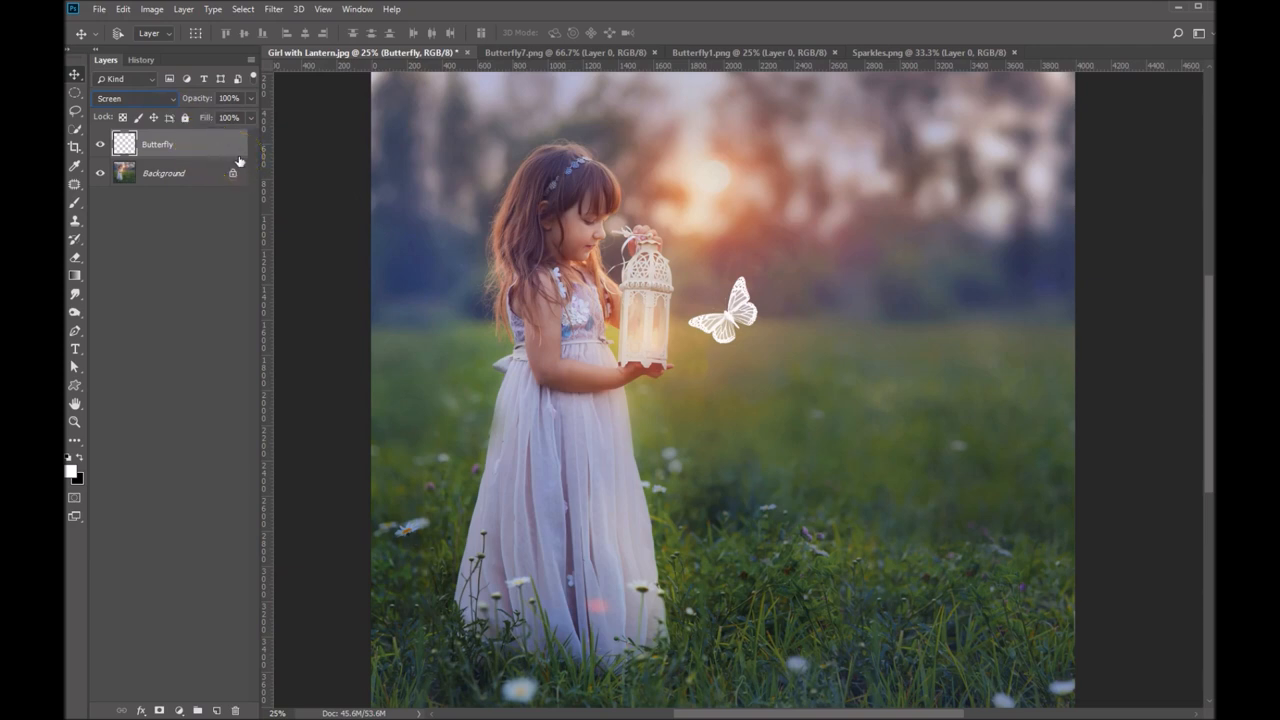
Enable Outer Glow on the butterfly with Screen blending at 100% opacity.
double_click(157, 144)
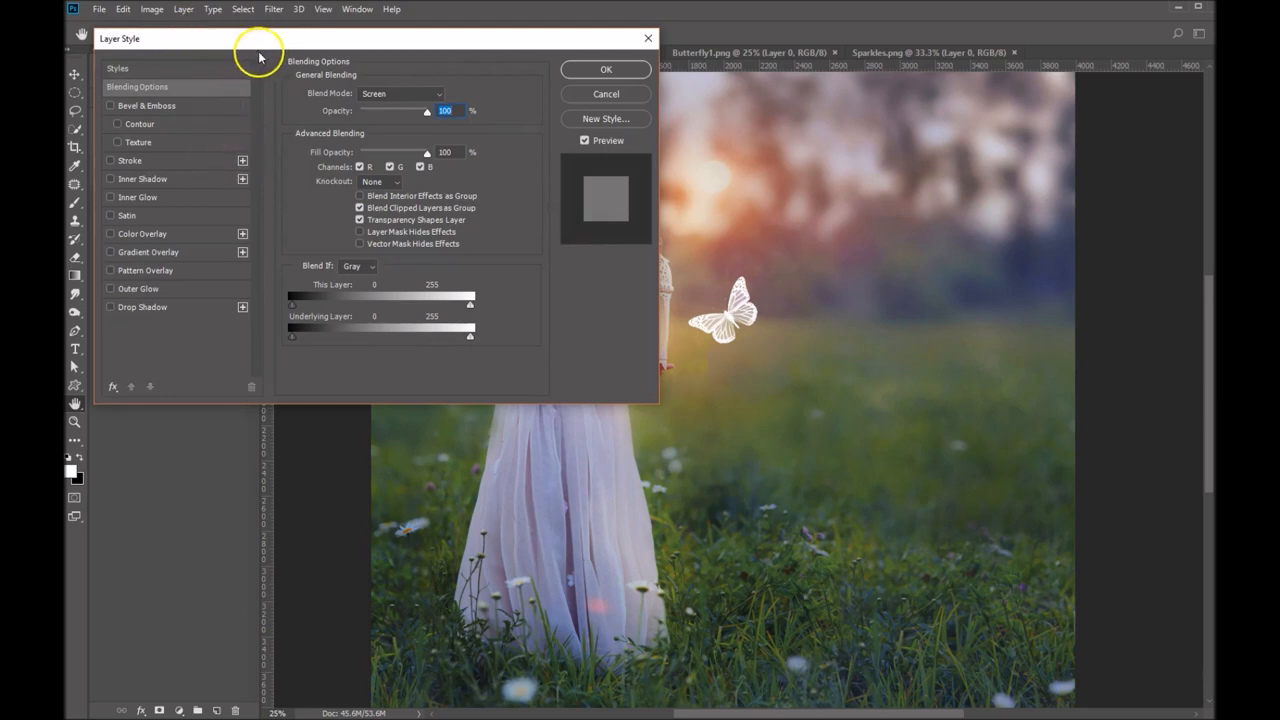
mouse_move(242, 160)
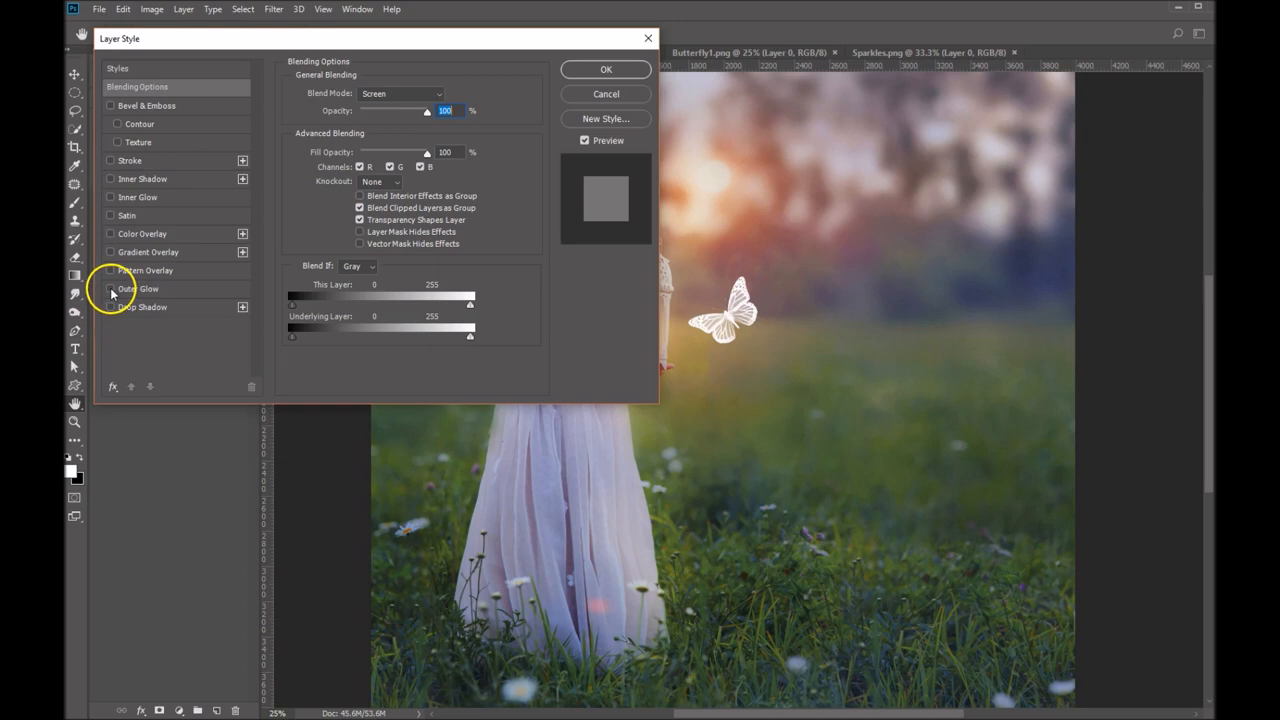
left_click(111, 289)
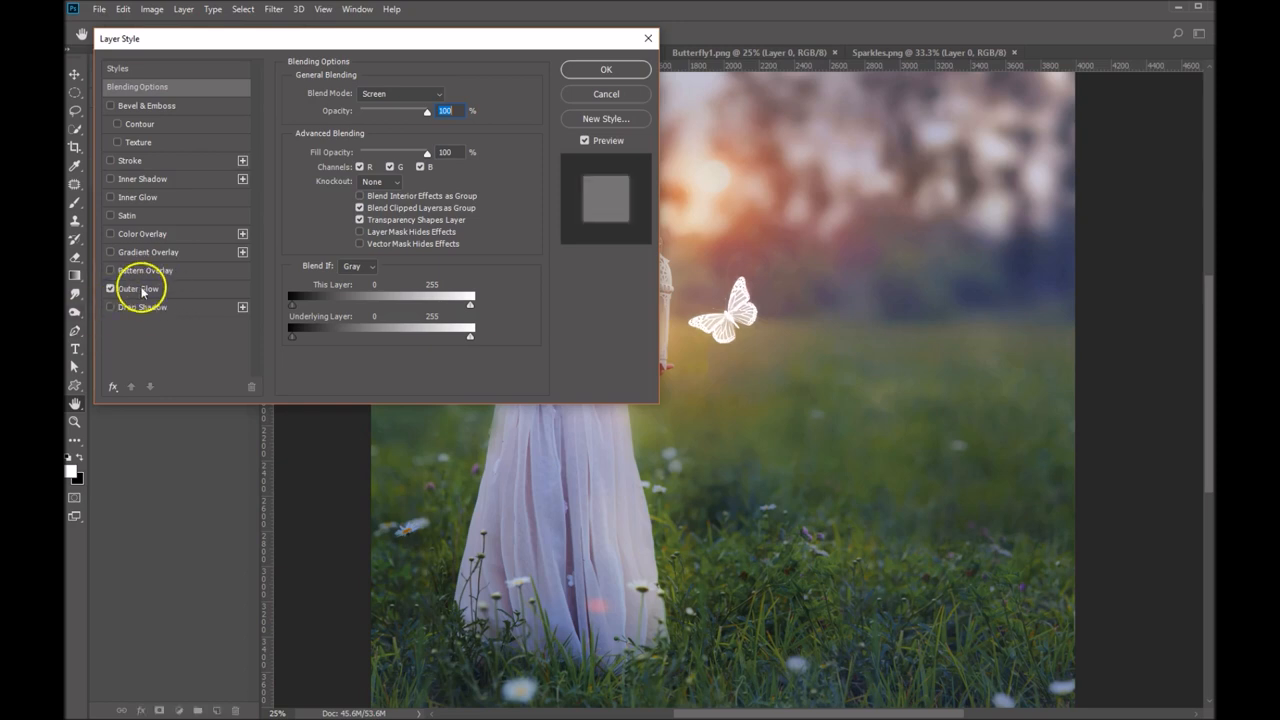
left_click(138, 288)
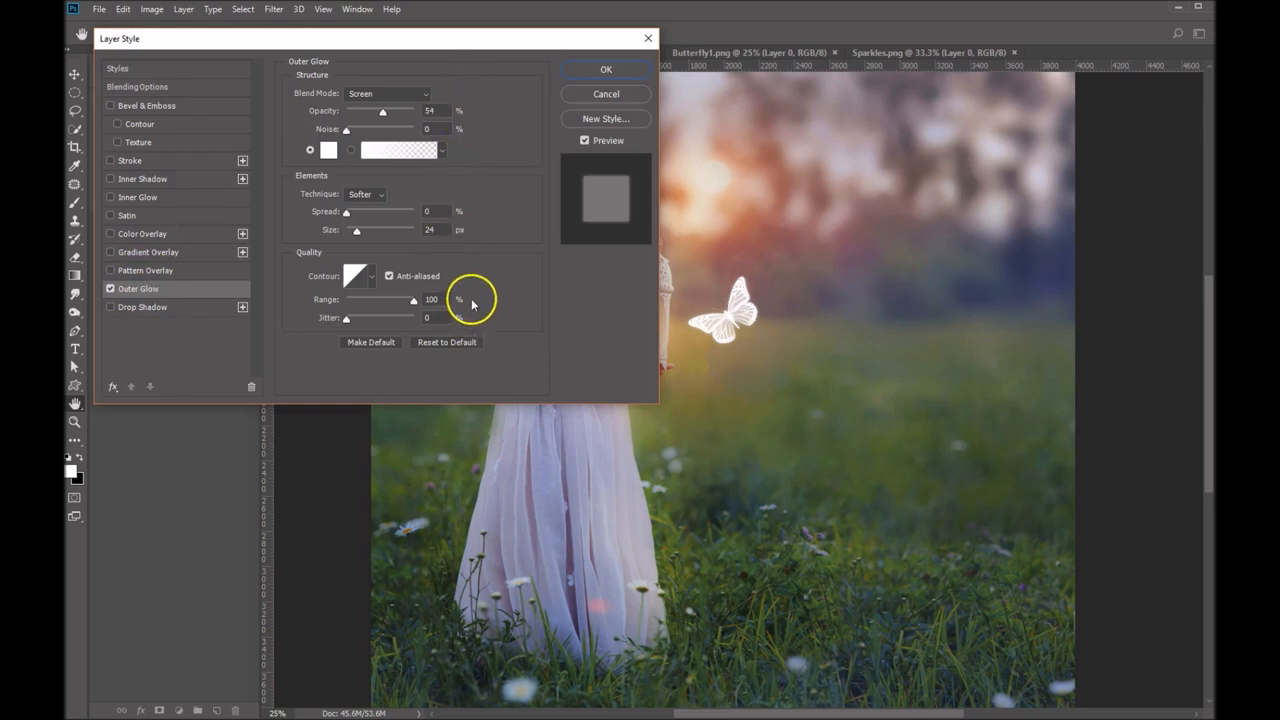
mouse_move(400, 100)
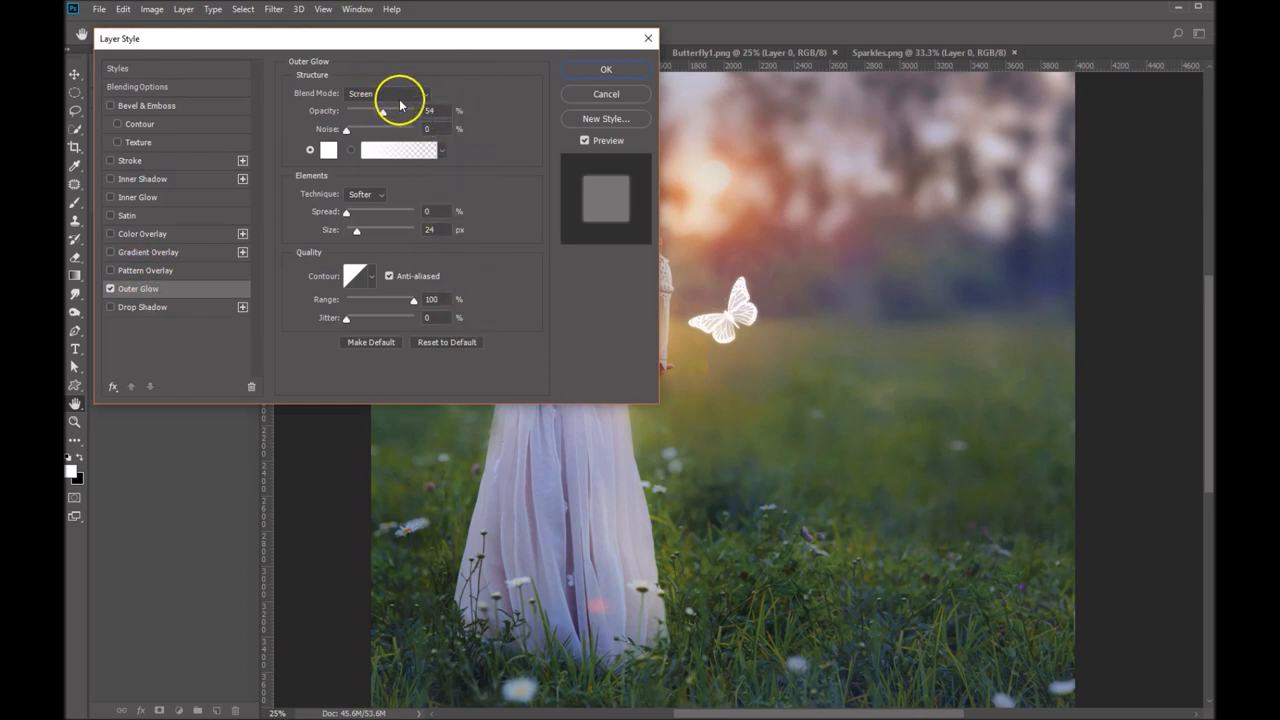
left_click(390, 93)
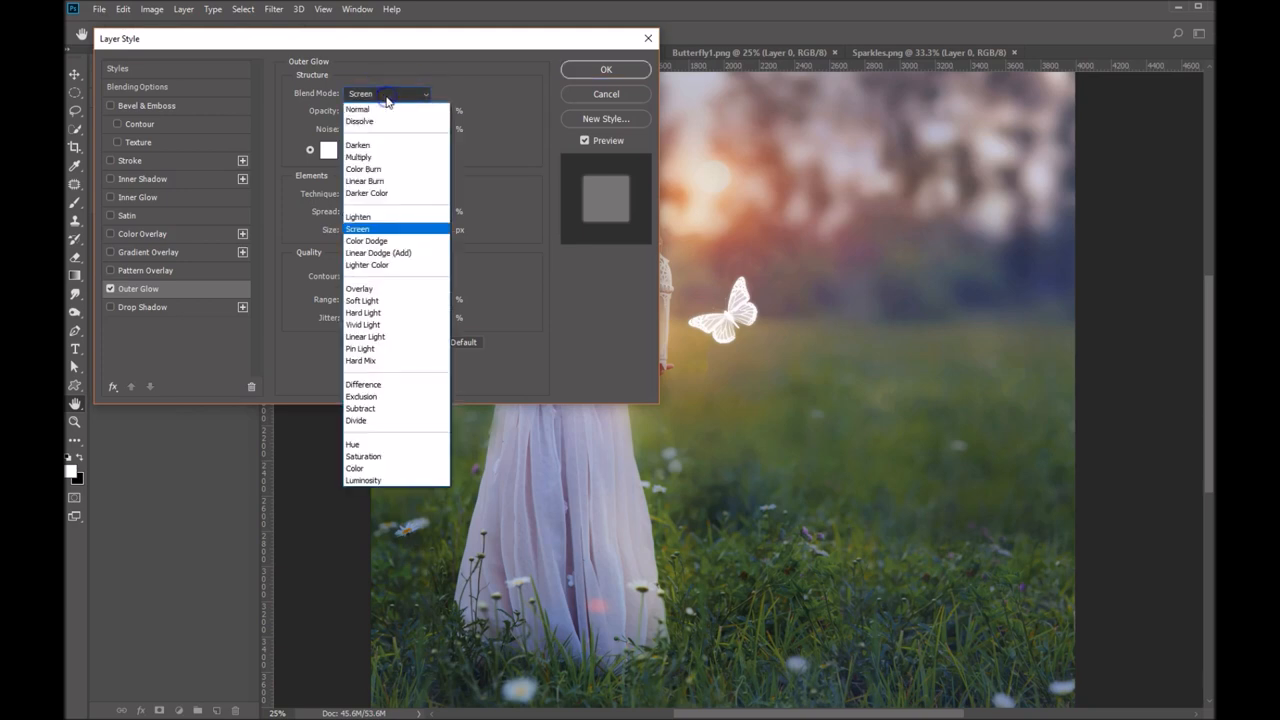
left_click(357, 228)
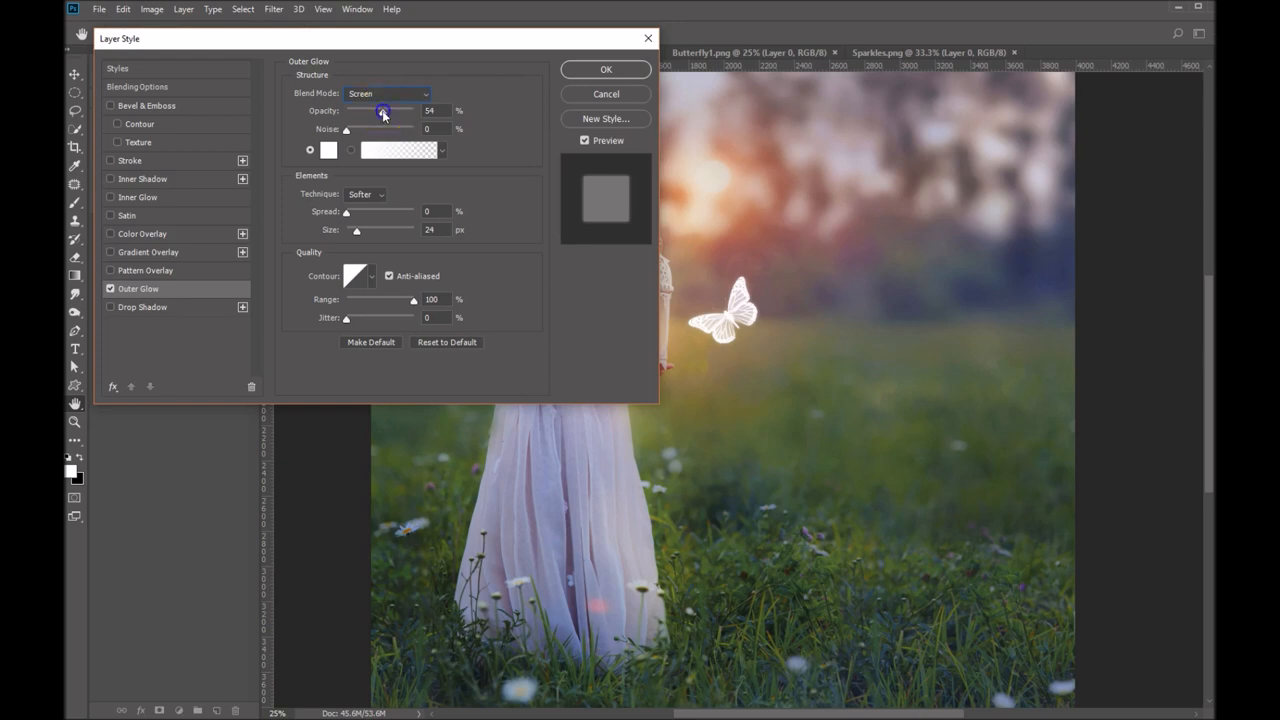
left_click_drag(383, 111, 452, 111)
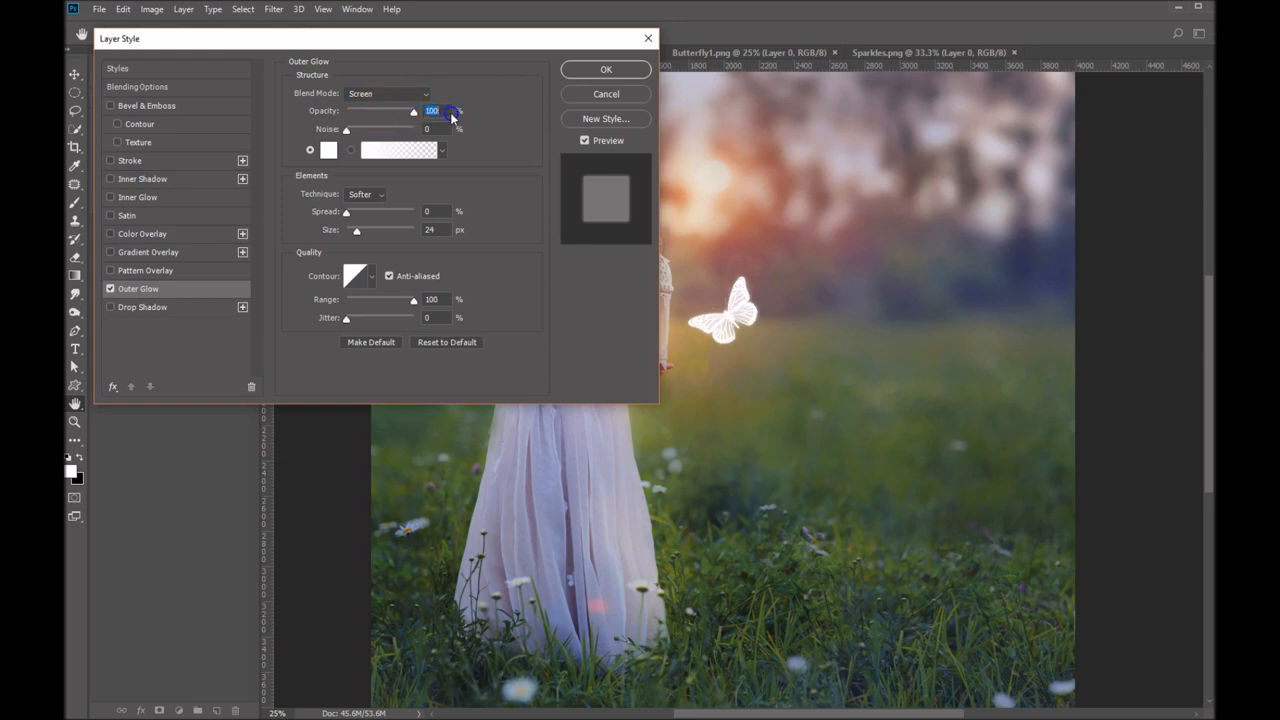
mouse_move(368, 240)
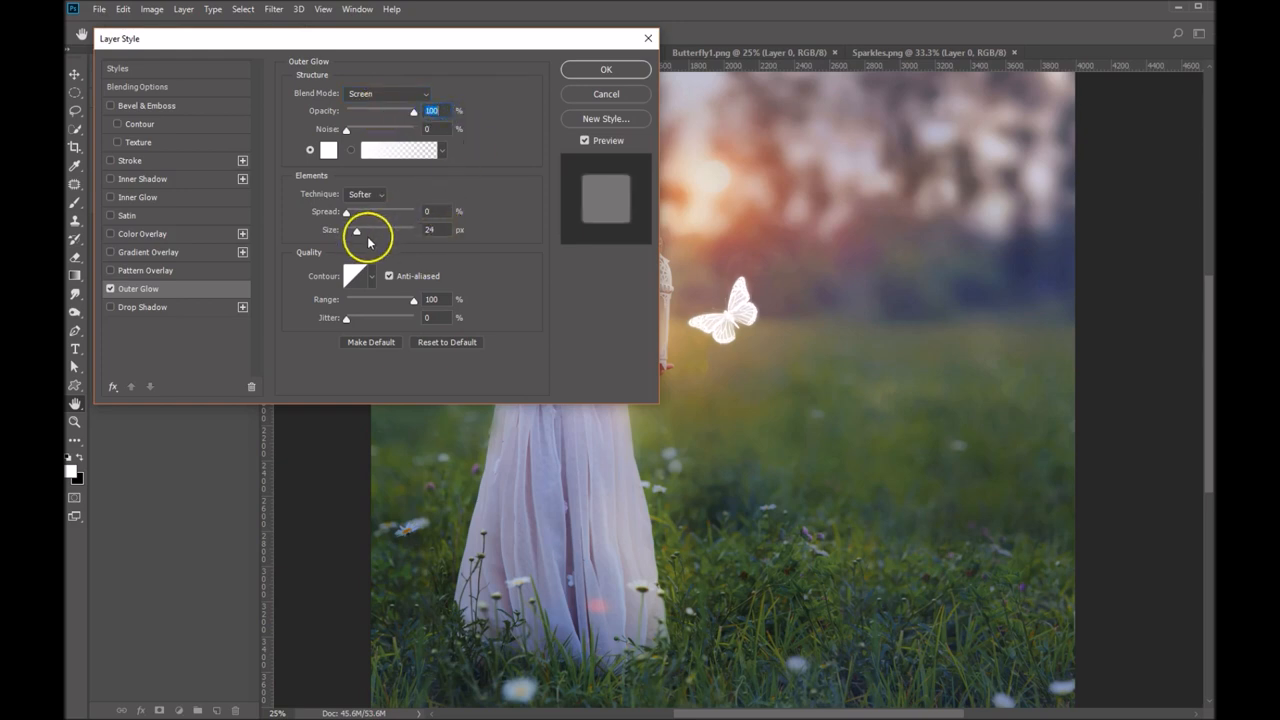
Set the glow size to 169 px and the range to 51%.
left_click_drag(357, 230, 355, 230)
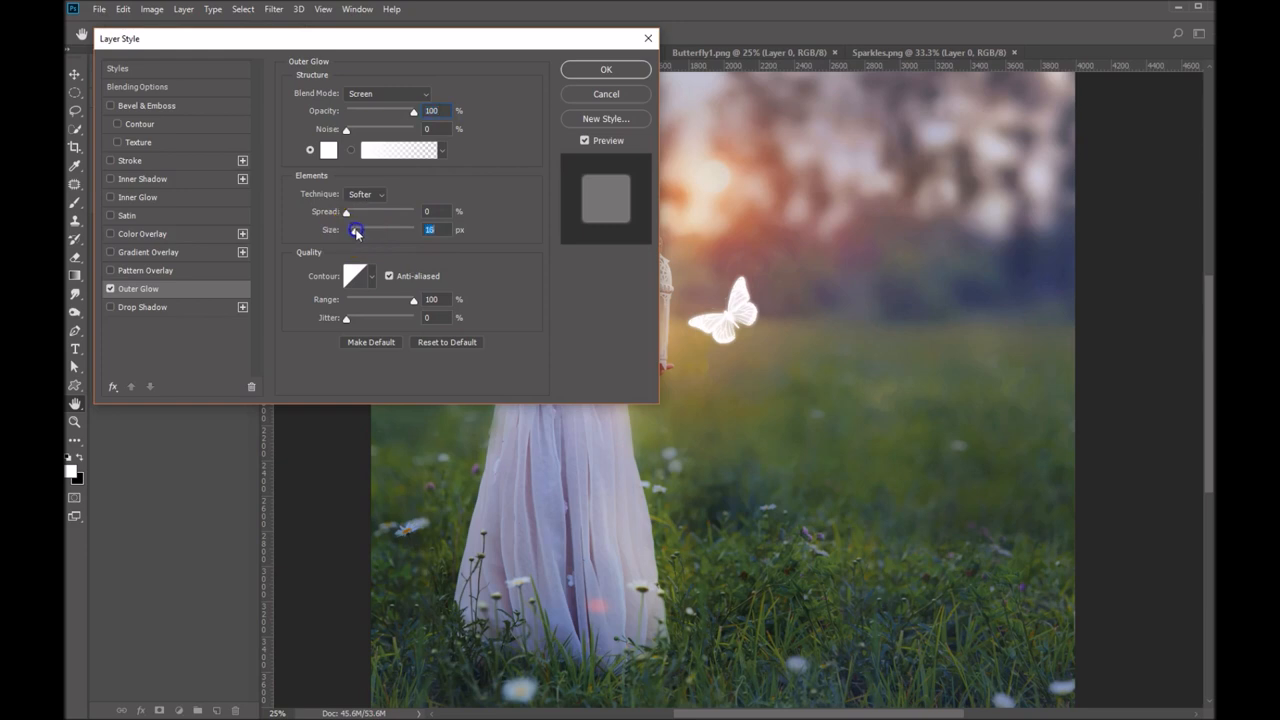
left_click_drag(356, 229, 385, 229)
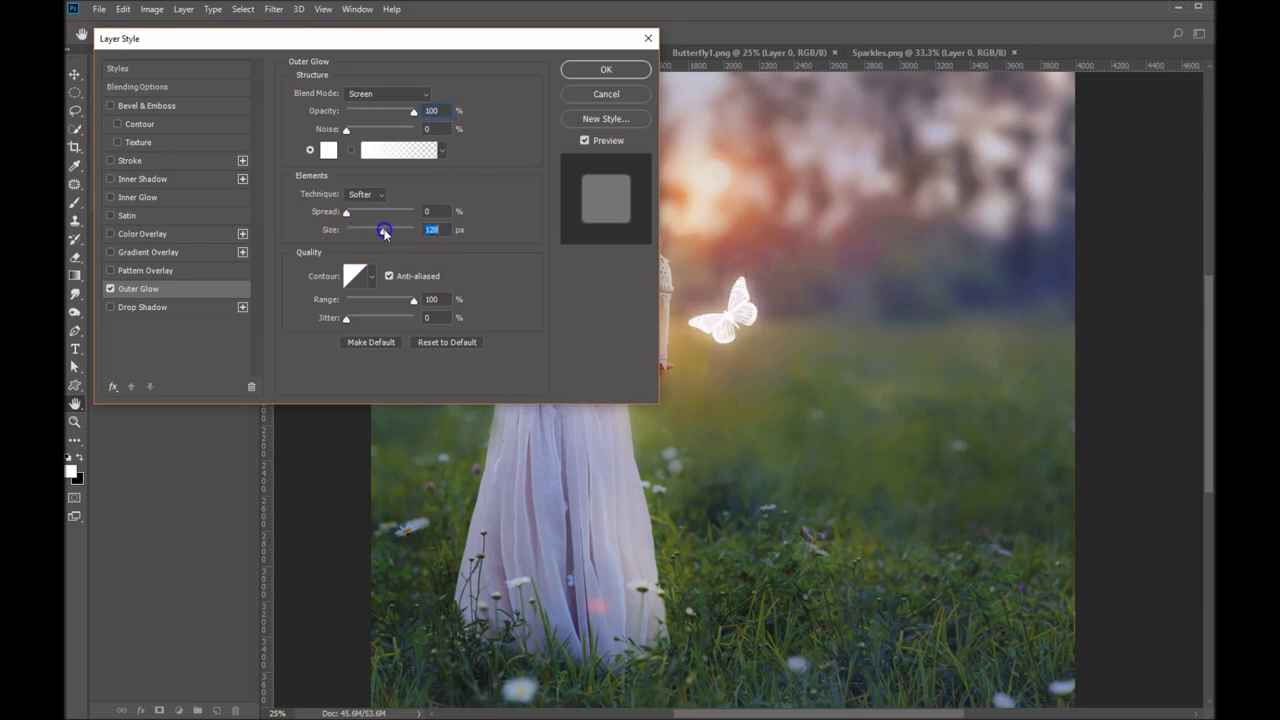
left_click_drag(383, 229, 396, 229)
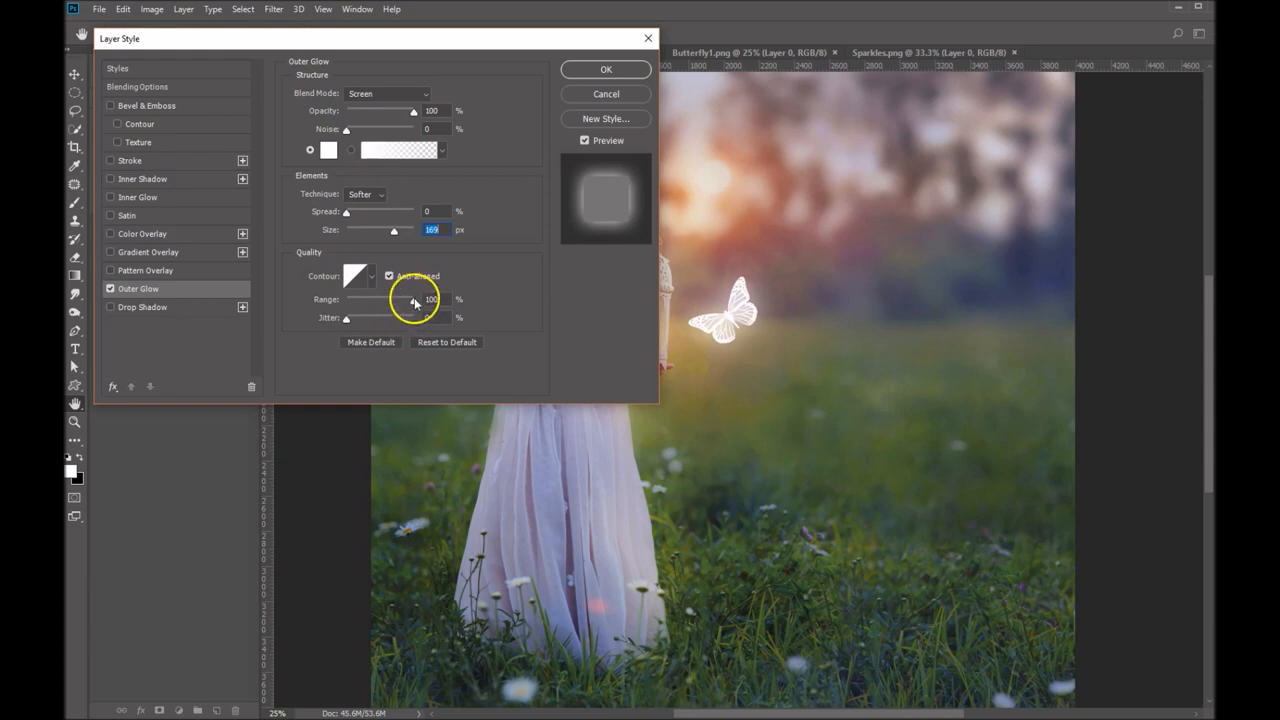
left_click_drag(413, 299, 402, 299)
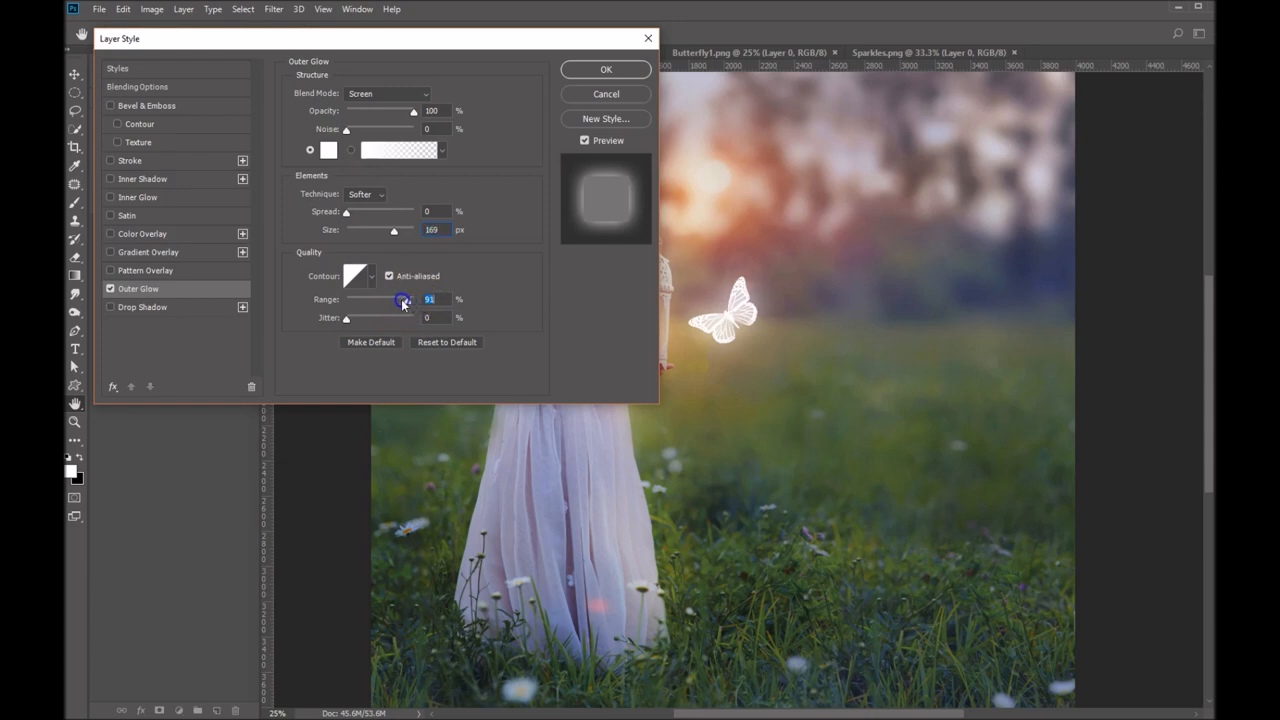
left_click_drag(402, 300, 370, 300)
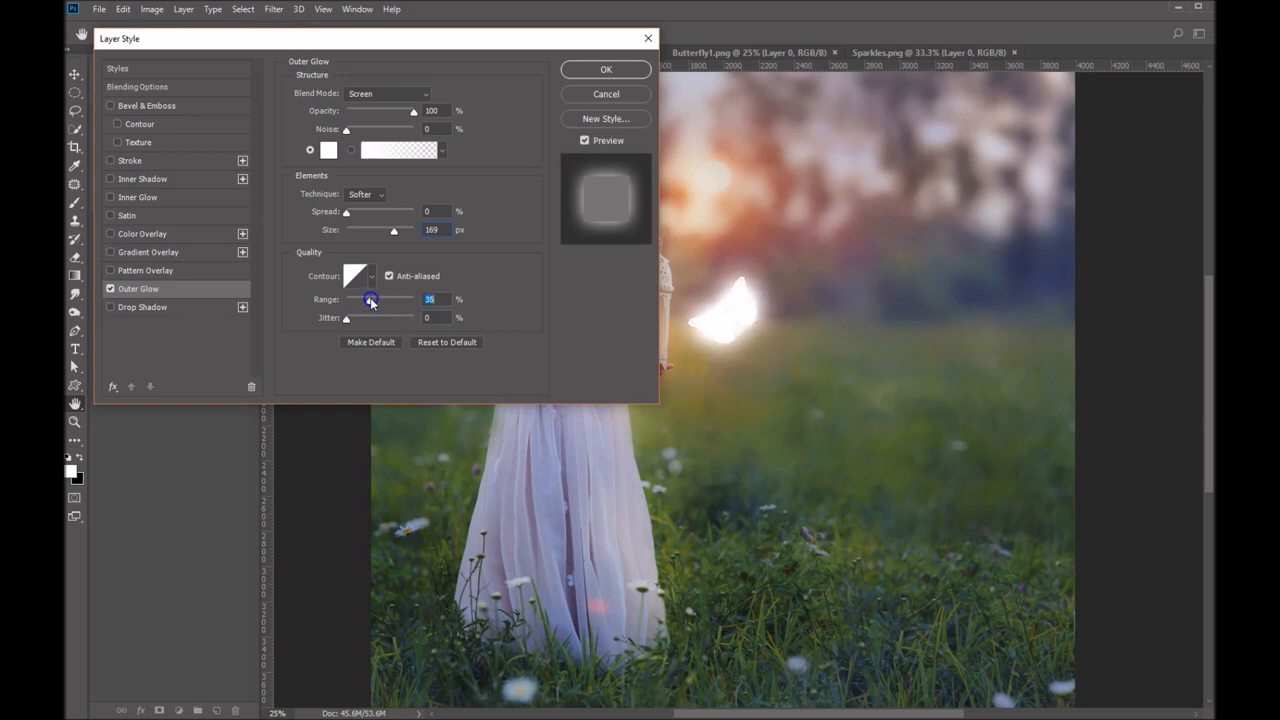
left_click_drag(370, 299, 376, 299)
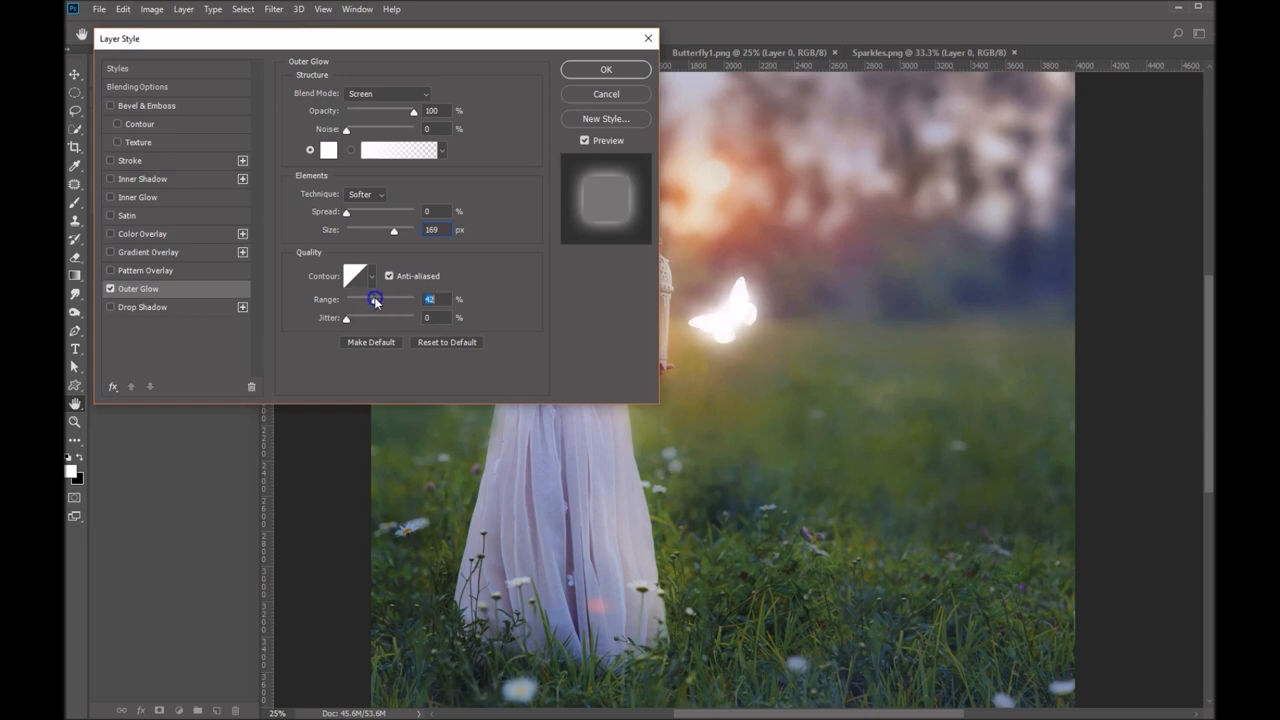
left_click_drag(374, 299, 382, 299)
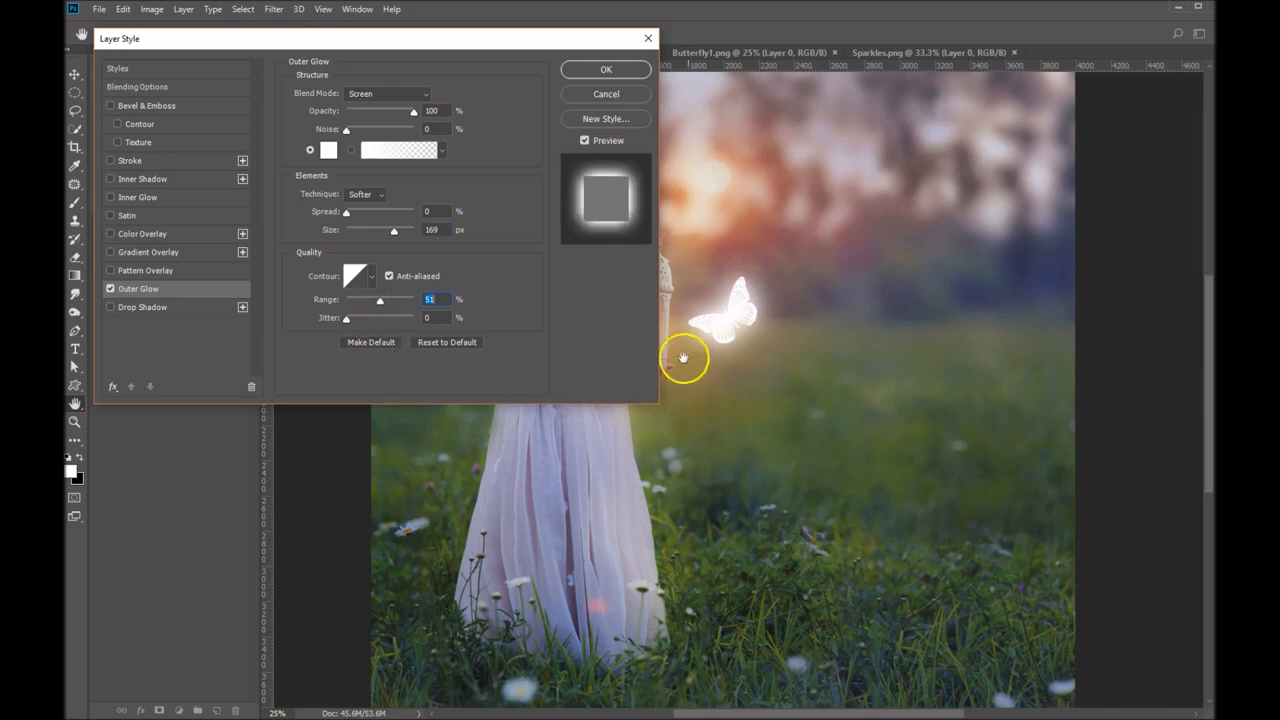
mouse_move(704, 302)
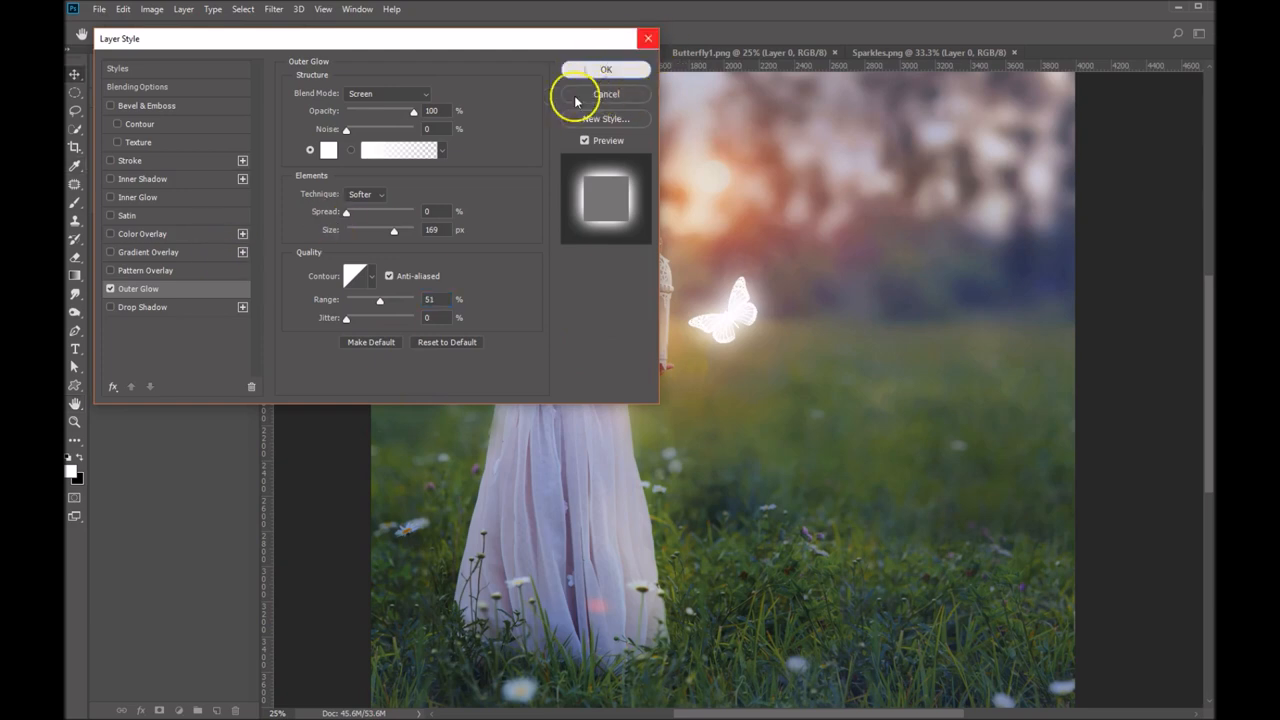
Confirm the Outer Glow style and nudge the glowing butterfly beside the lantern.
left_click(606, 69)
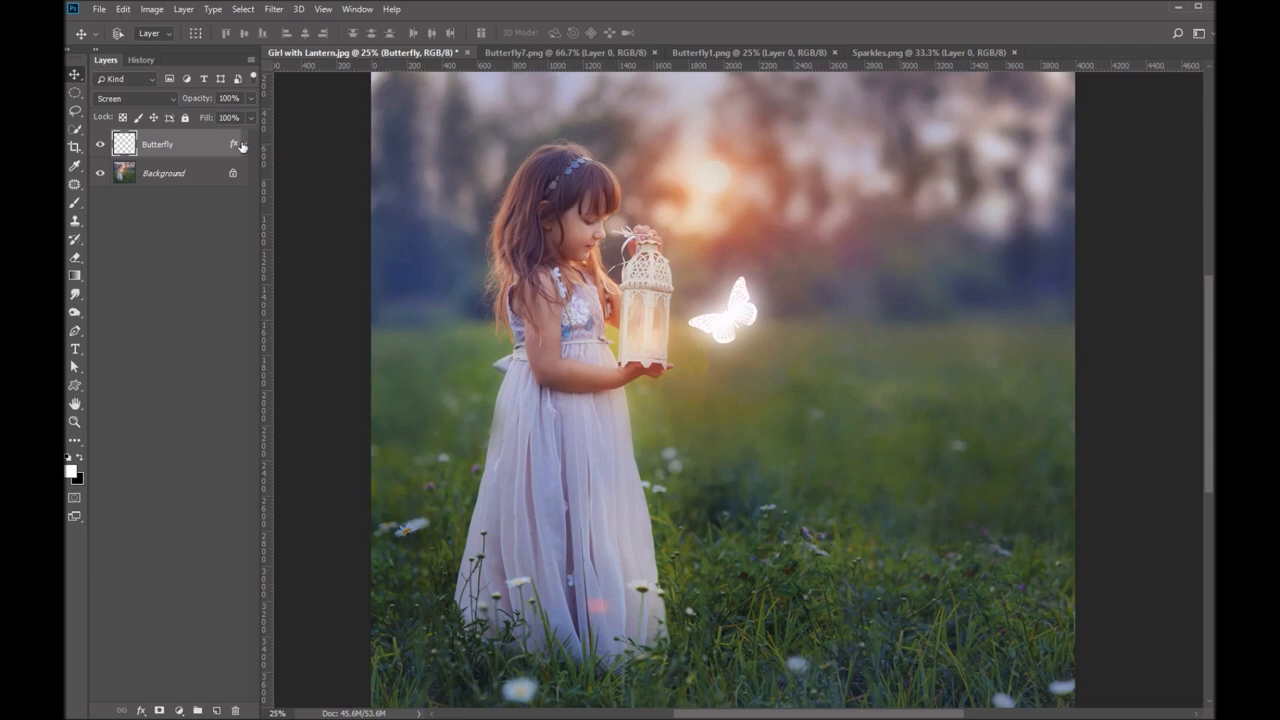
mouse_move(790, 595)
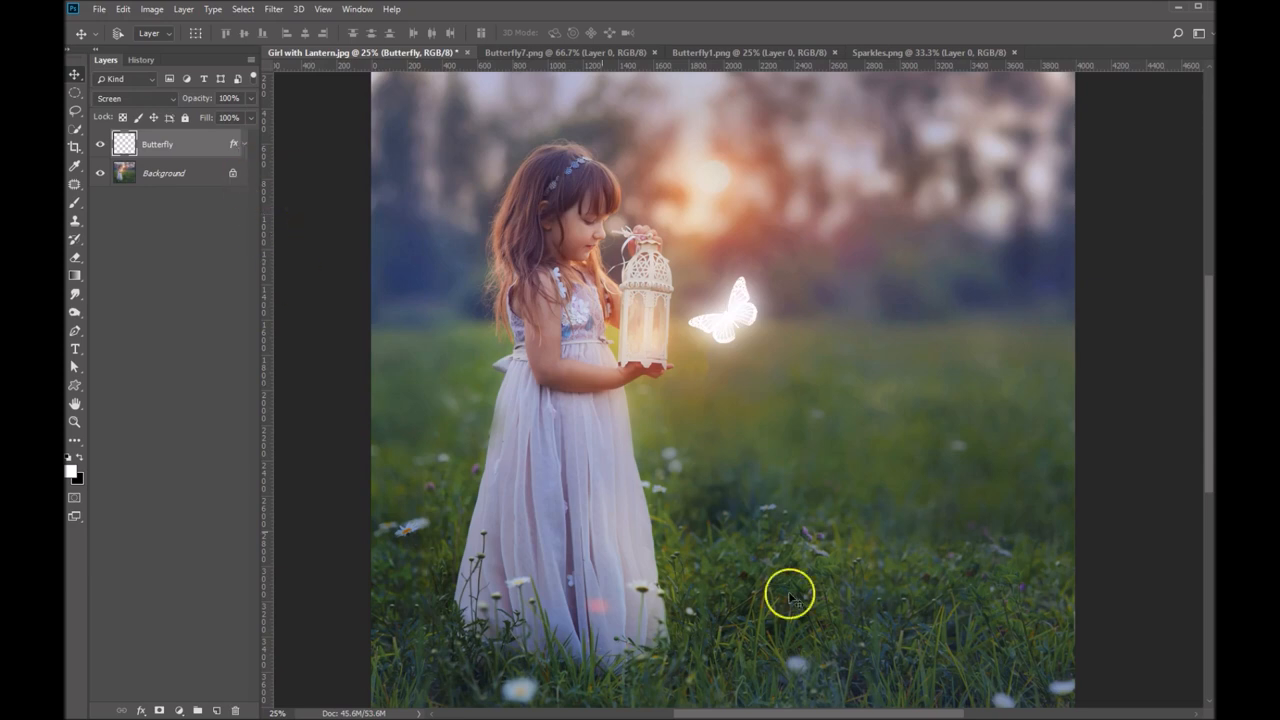
mouse_move(815, 583)
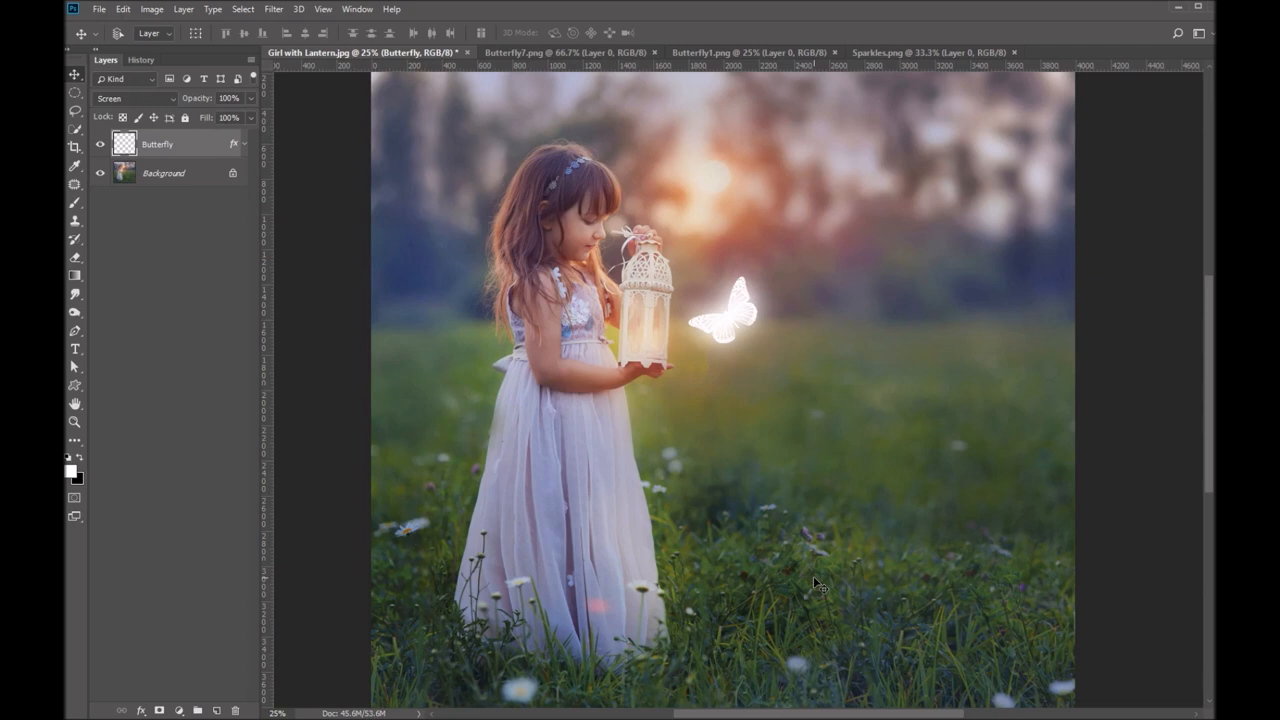
mouse_move(812, 578)
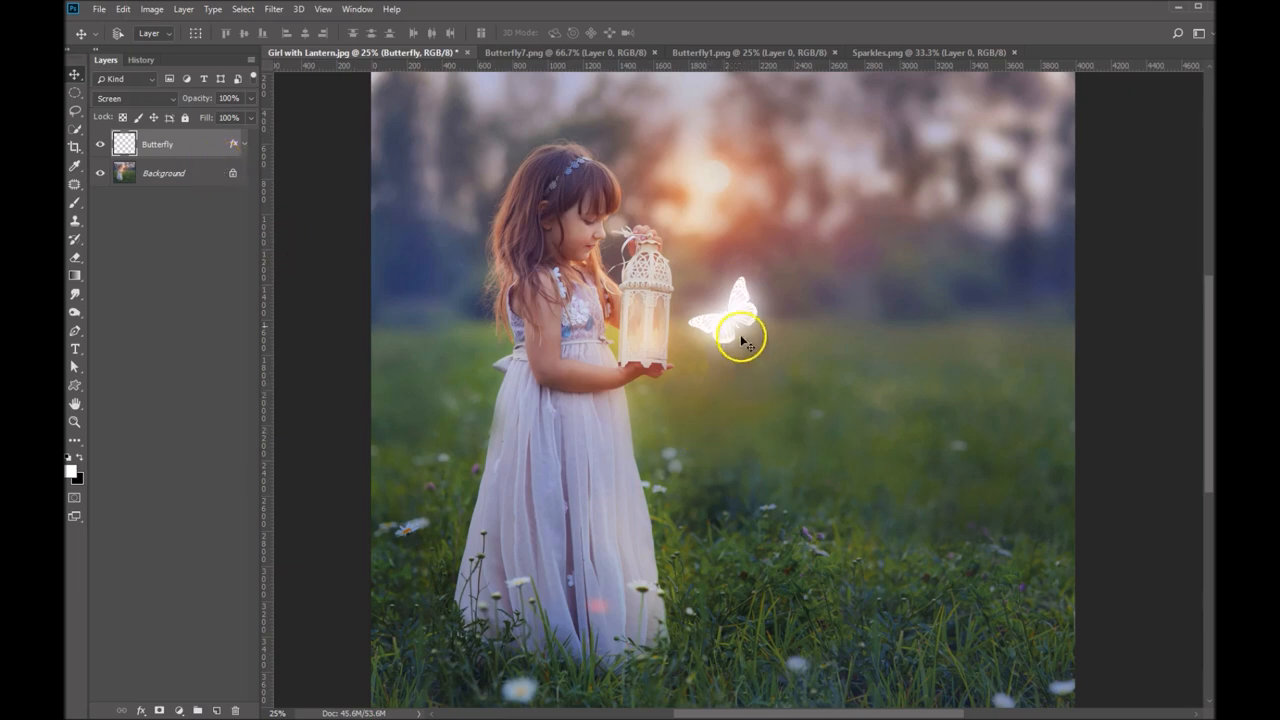
left_click_drag(740, 320, 725, 330)
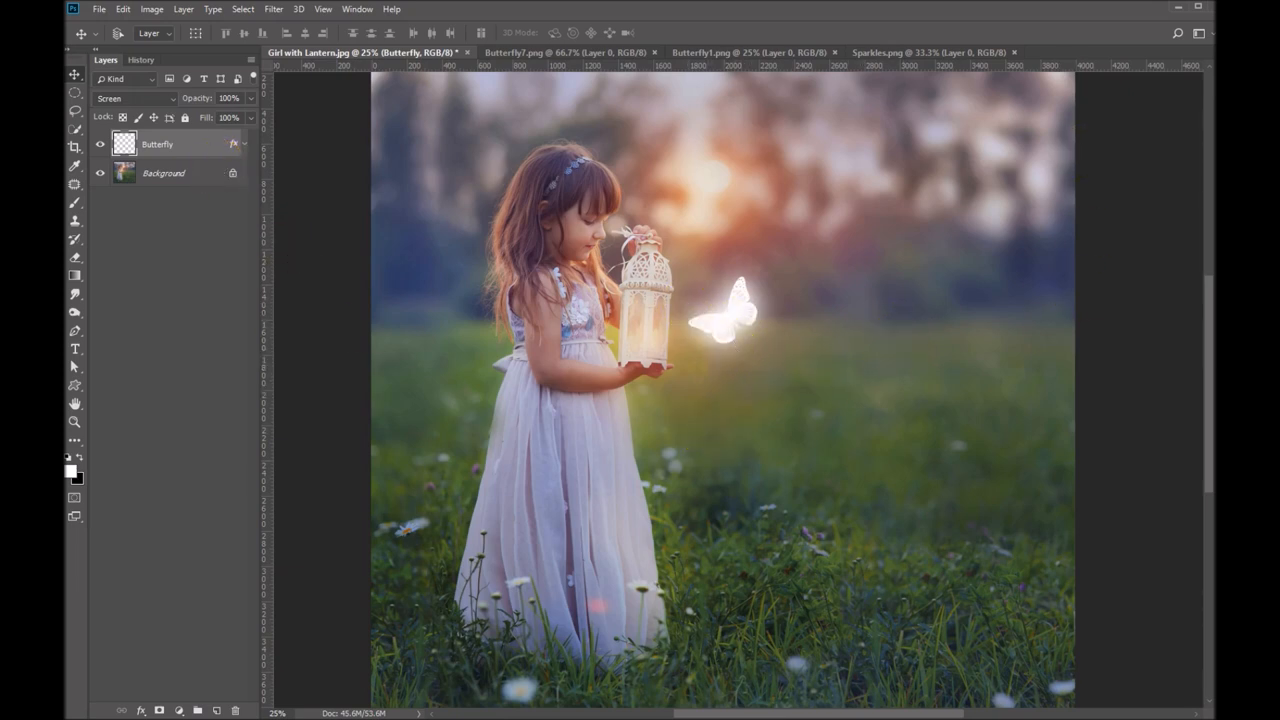
Drag the Sparkles.png layer into the Girl with Lantern photo.
left_click(878, 52)
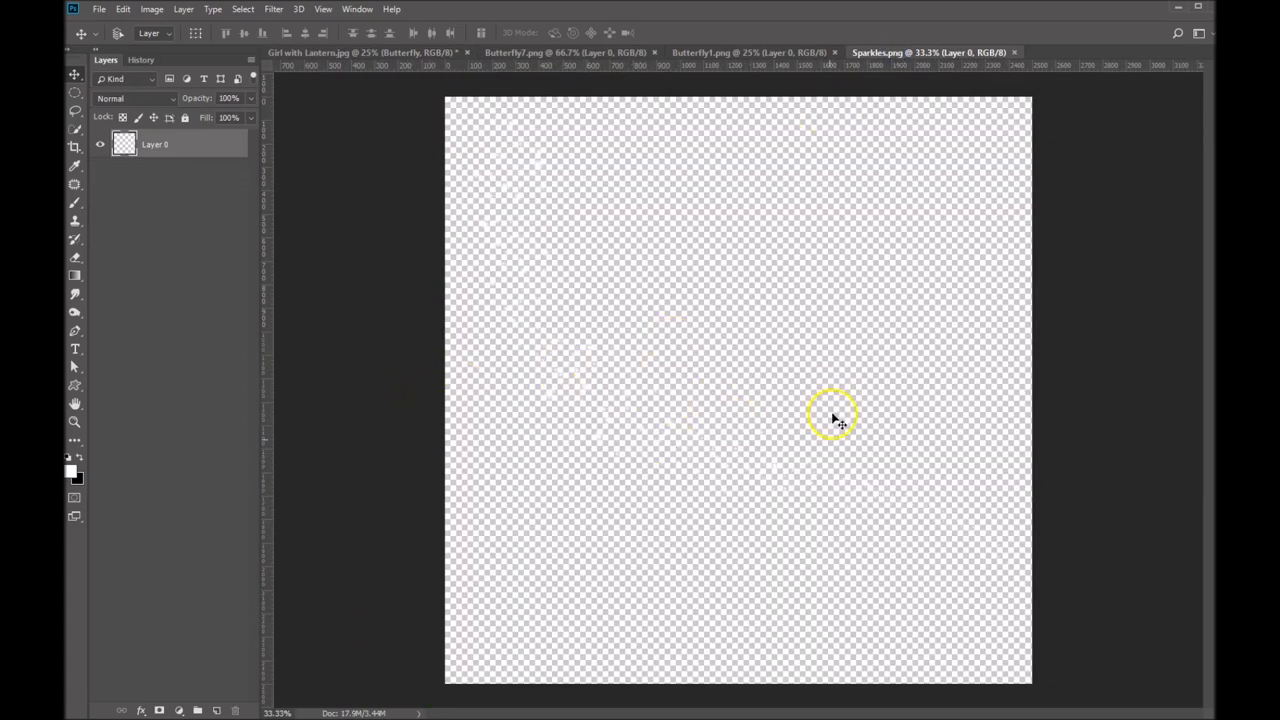
mouse_move(810, 462)
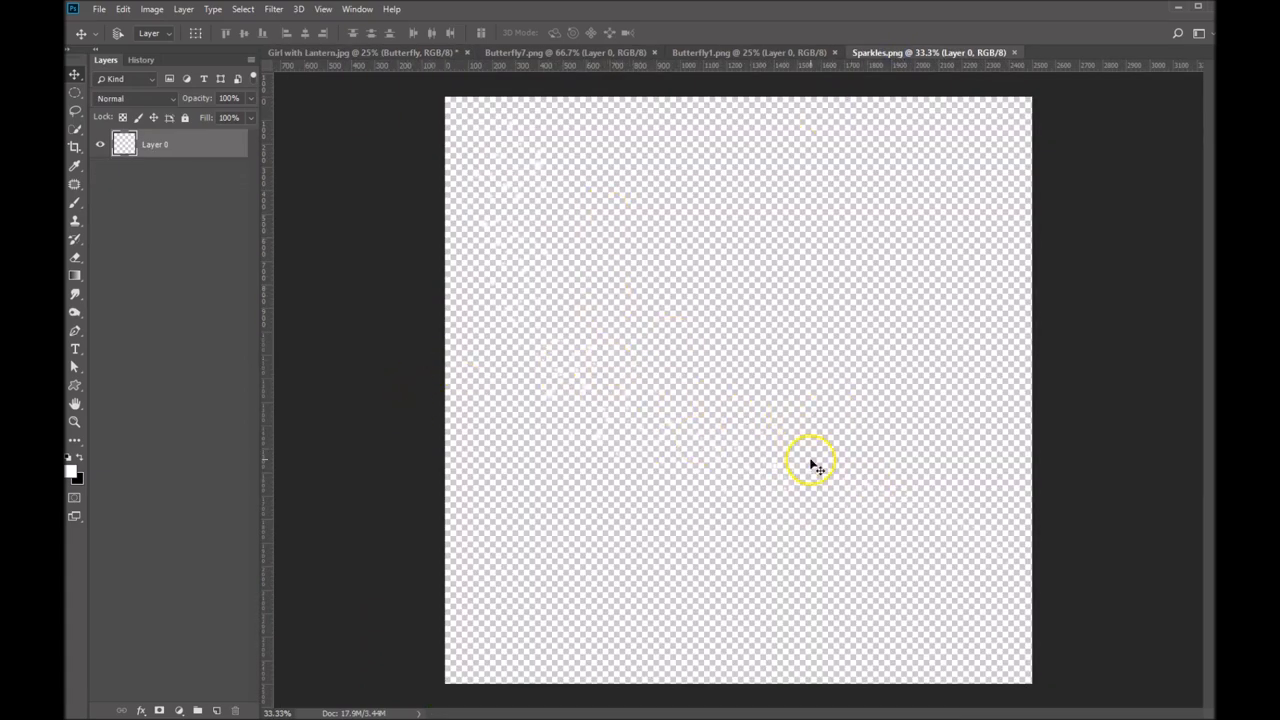
mouse_move(667, 335)
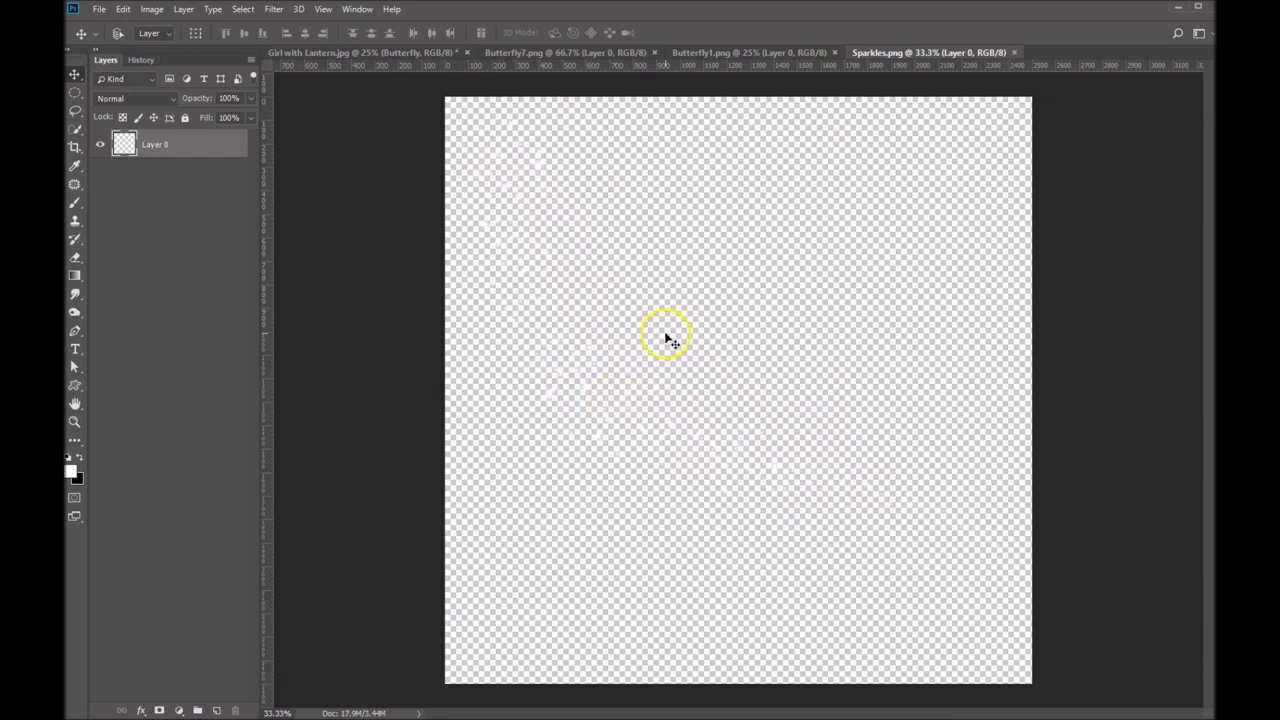
left_click_drag(667, 336, 644, 313)
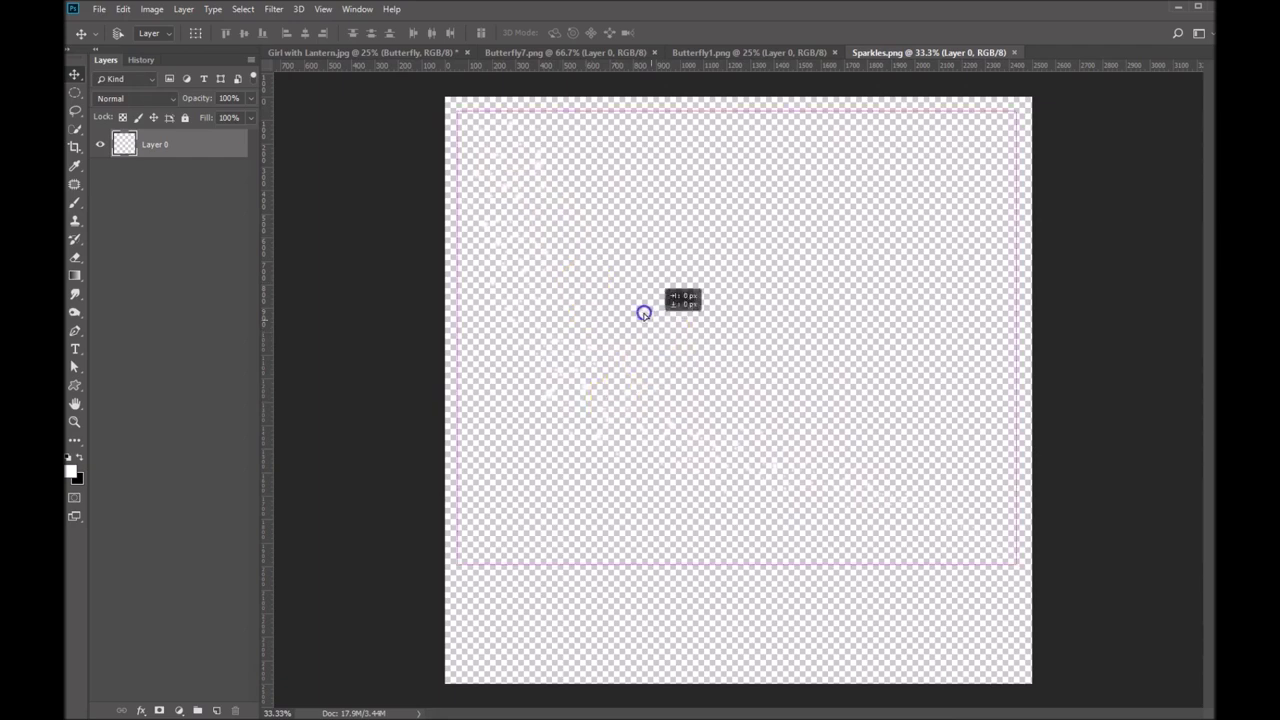
left_click(330, 52)
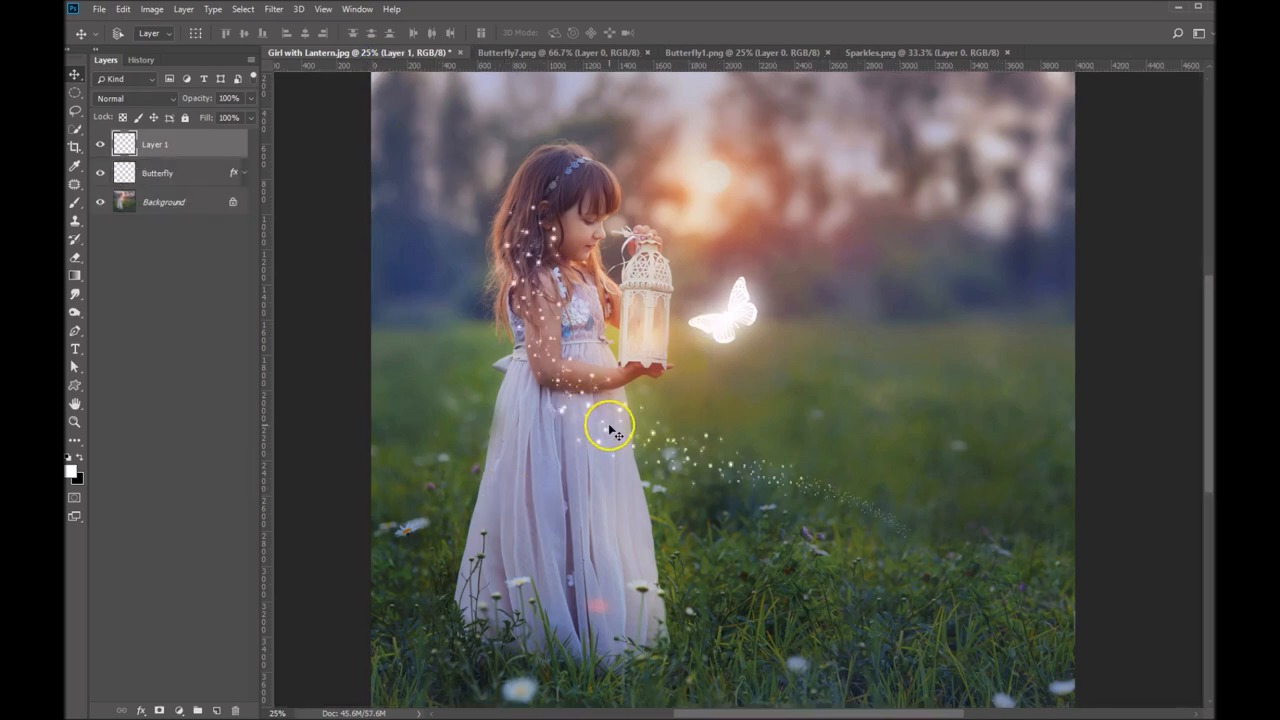
Shrink the sparkle trail beside the butterfly and mirror it.
left_click_drag(610, 427, 643, 403)
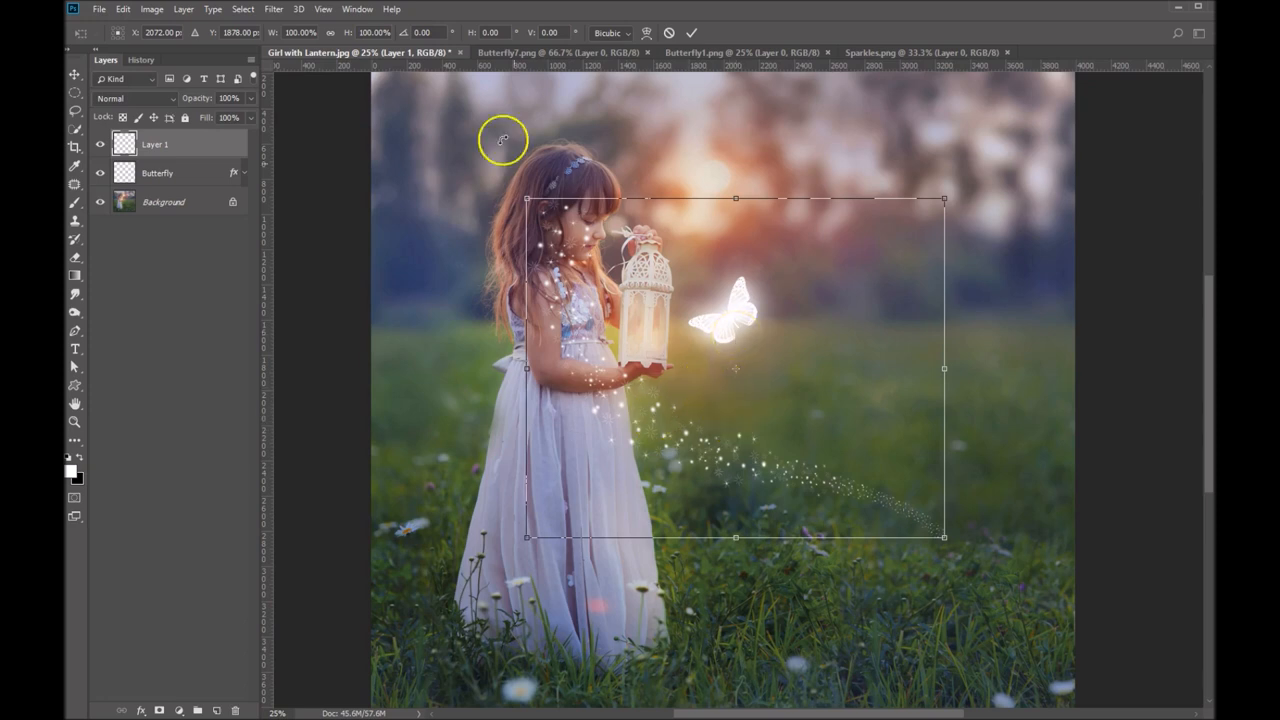
mouse_move(528, 190)
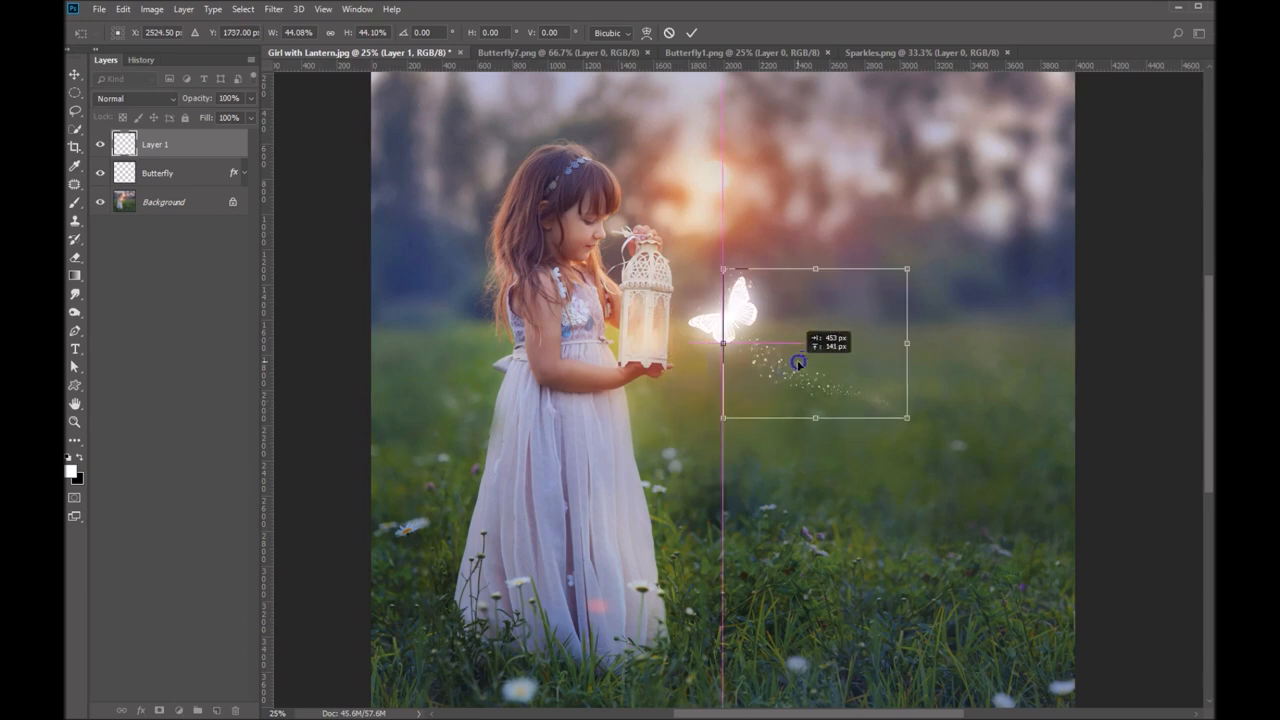
left_click_drag(798, 360, 780, 328)
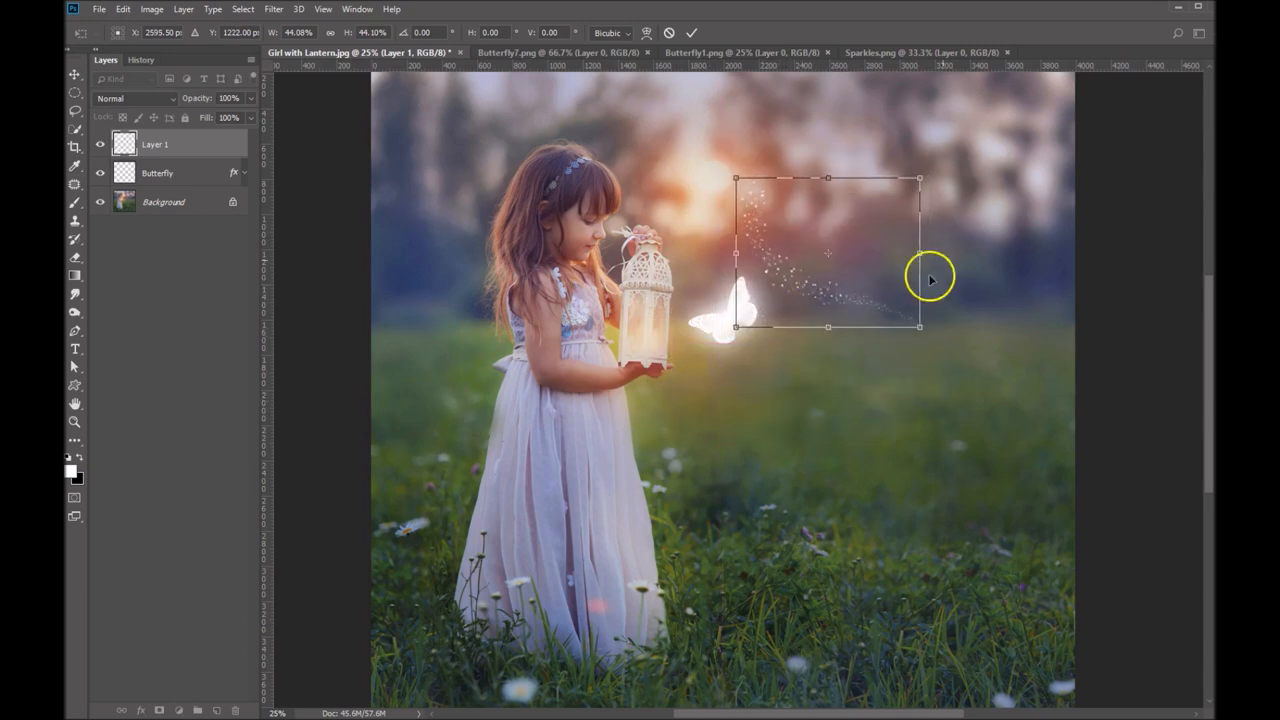
mouse_move(875, 298)
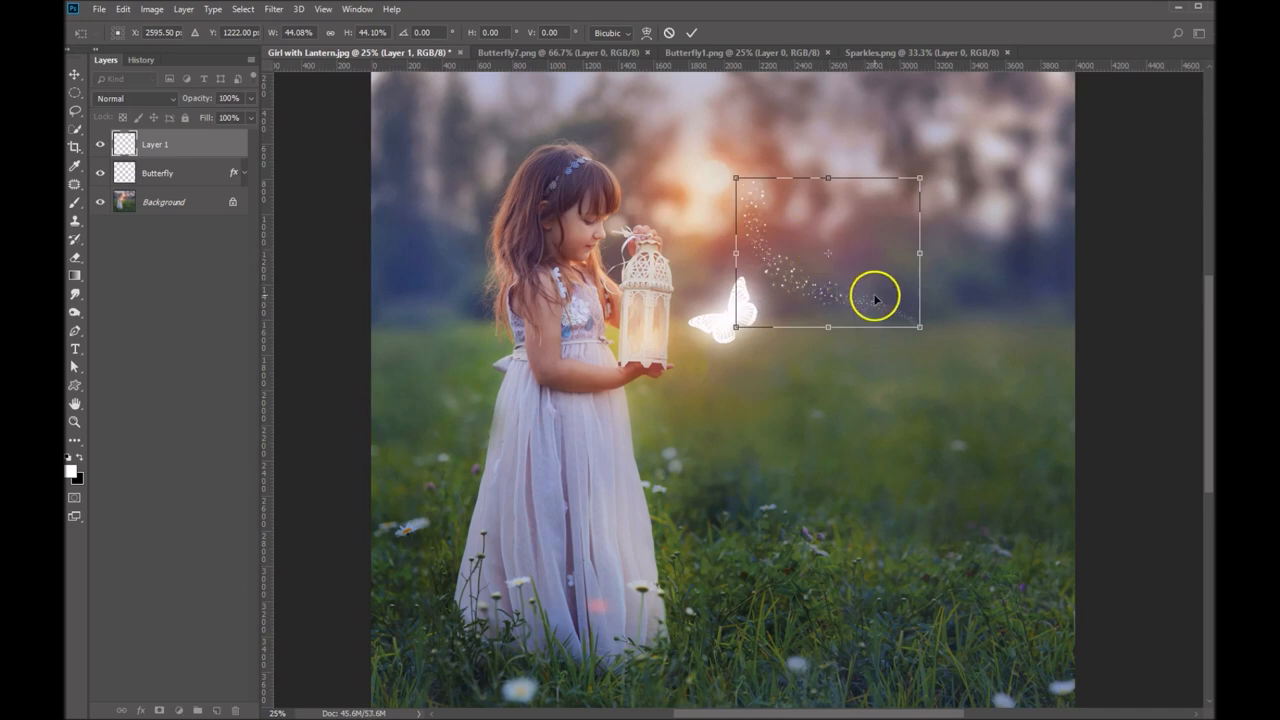
right_click(875, 298)
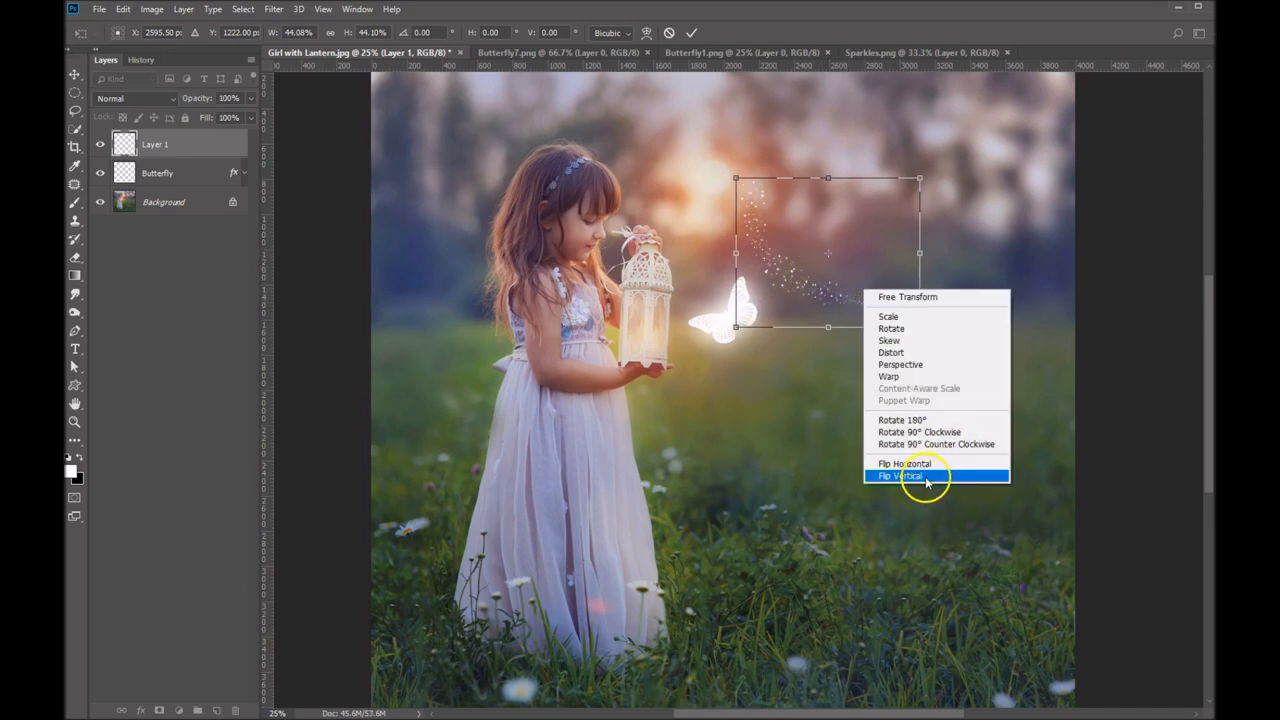
left_click(897, 475)
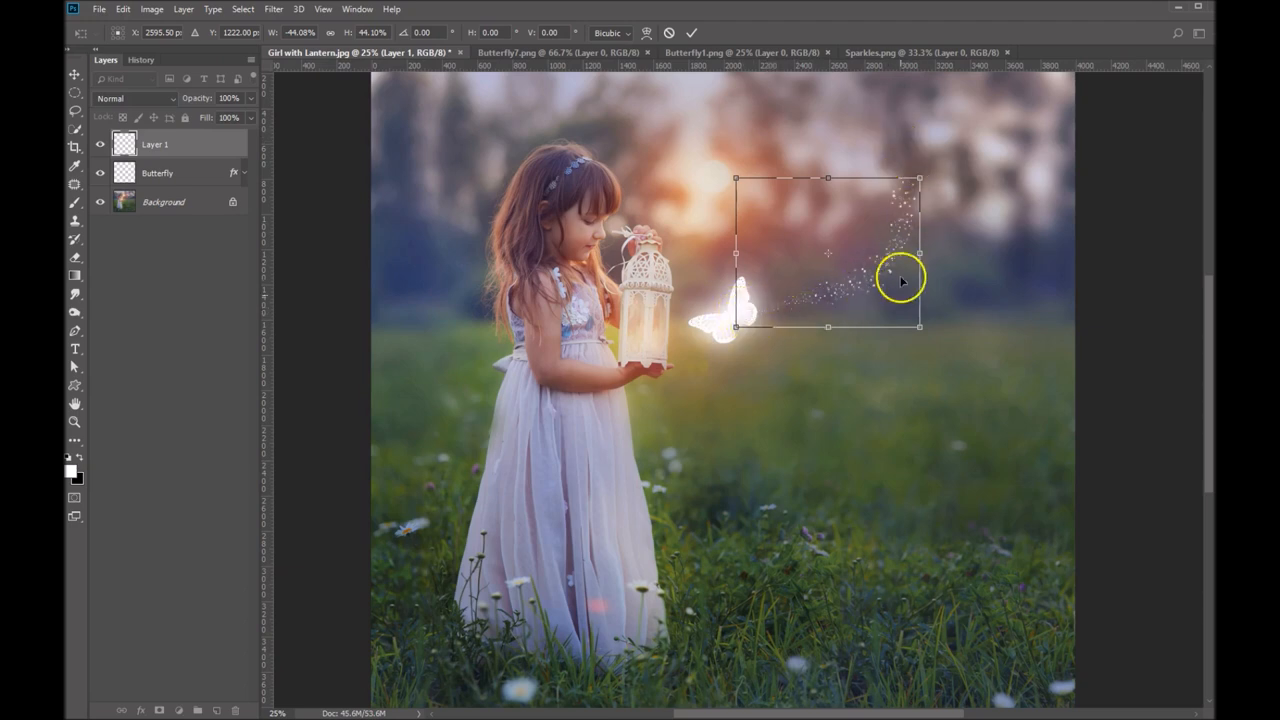
Move the trail to start at the butterfly and rotate it to sweep upward right.
left_click_drag(900, 280, 888, 297)
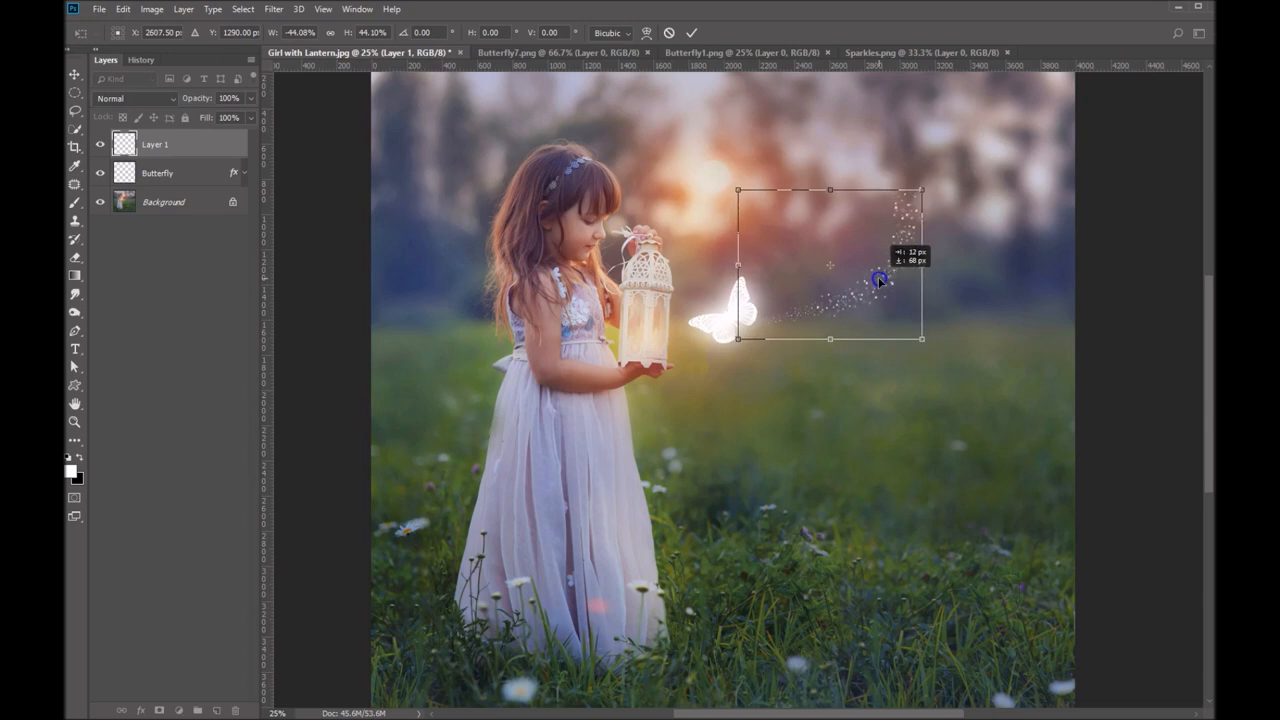
left_click_drag(878, 280, 830, 265)
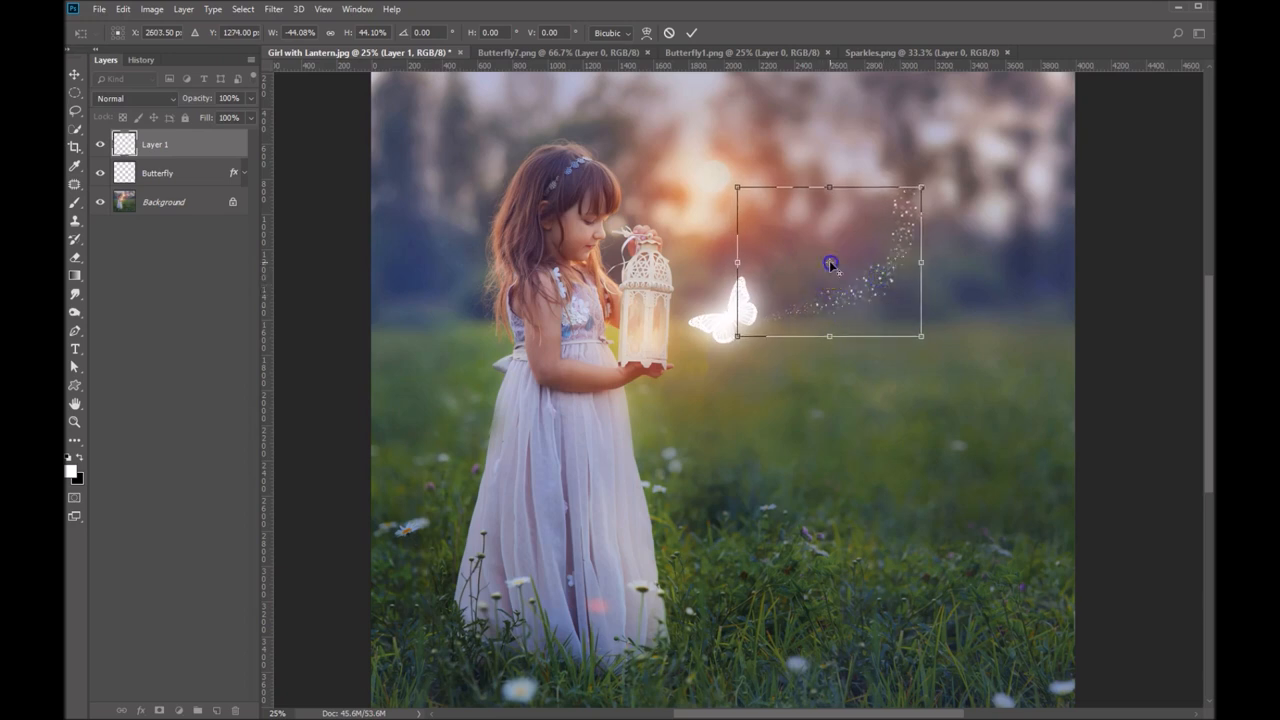
left_click_drag(830, 263, 740, 335)
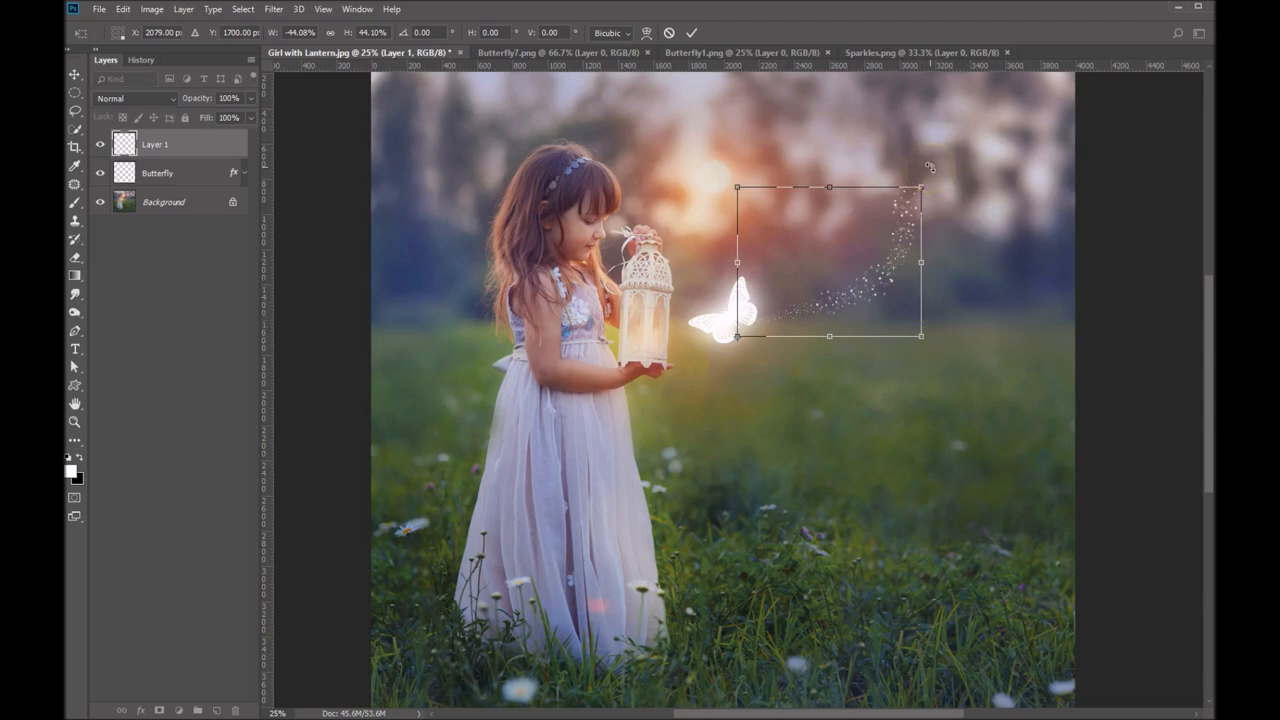
mouse_move(930, 171)
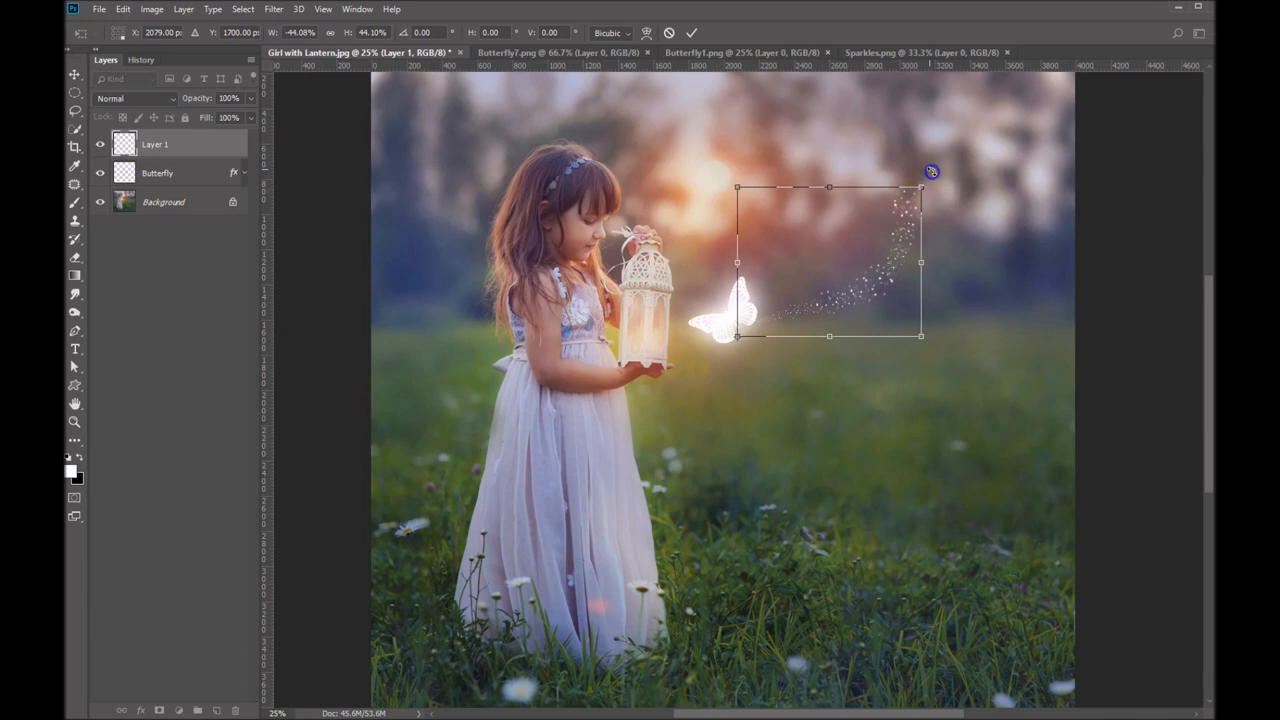
left_click_drag(922, 170, 957, 267)
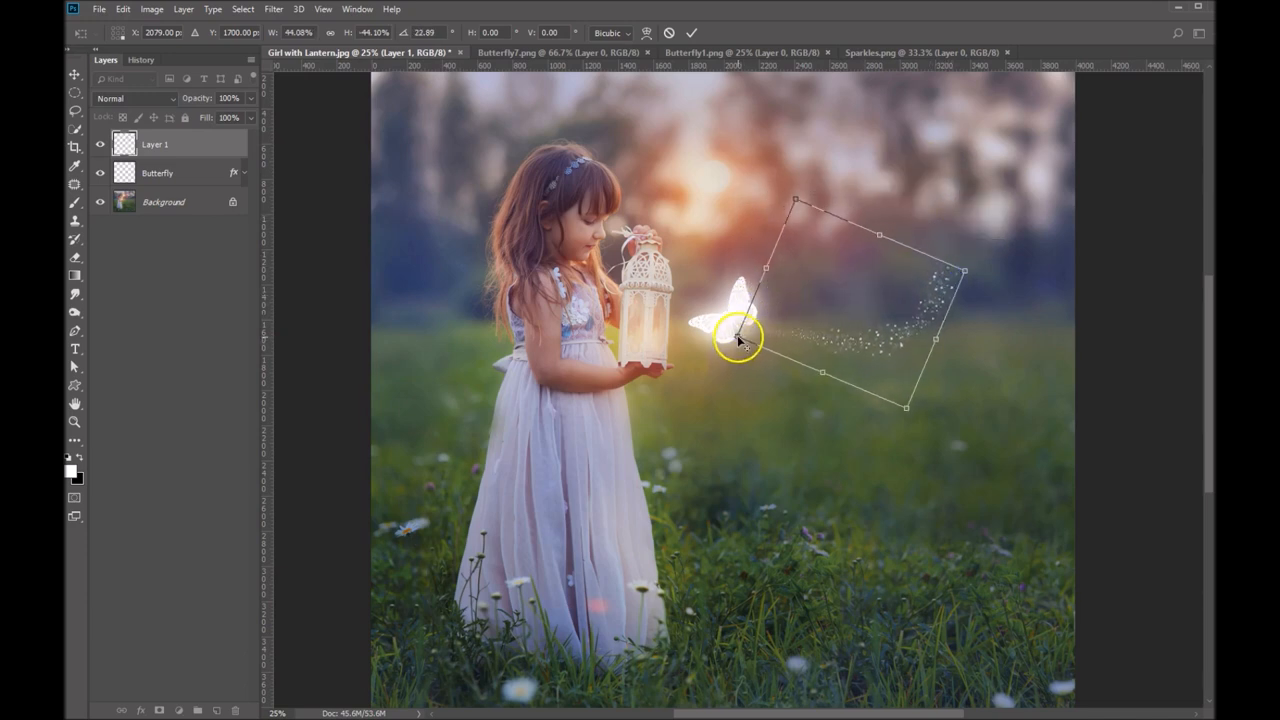
left_click_drag(740, 335, 808, 326)
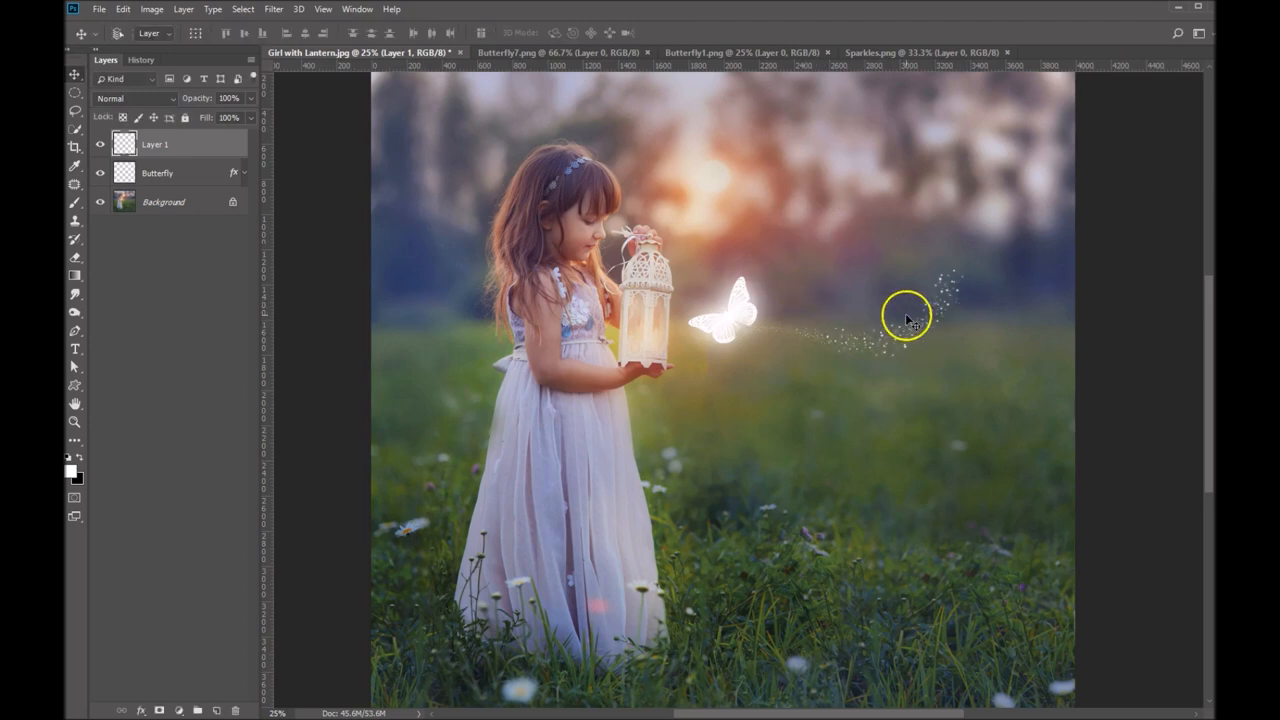
Rename Layer 1 to 'Sparkles' and paste the butterfly's Screen blending and outer glow style.
double_click(155, 143)
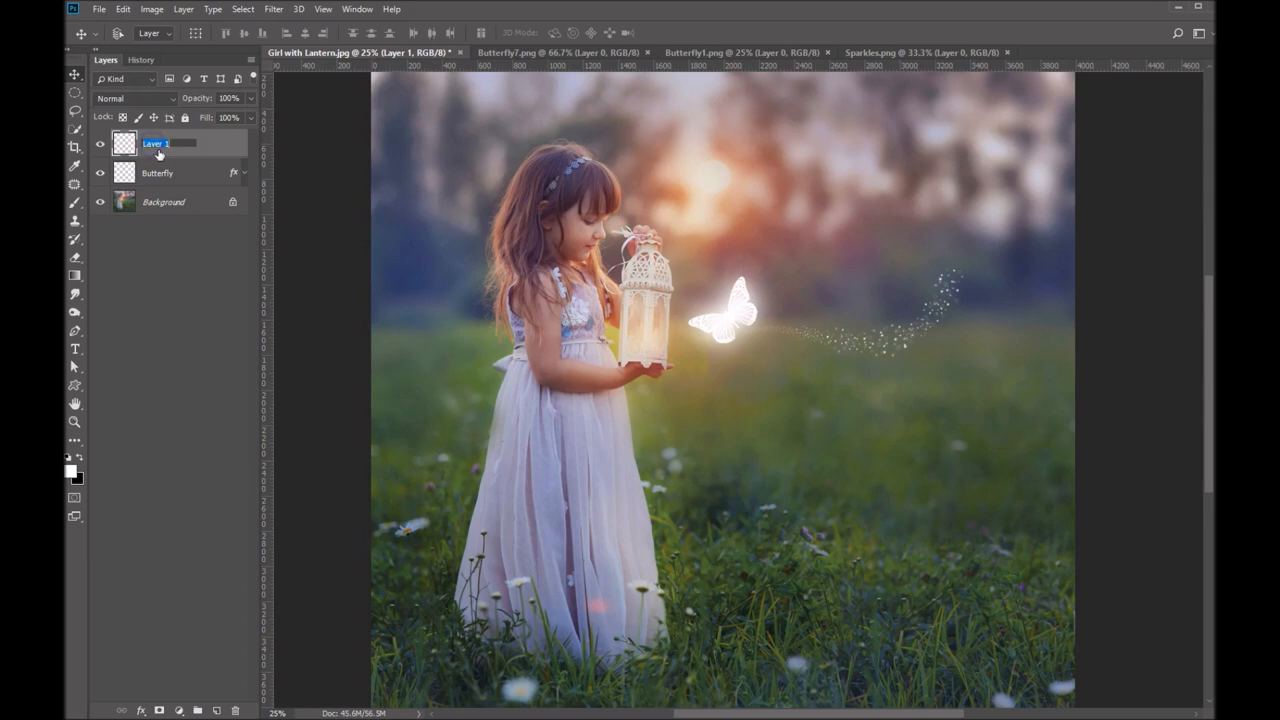
type("Sparkles")
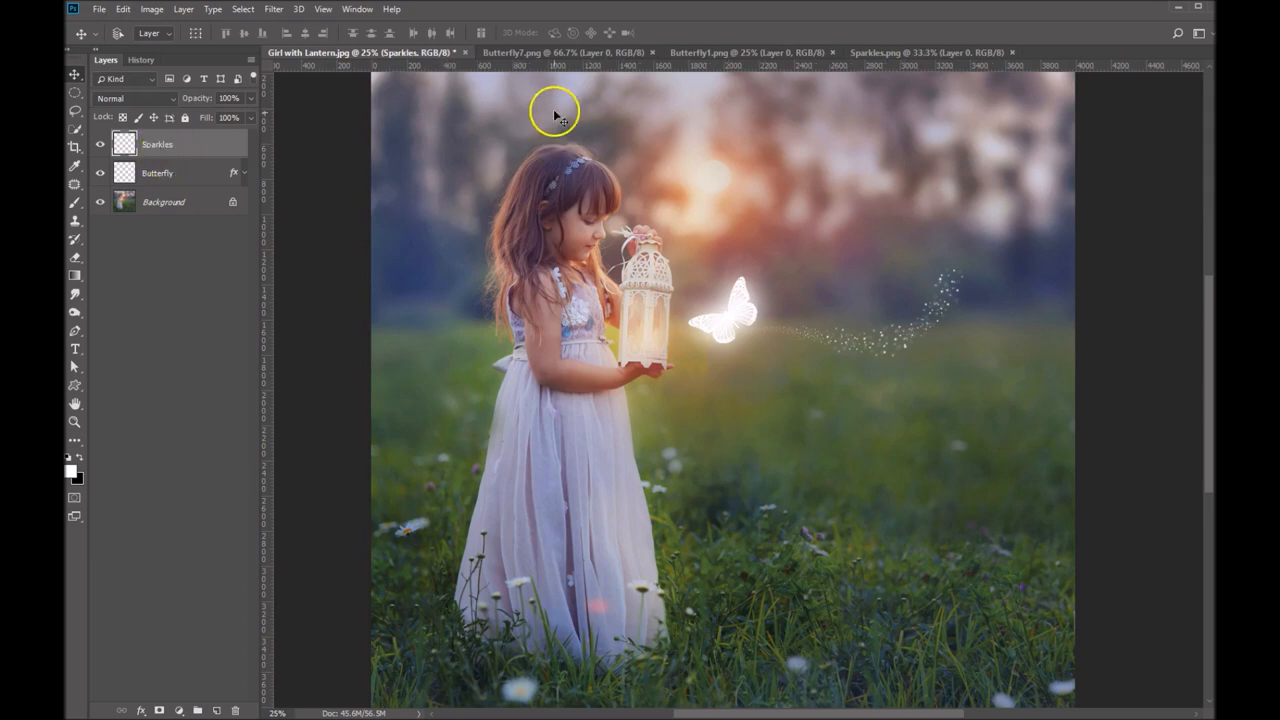
right_click(157, 144)
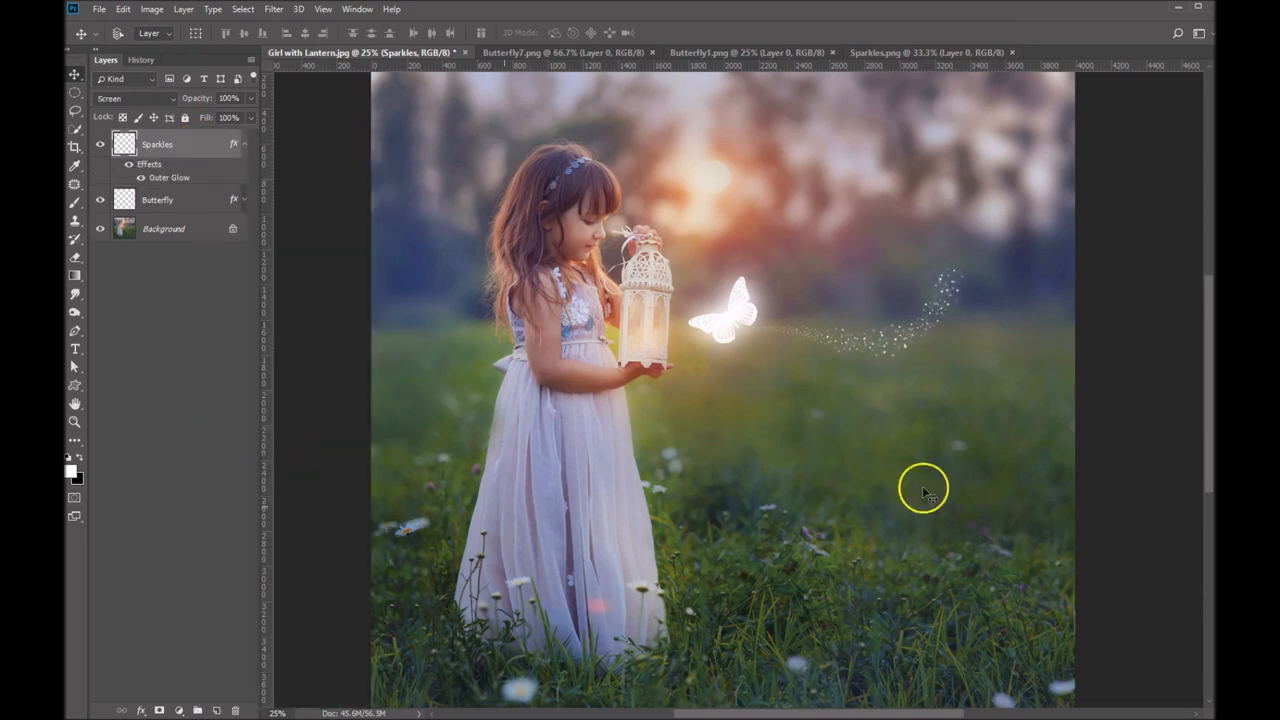
mouse_move(910, 335)
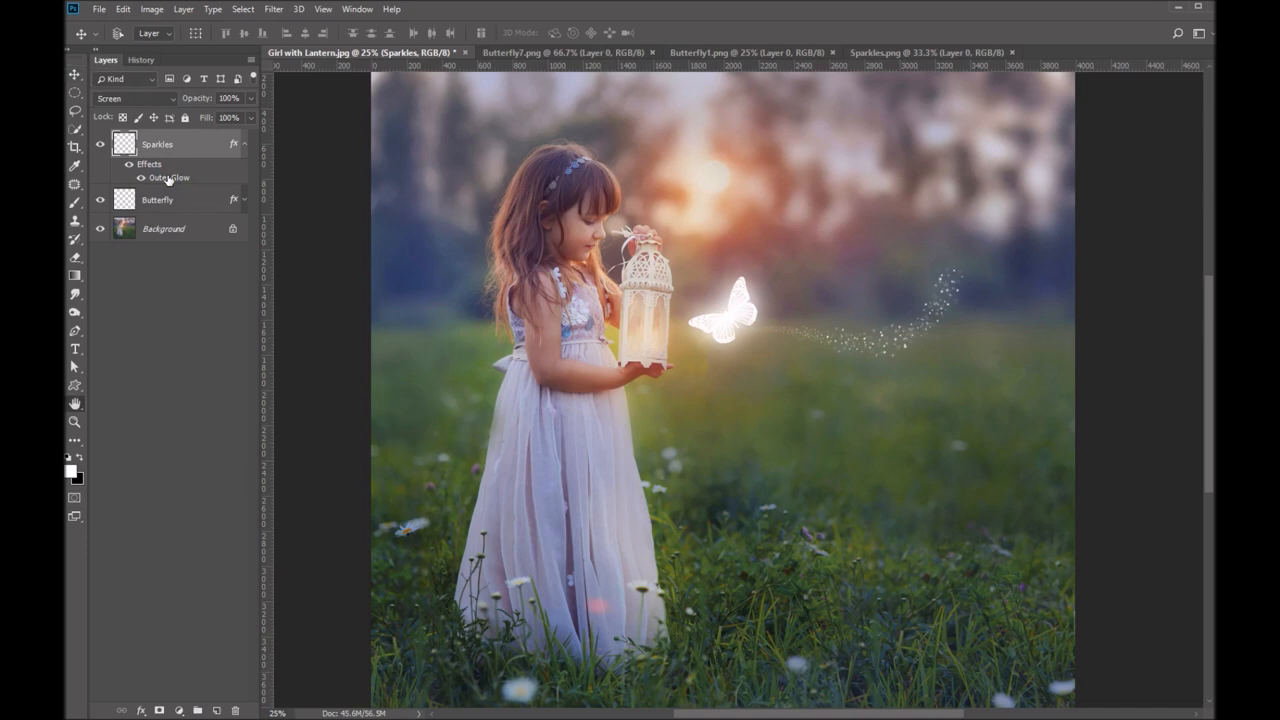
Lower the Sparkles outer glow Range to 12% and apply it.
double_click(169, 177)
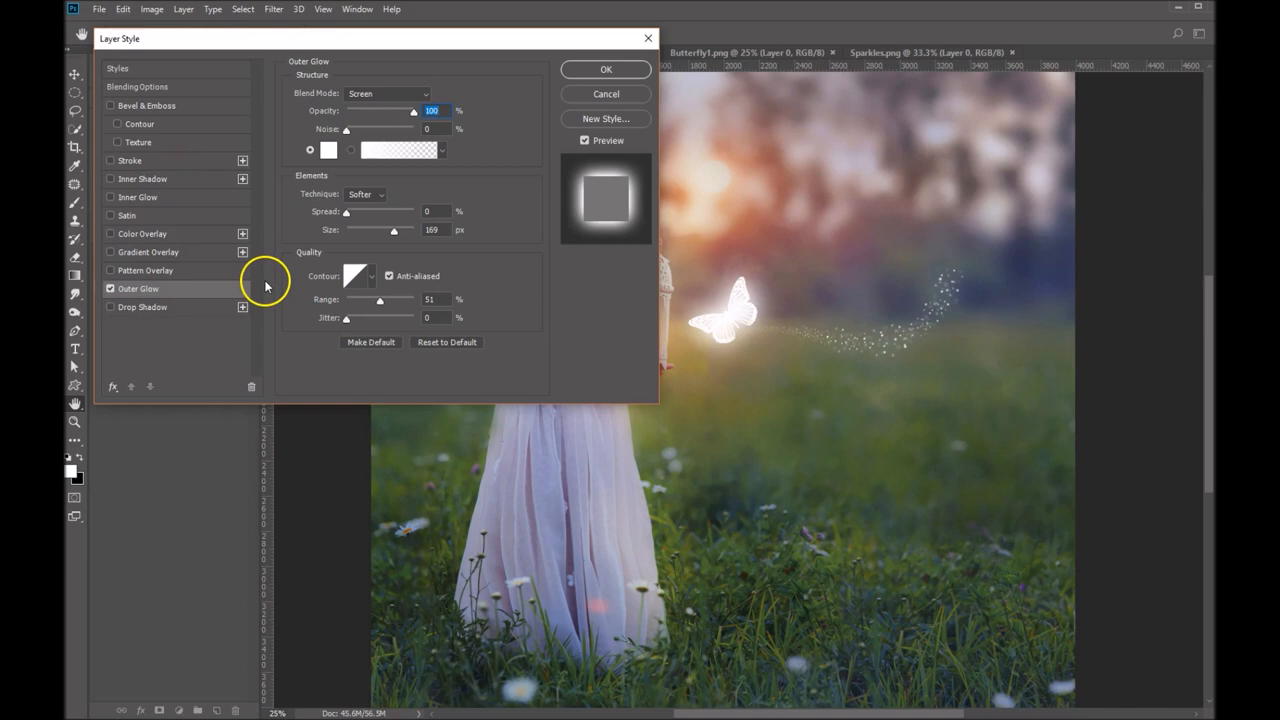
mouse_move(381, 305)
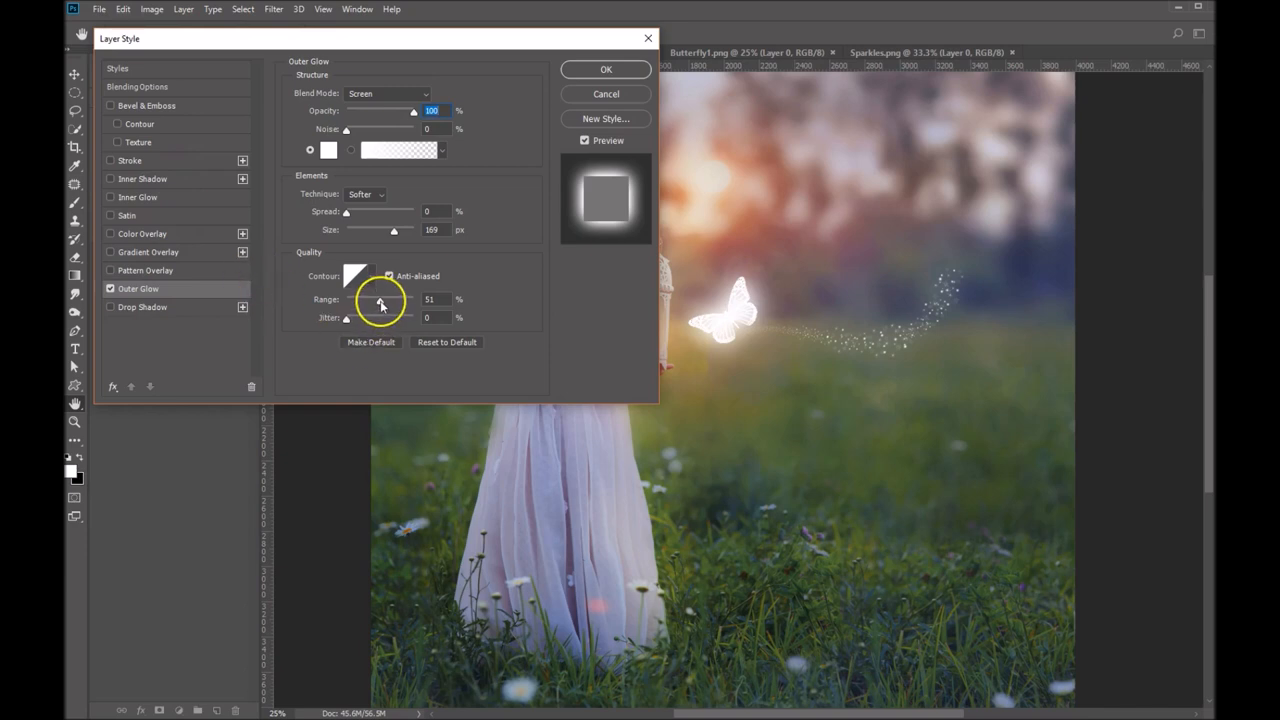
left_click_drag(384, 301, 378, 301)
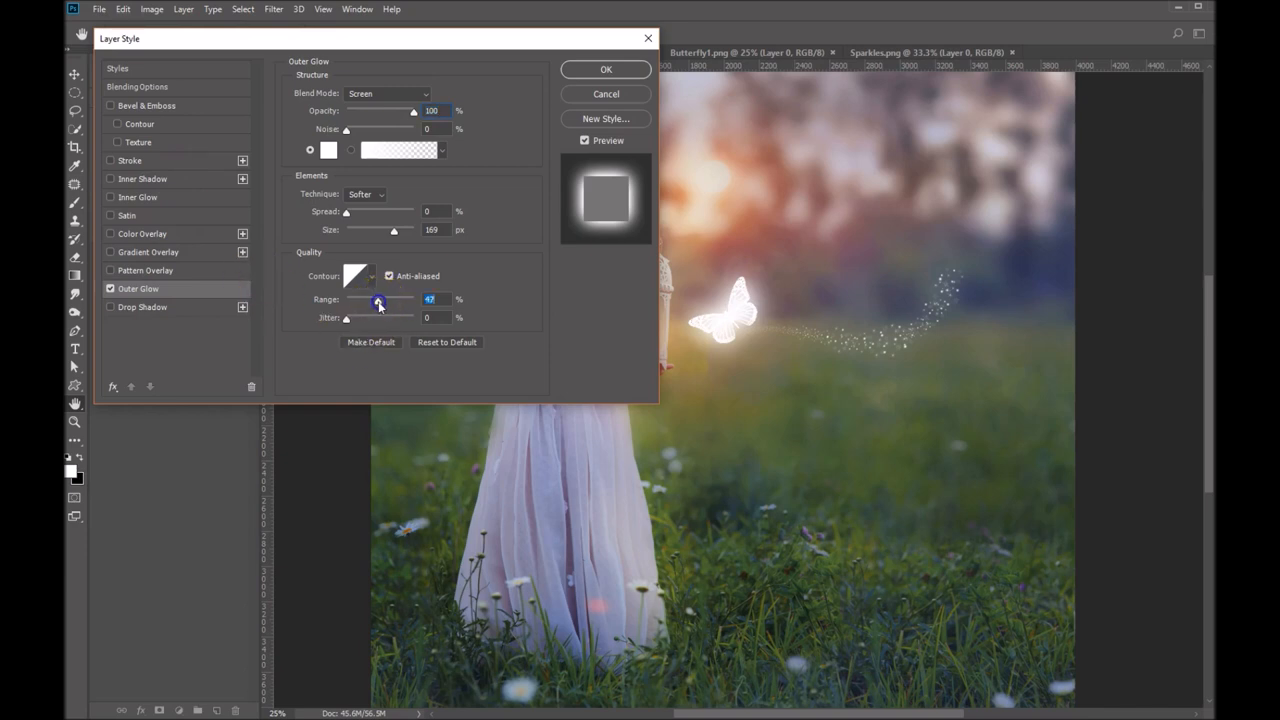
left_click_drag(378, 299, 366, 299)
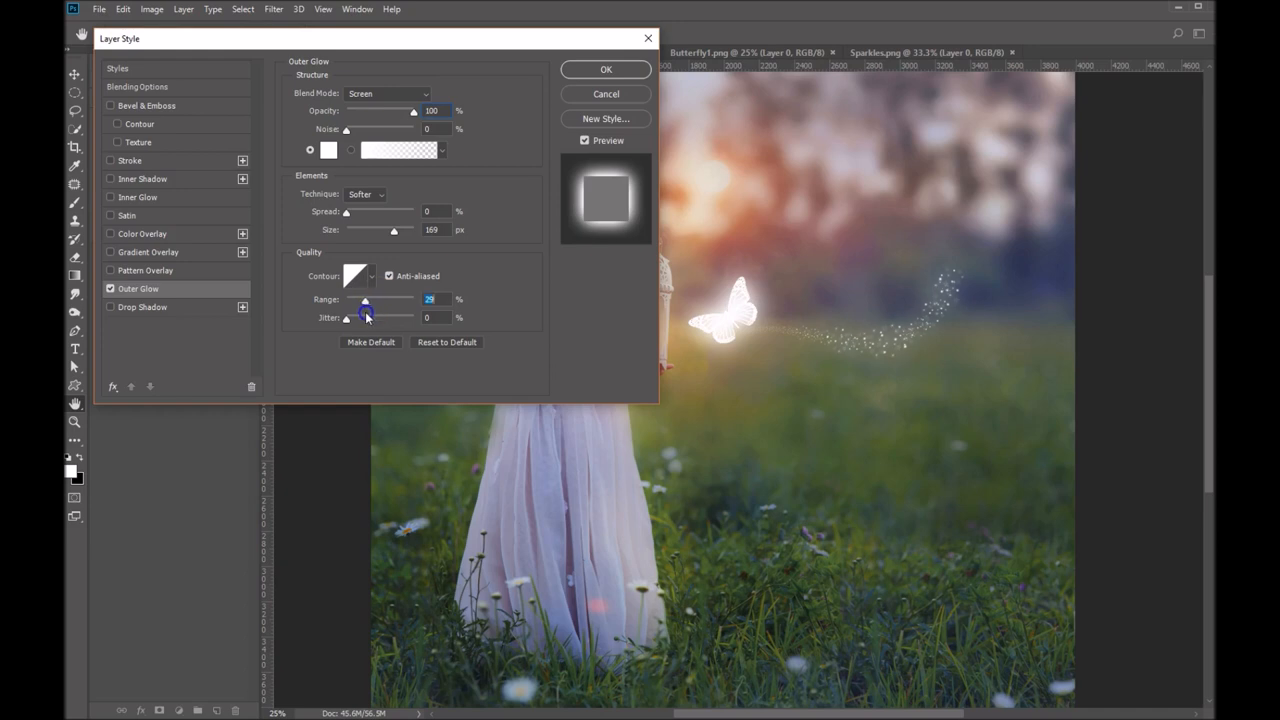
left_click_drag(367, 300, 356, 300)
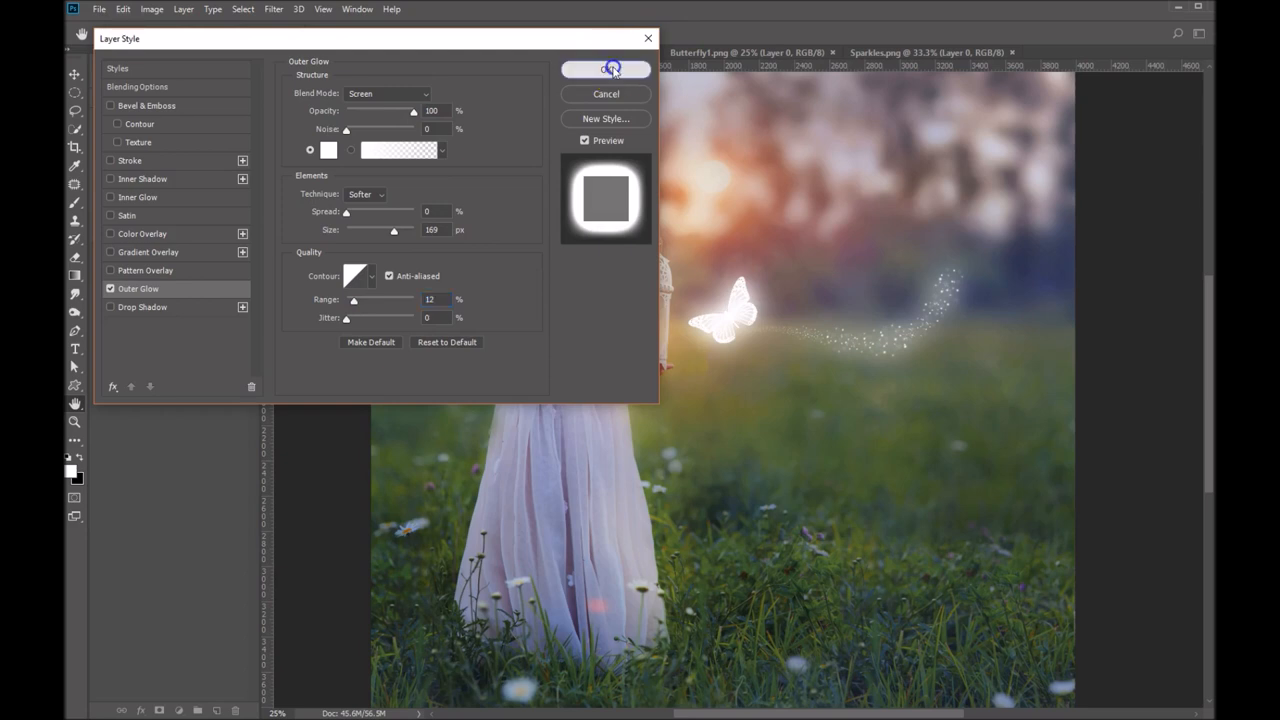
left_click(606, 69)
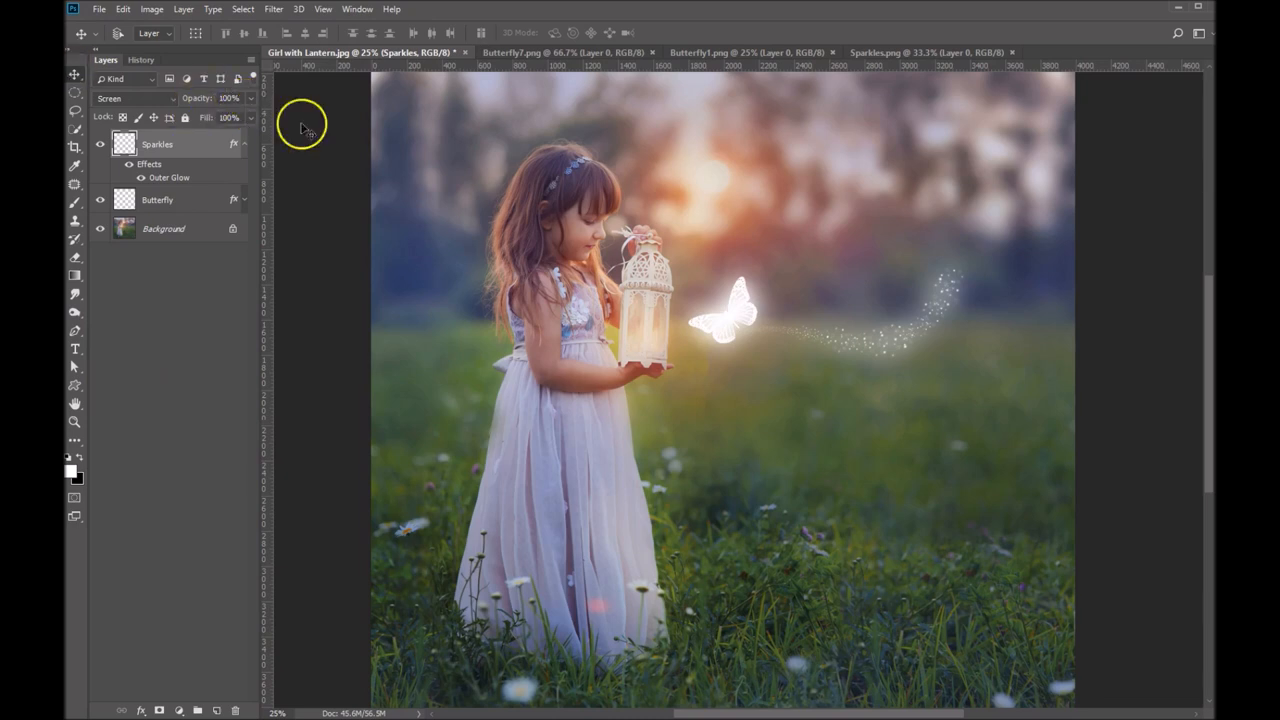
Bring Butterfly1 into the lantern photo, scale it to about 10% and place it by the dress hem.
left_click(745, 52)
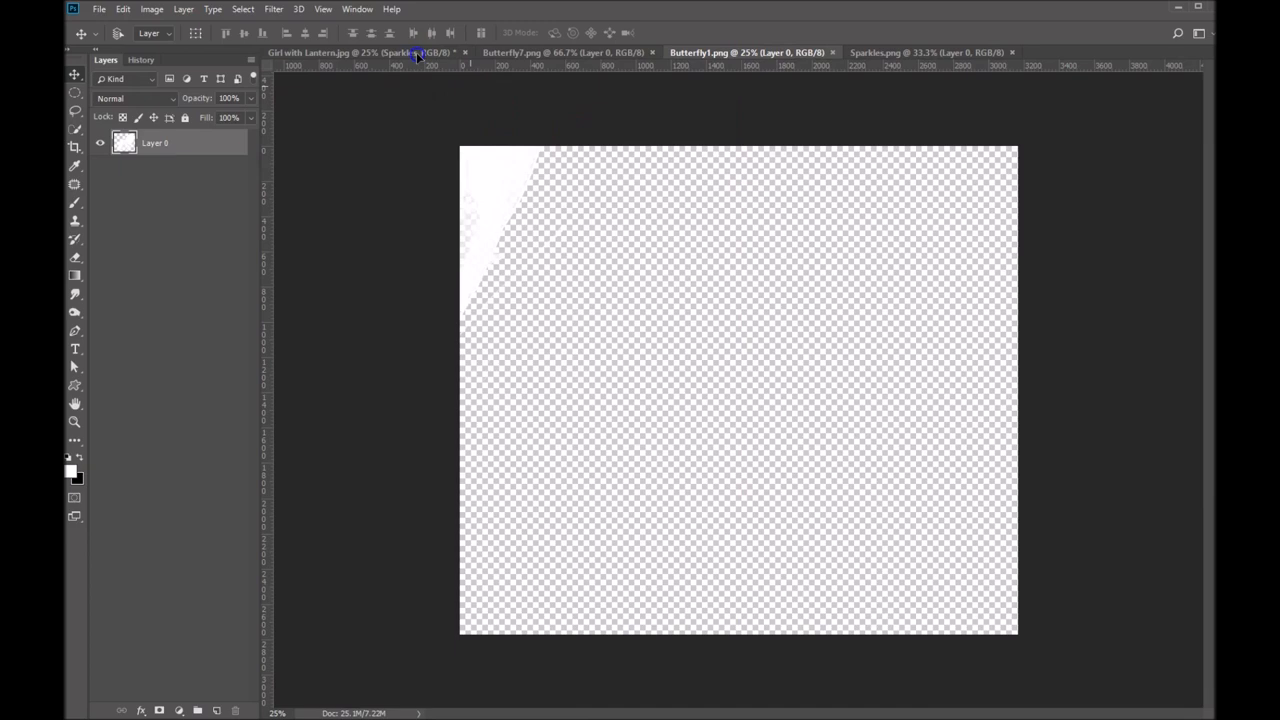
left_click(330, 52)
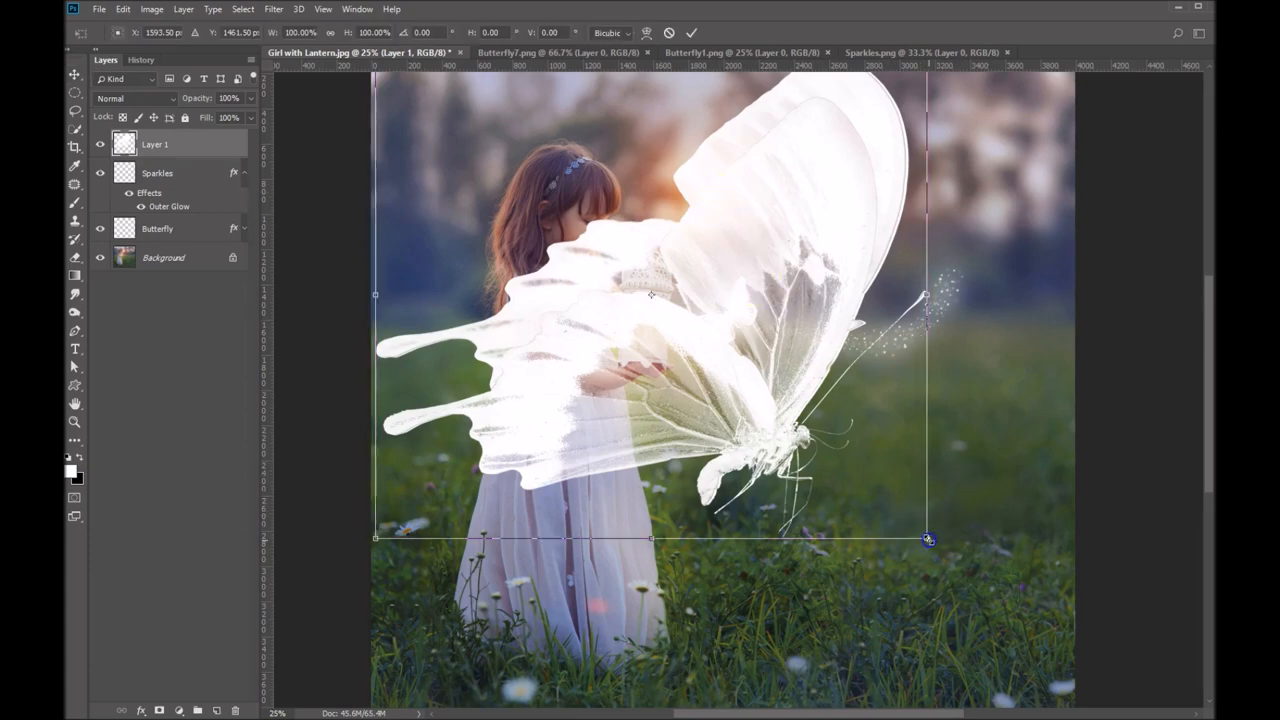
left_click_drag(925, 540, 770, 318)
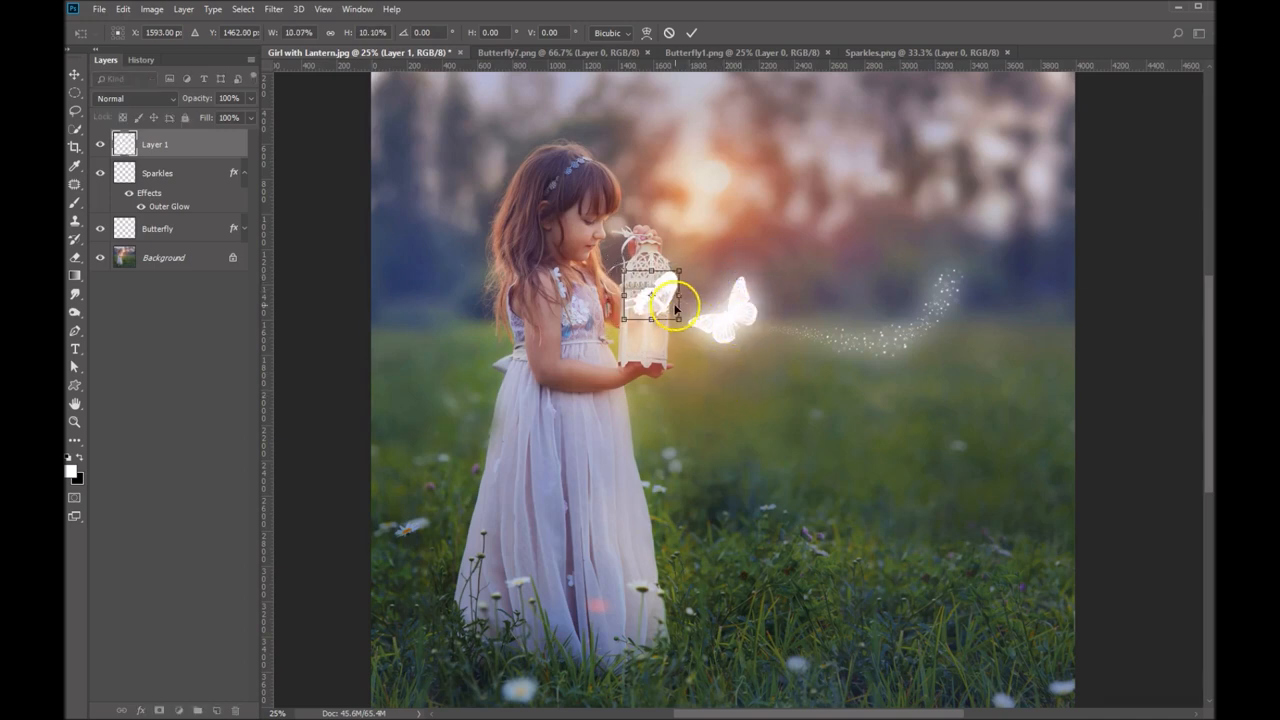
left_click_drag(660, 300, 525, 555)
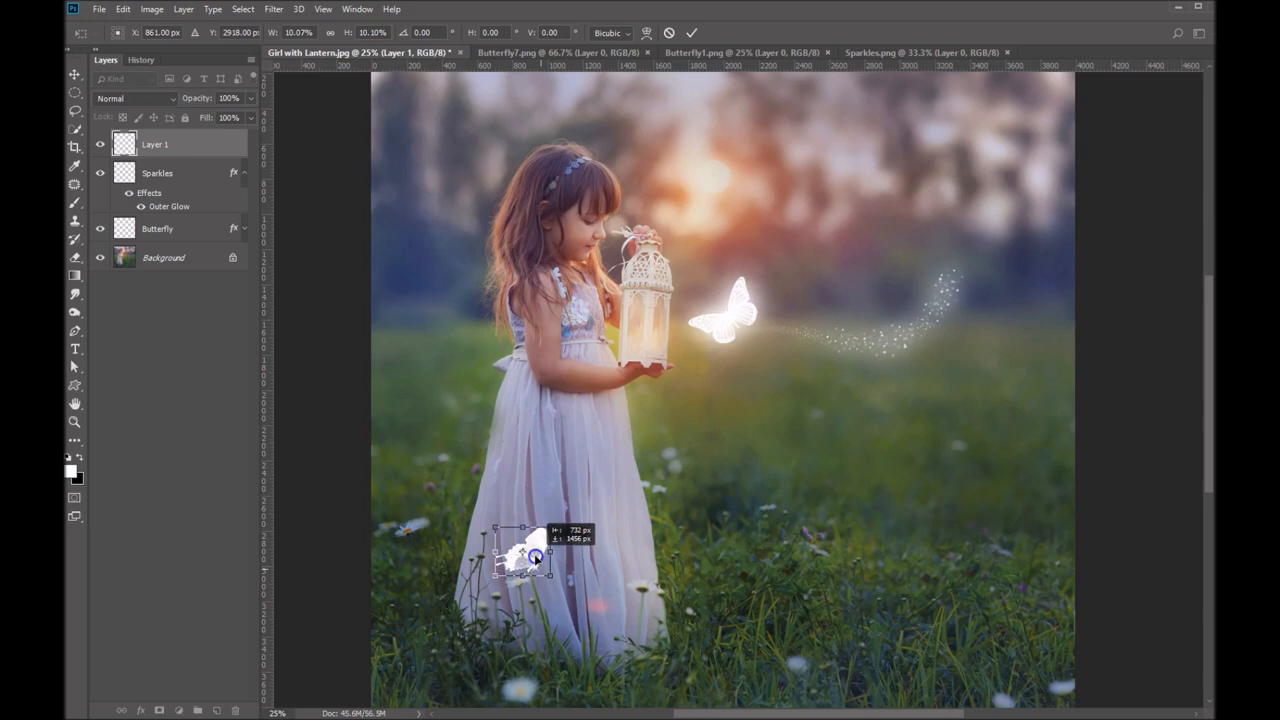
left_click_drag(535, 555, 520, 562)
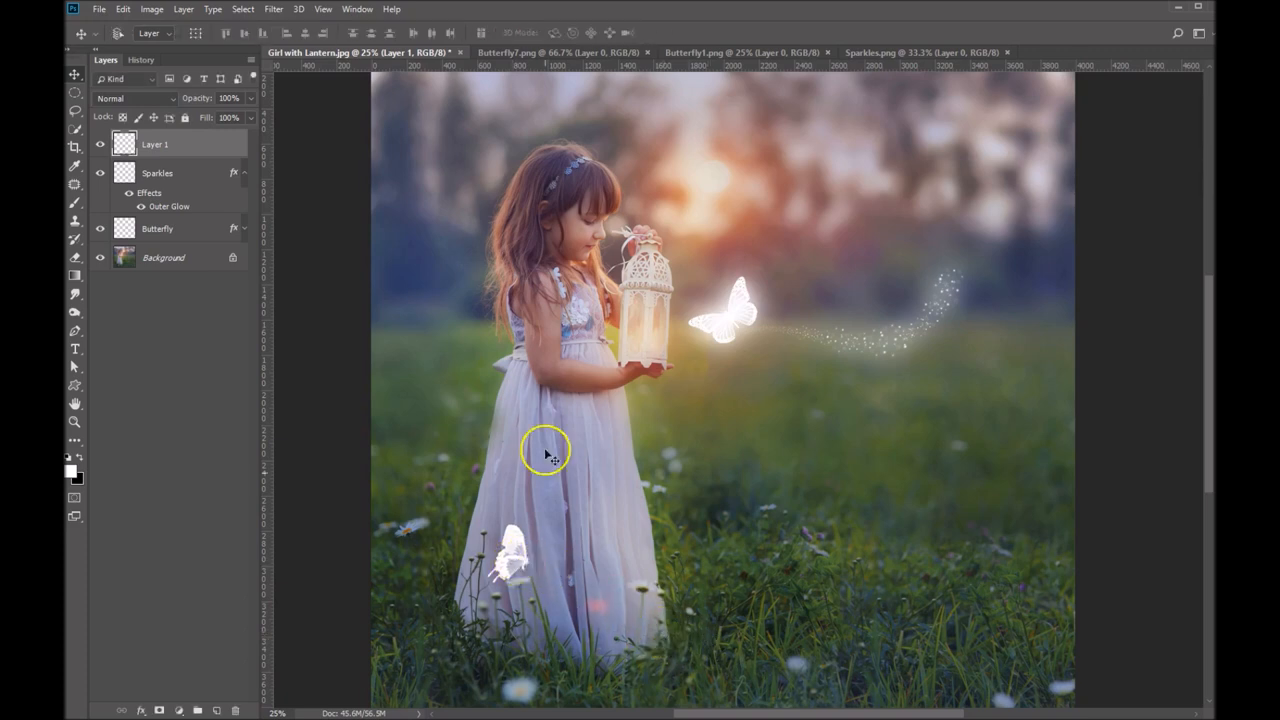
Rename the new layer 'Butterfly' and paste the copied outer glow layer style onto it.
double_click(155, 143)
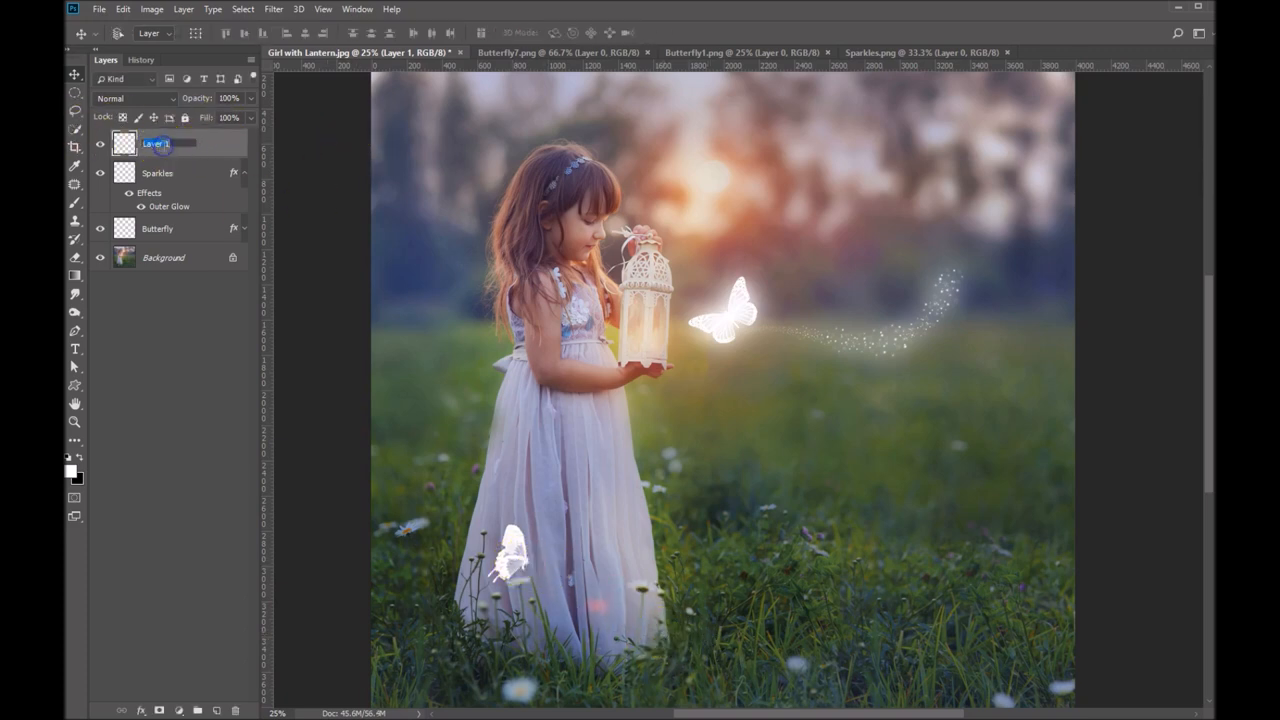
type("Butterfly")
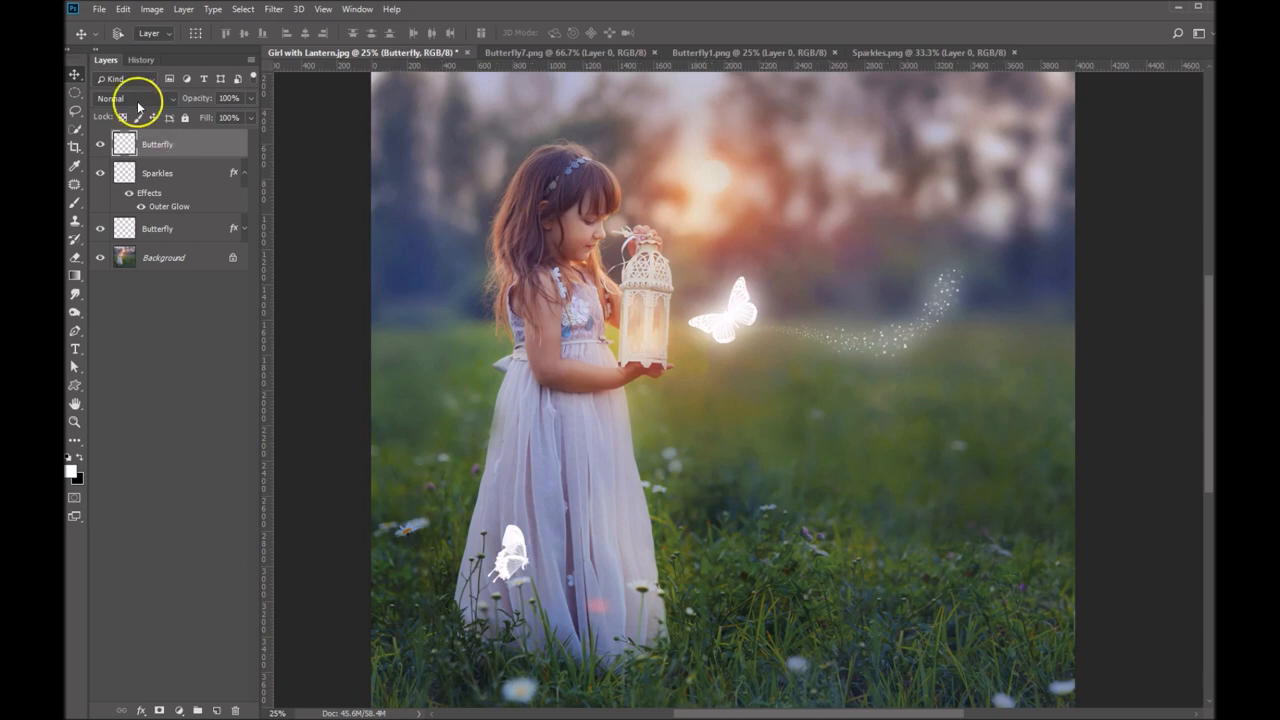
right_click(157, 143)
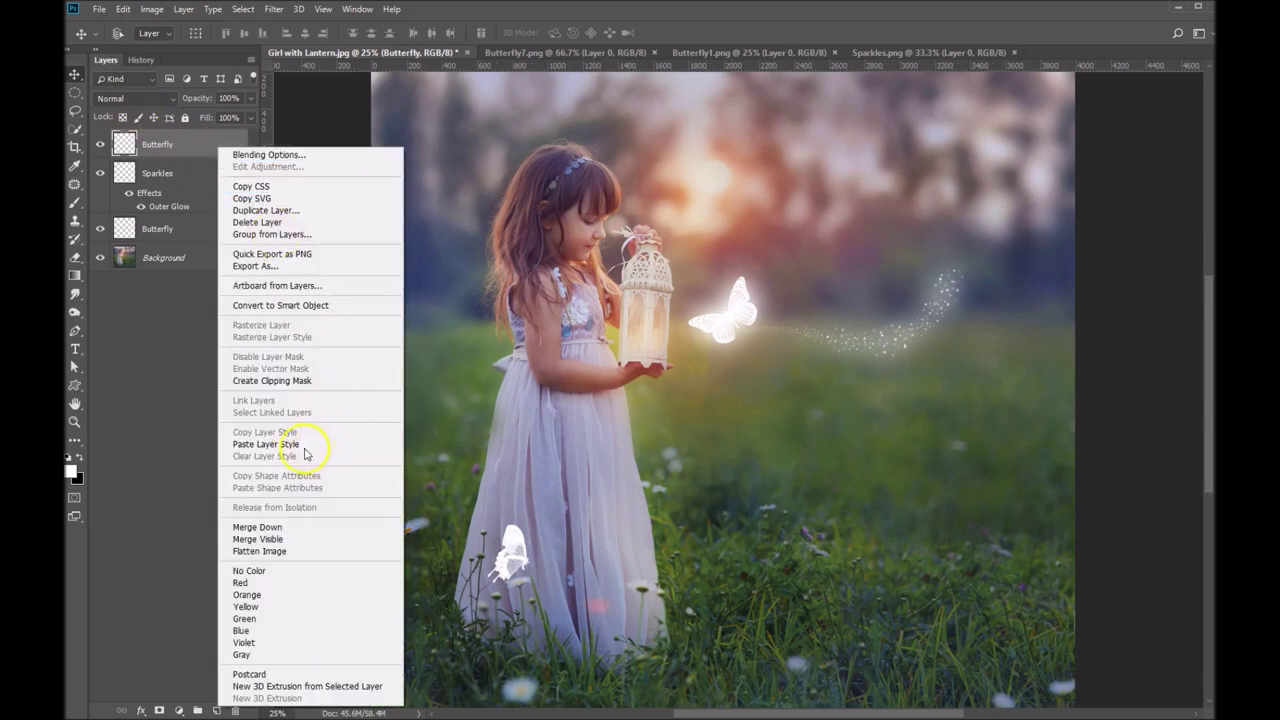
left_click(266, 444)
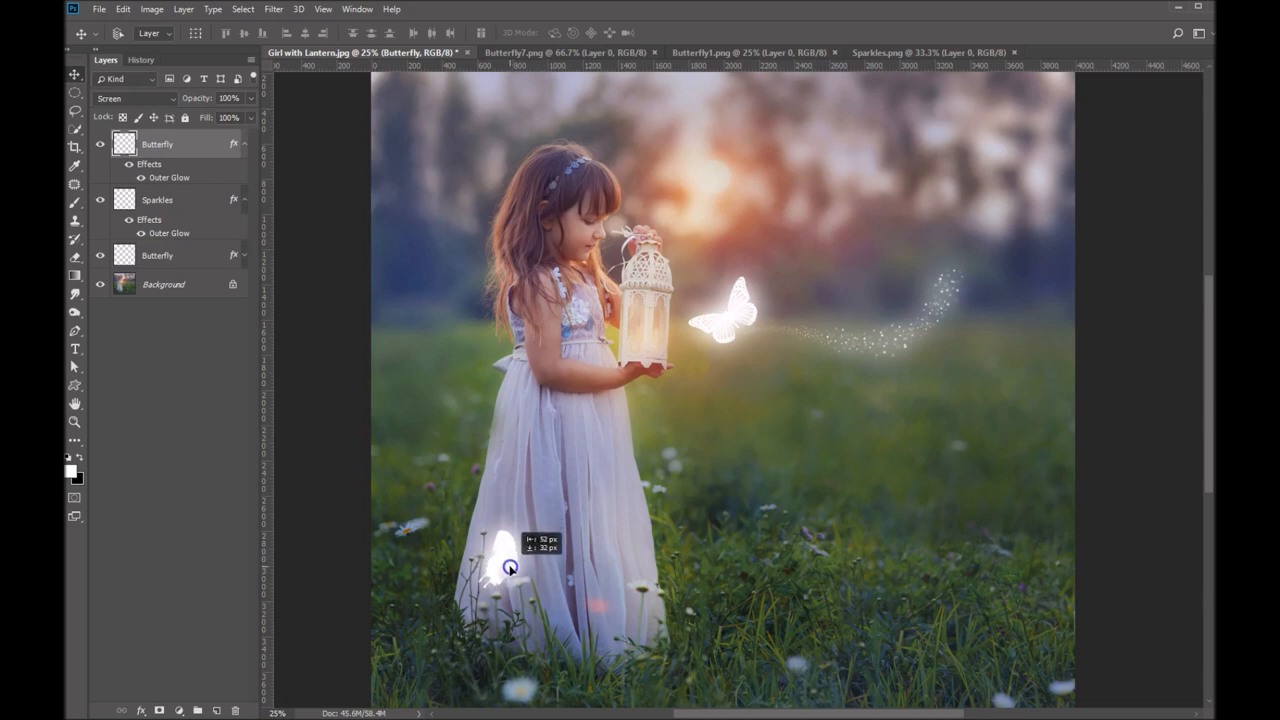
mouse_move(820, 500)
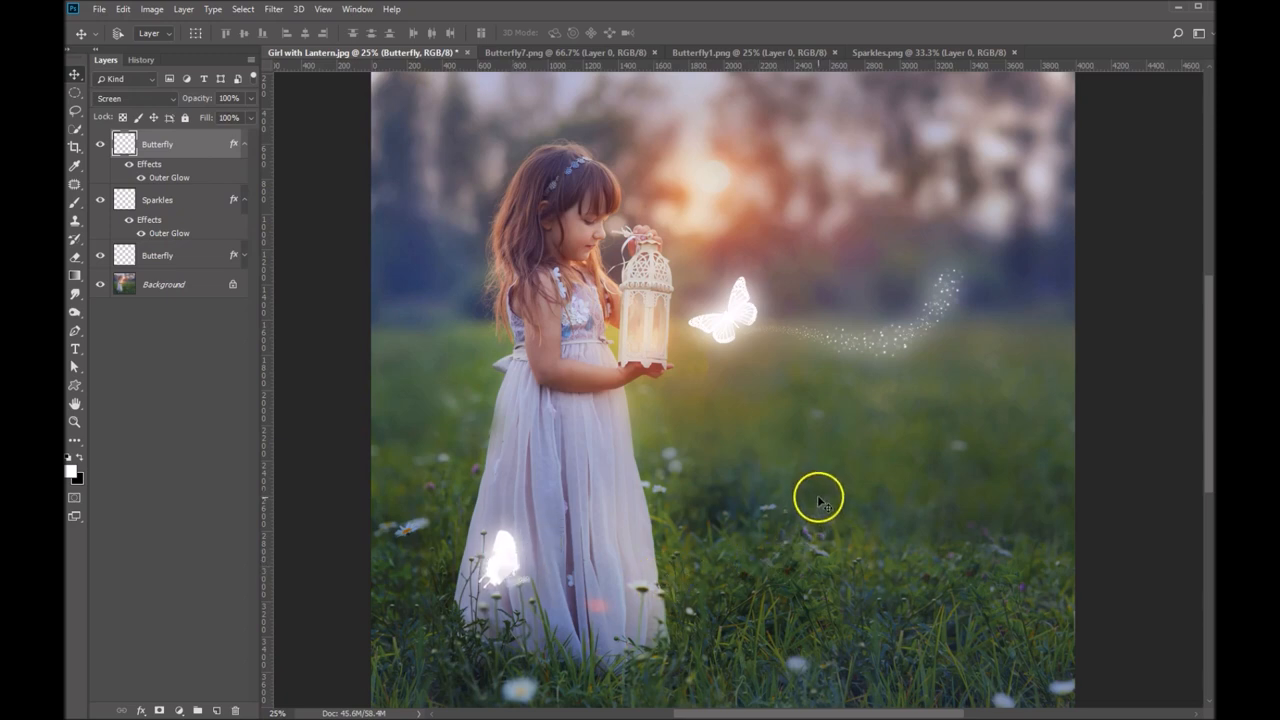
mouse_move(563, 320)
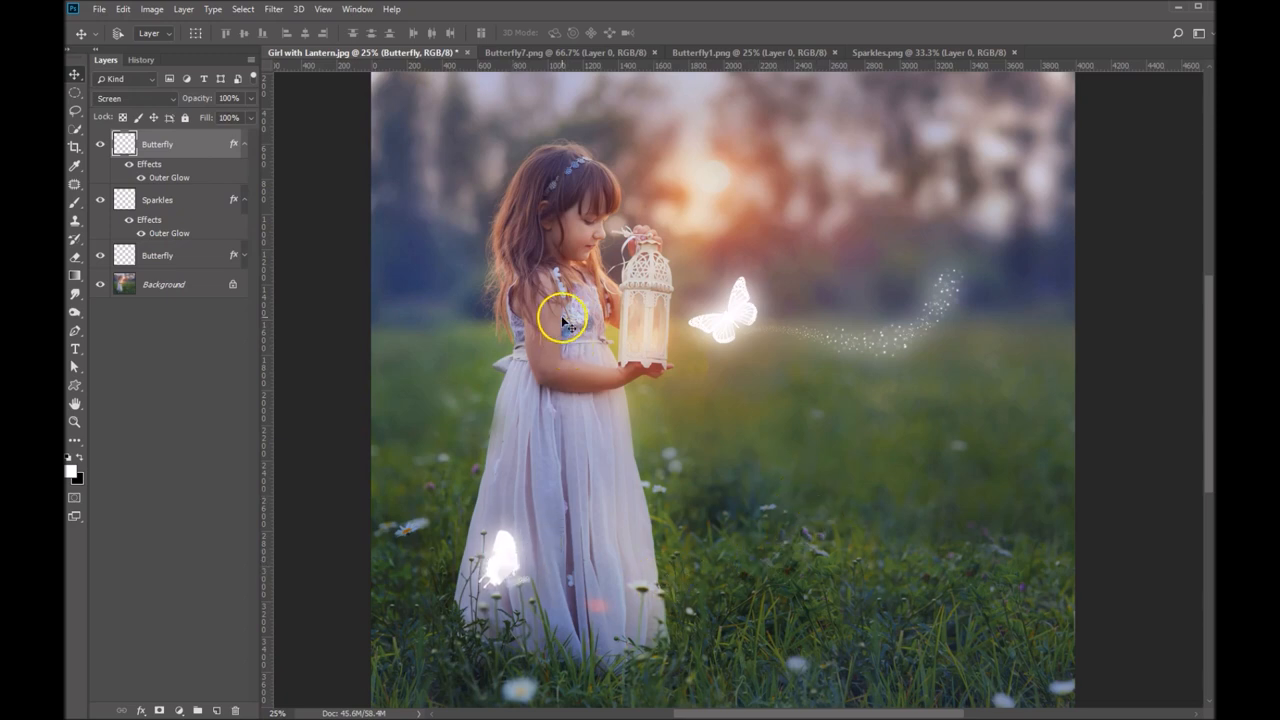
mouse_move(435, 290)
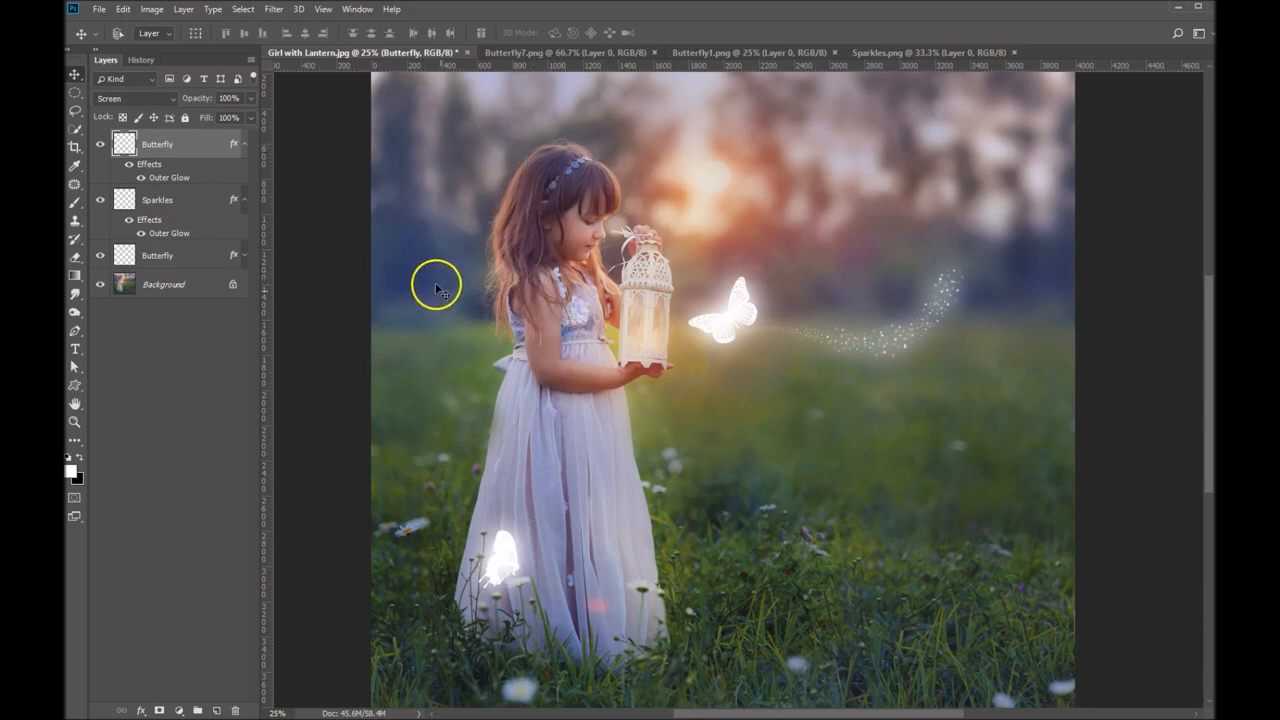